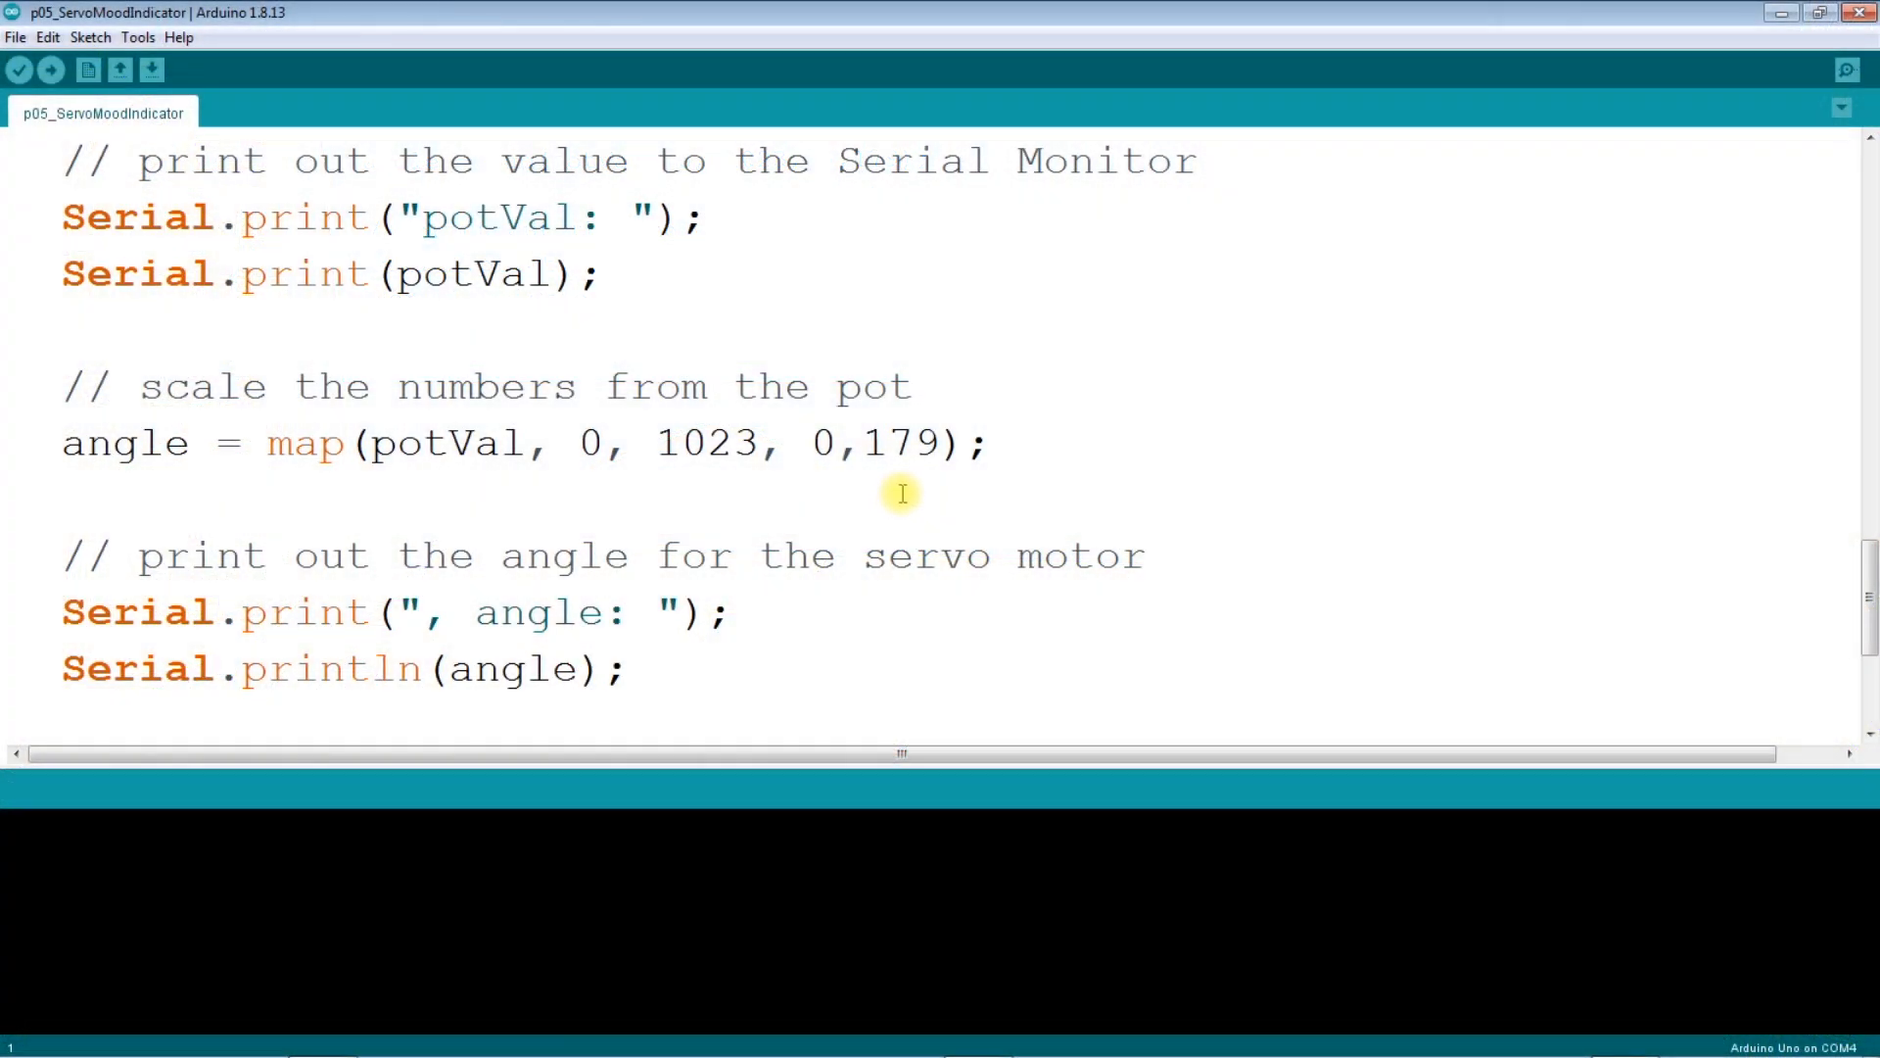
mouse_move(929, 443)
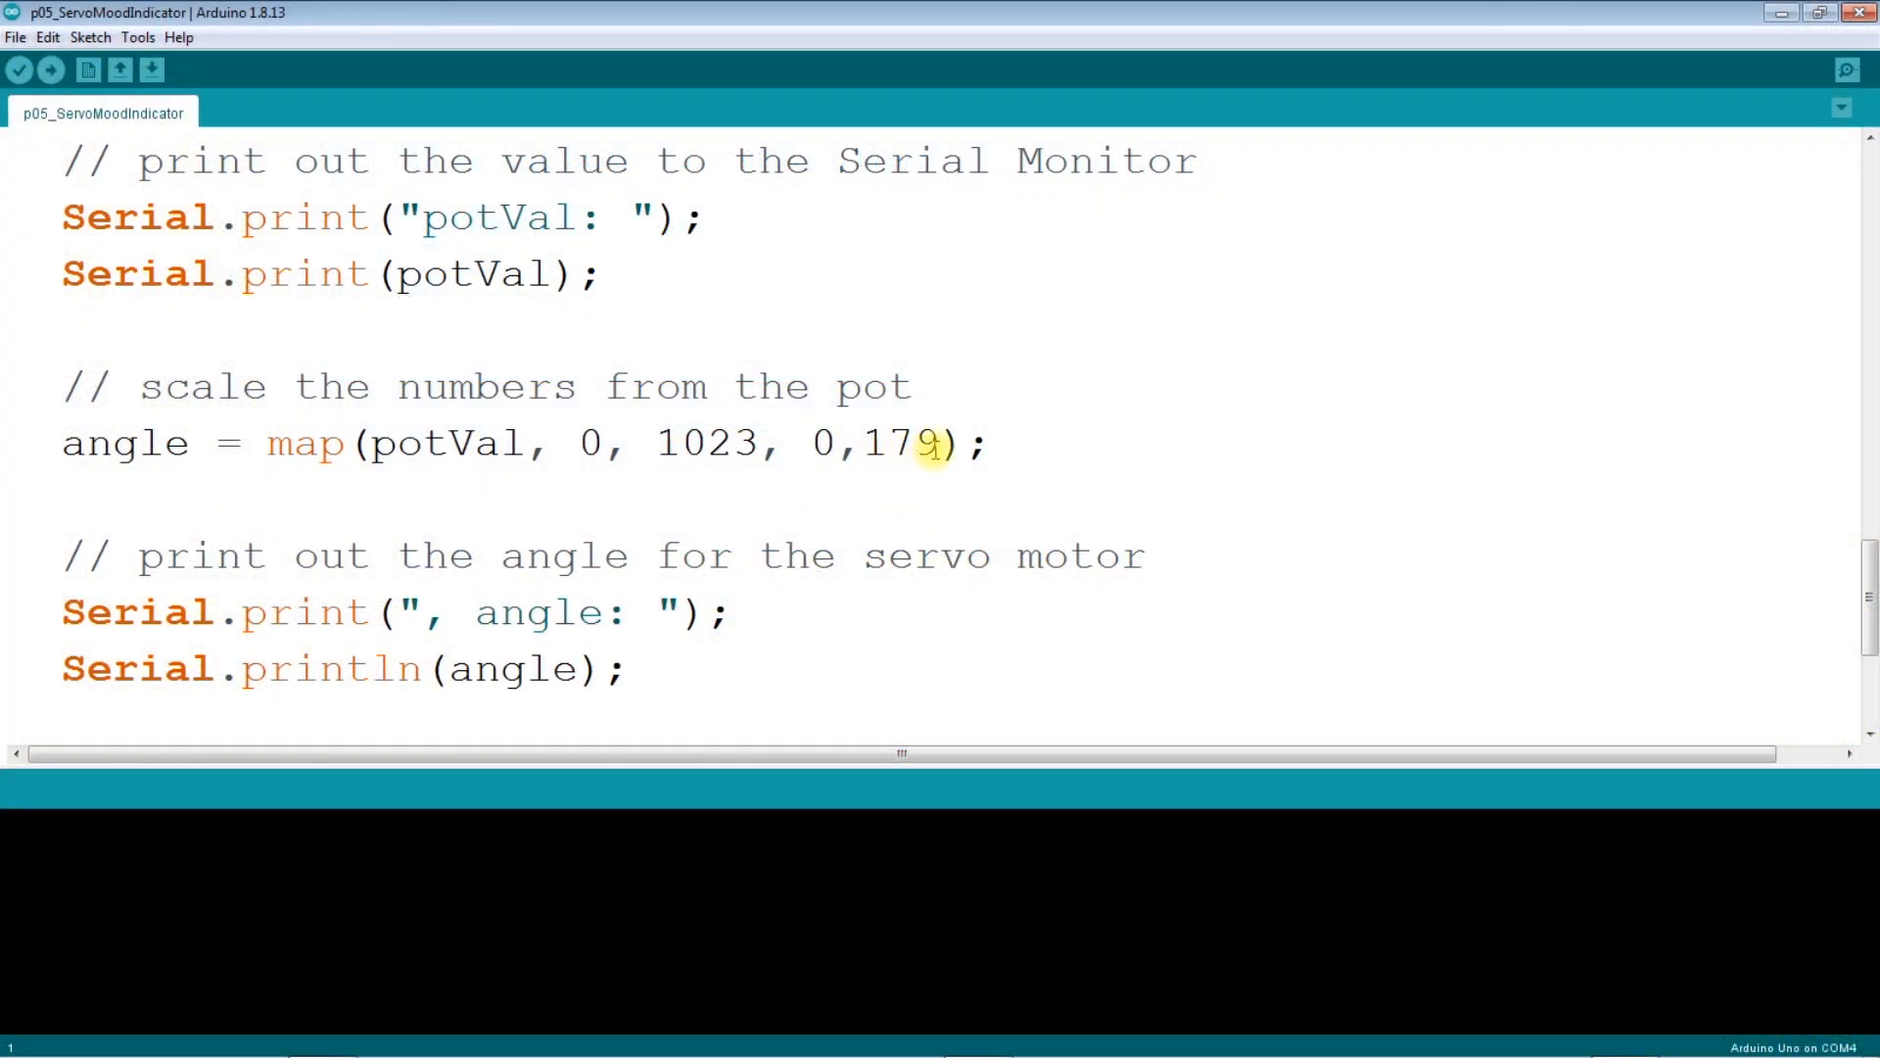
Step: Change the map() upper bound from 179 so potVal scales to 0–100
click(359, 443)
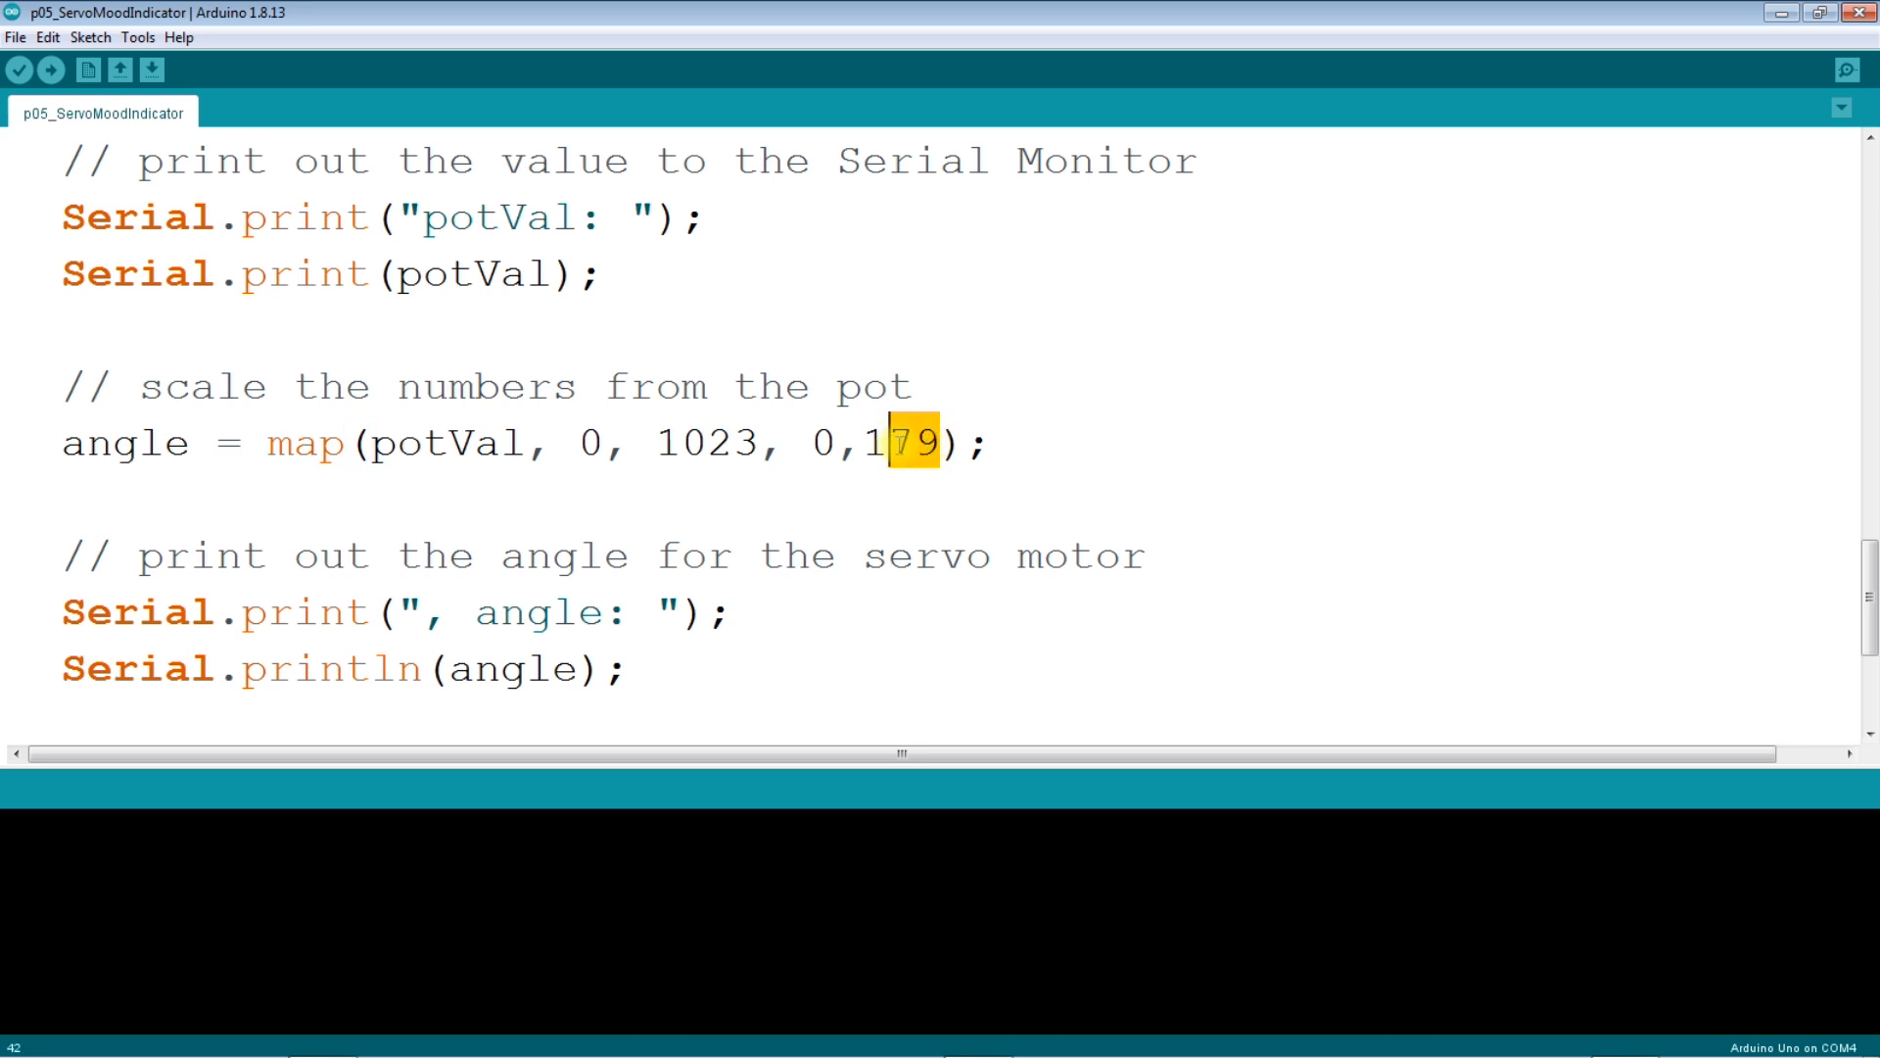
mouse_move(105, 572)
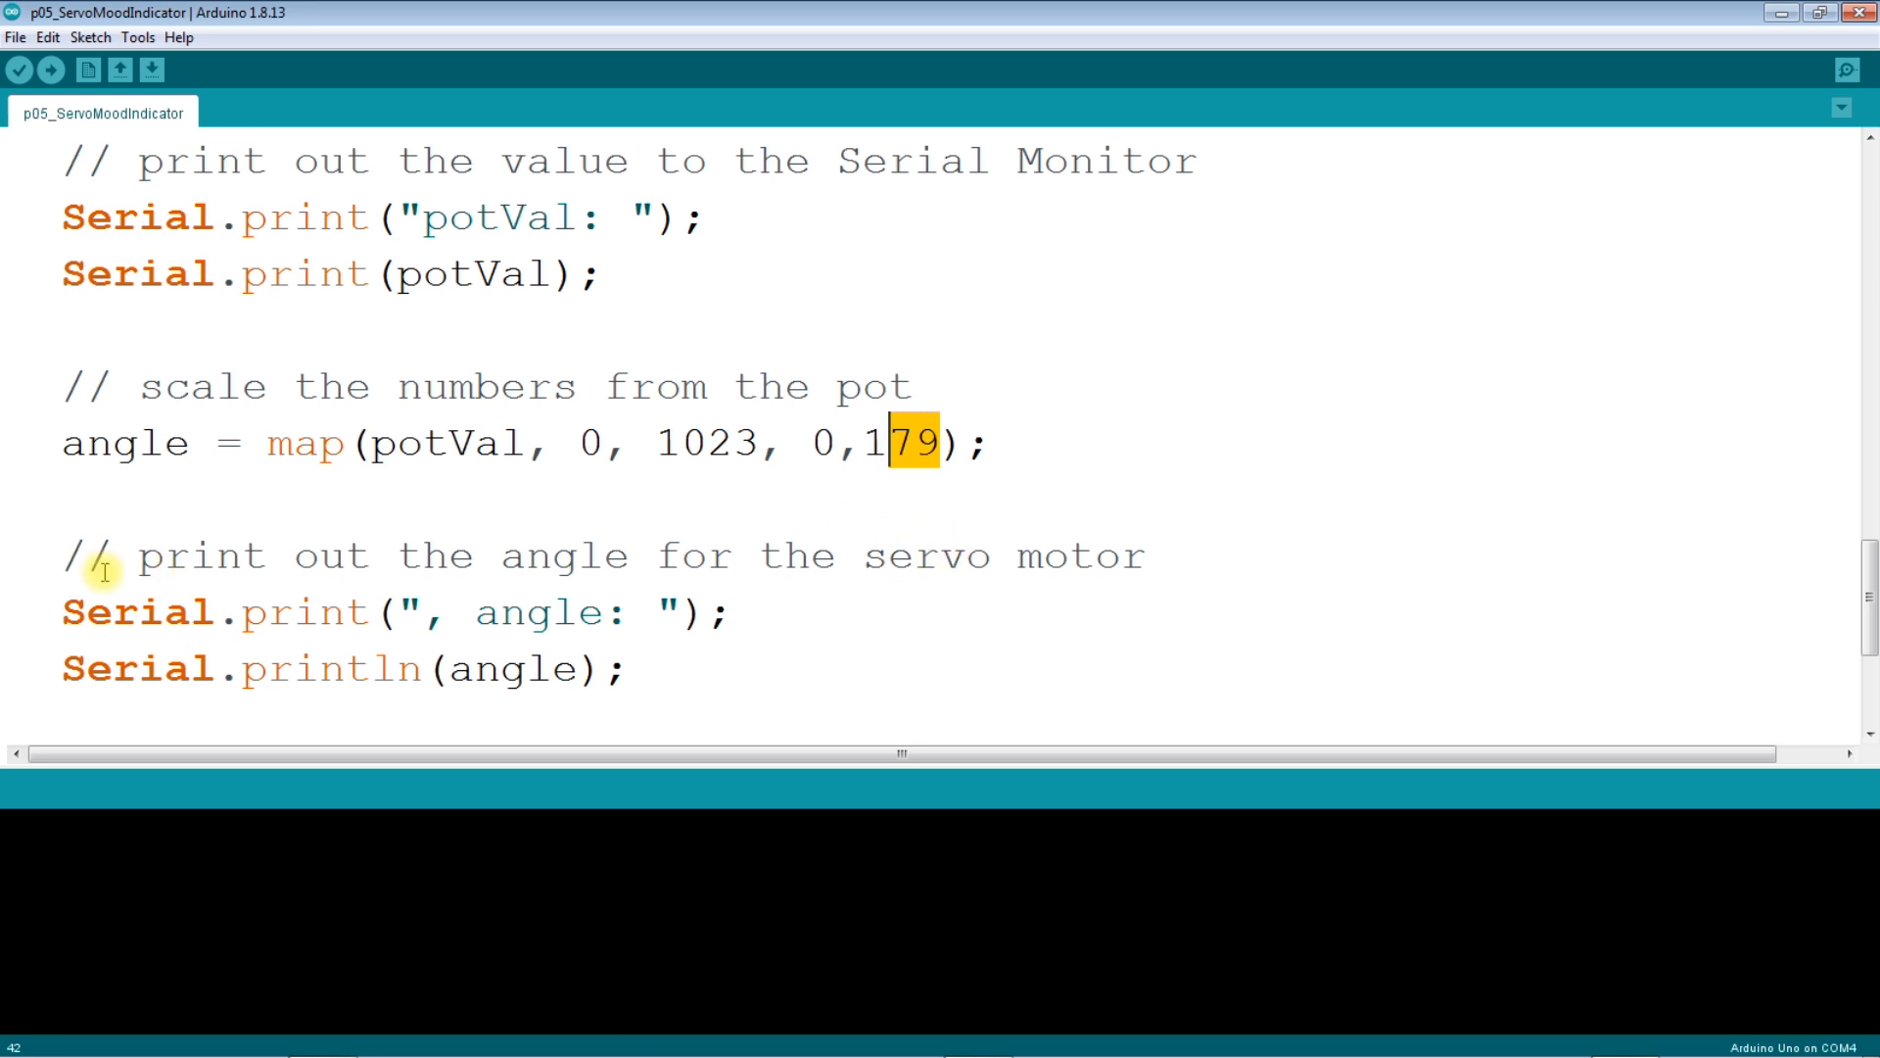
mouse_move(510, 453)
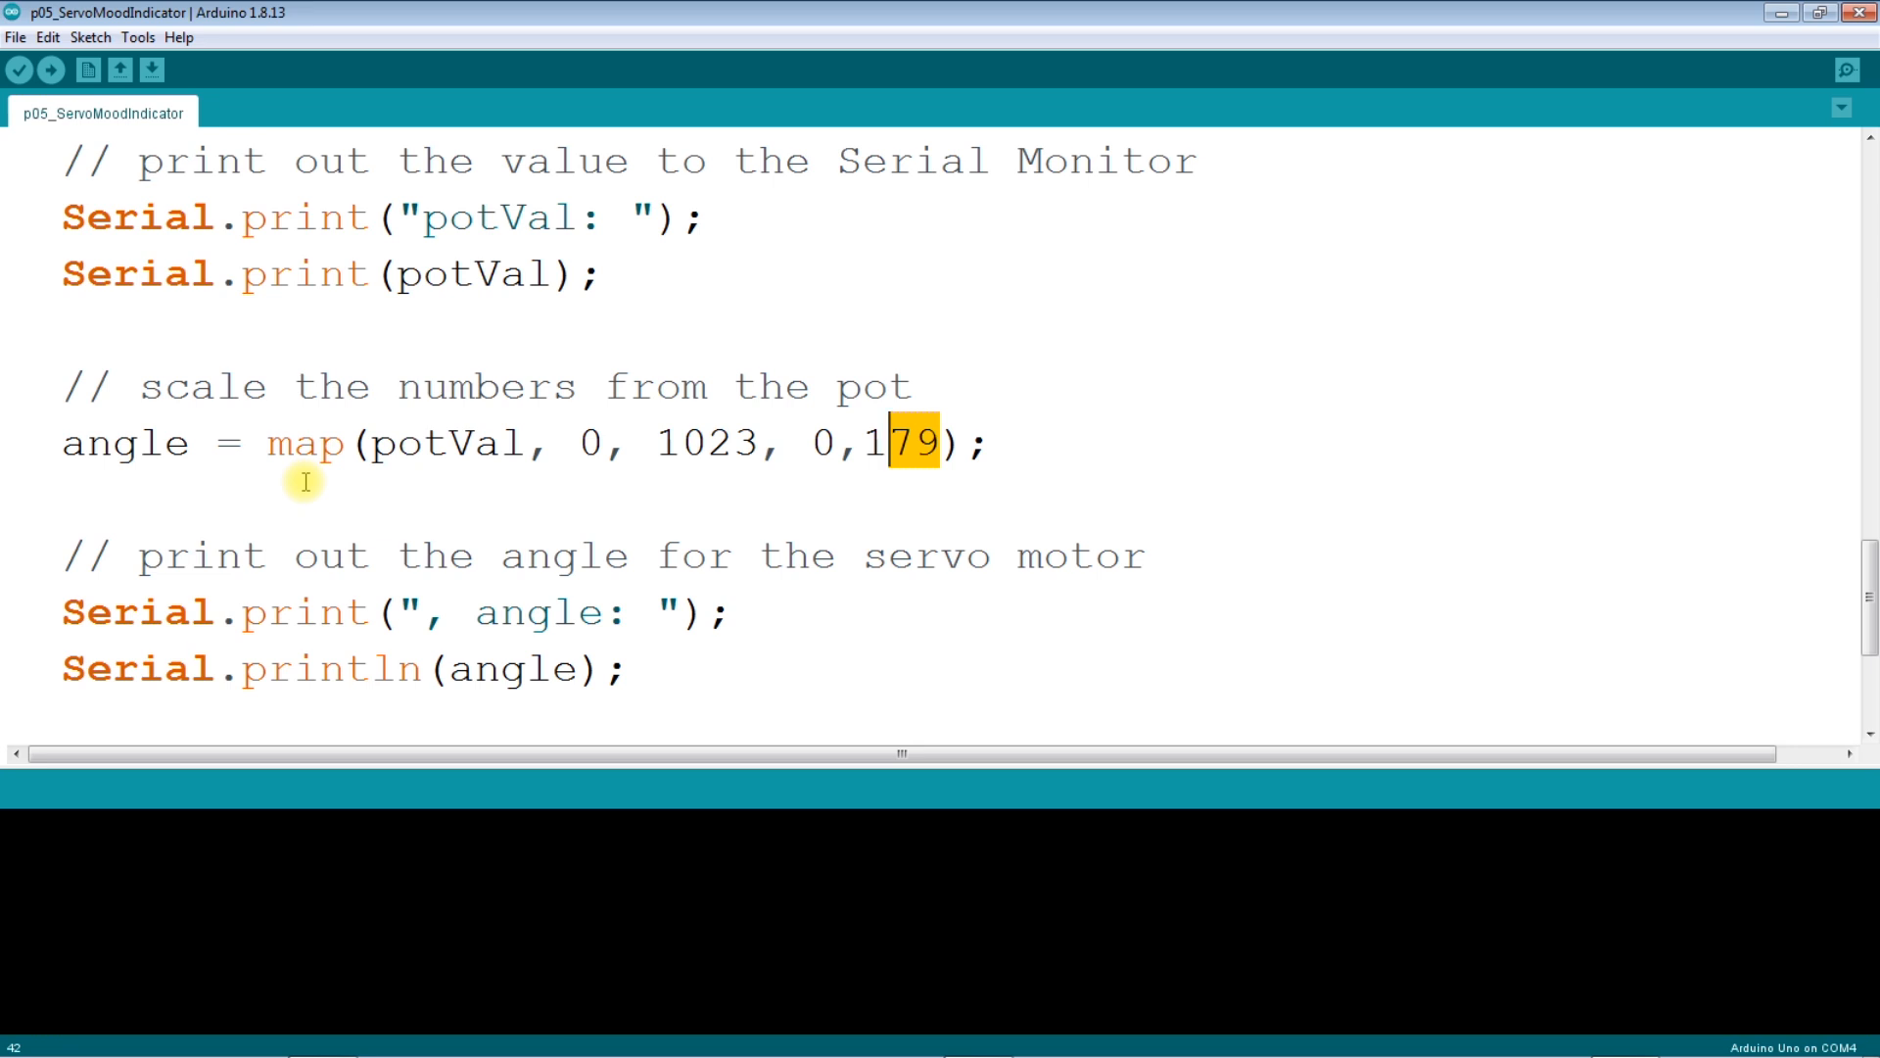
key(Backspace)
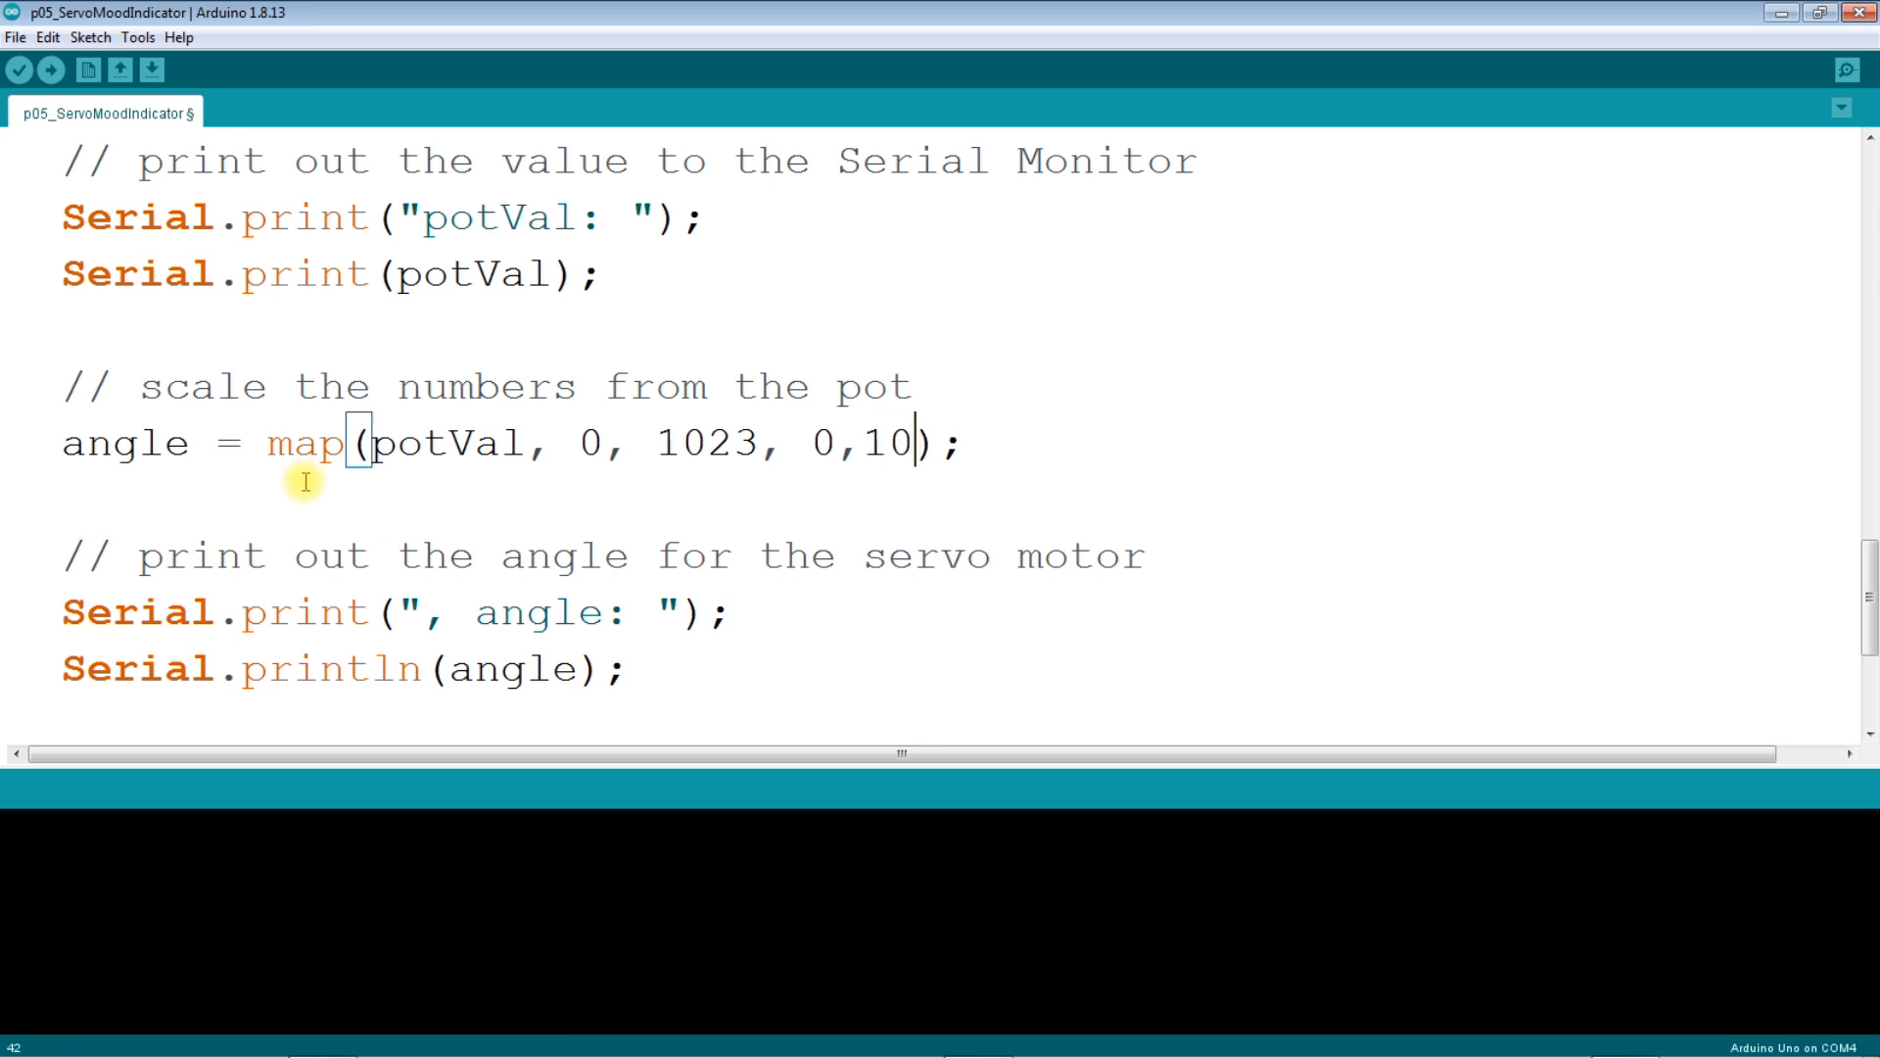
text(0)
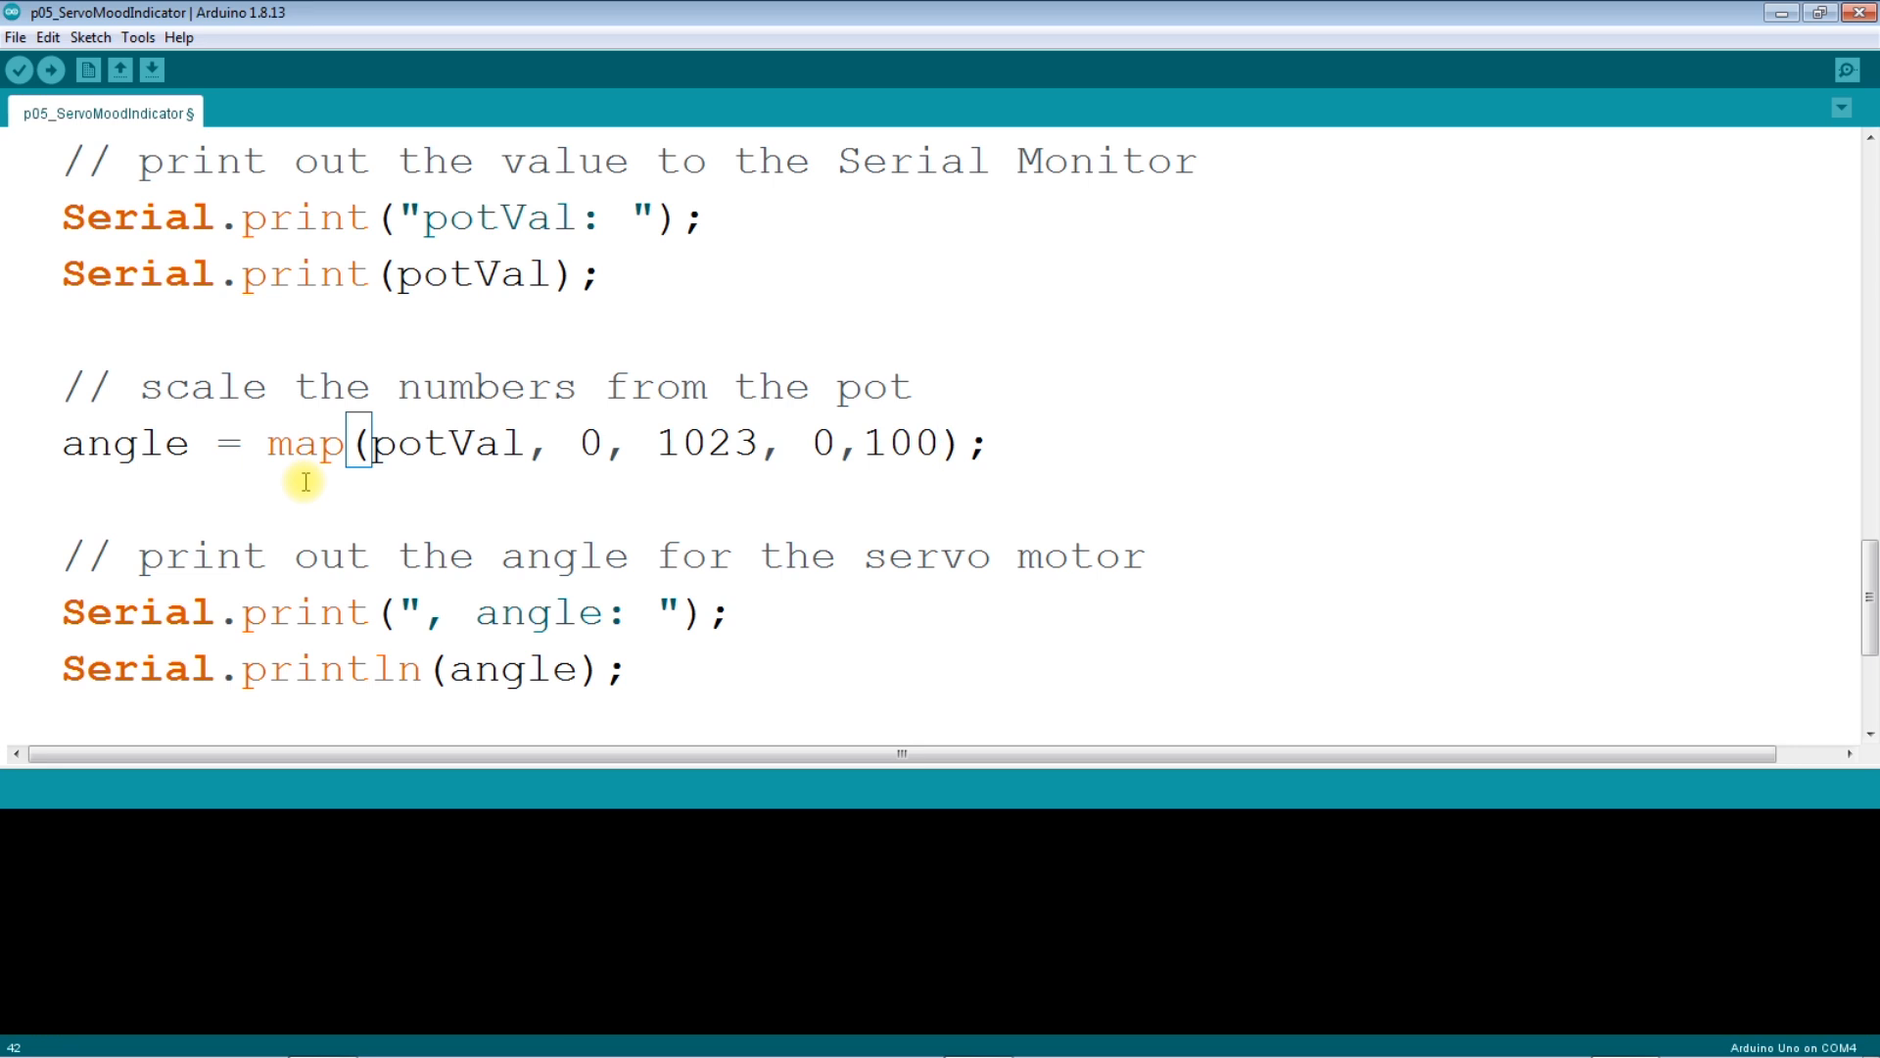
mouse_move(118, 70)
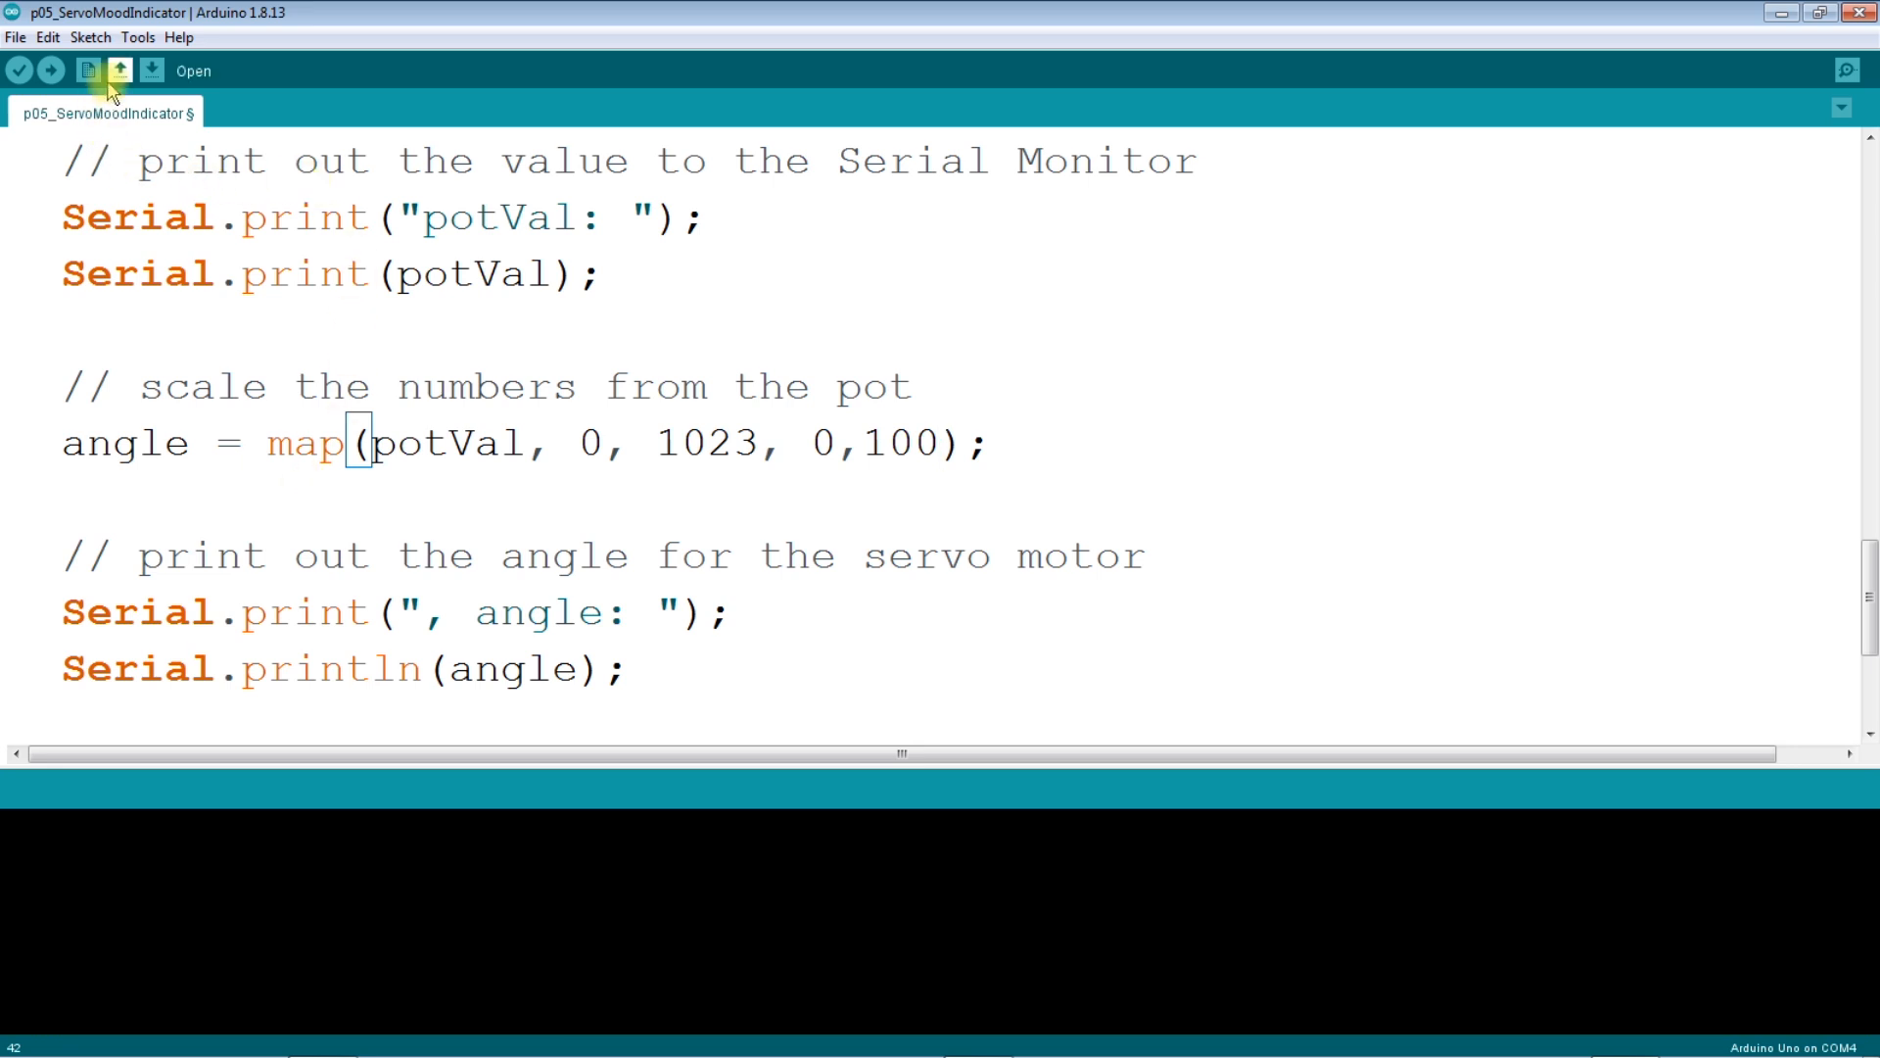
Step: Upload the 0–100 servo sketch to the board via Sketch > Upload
click(90, 37)
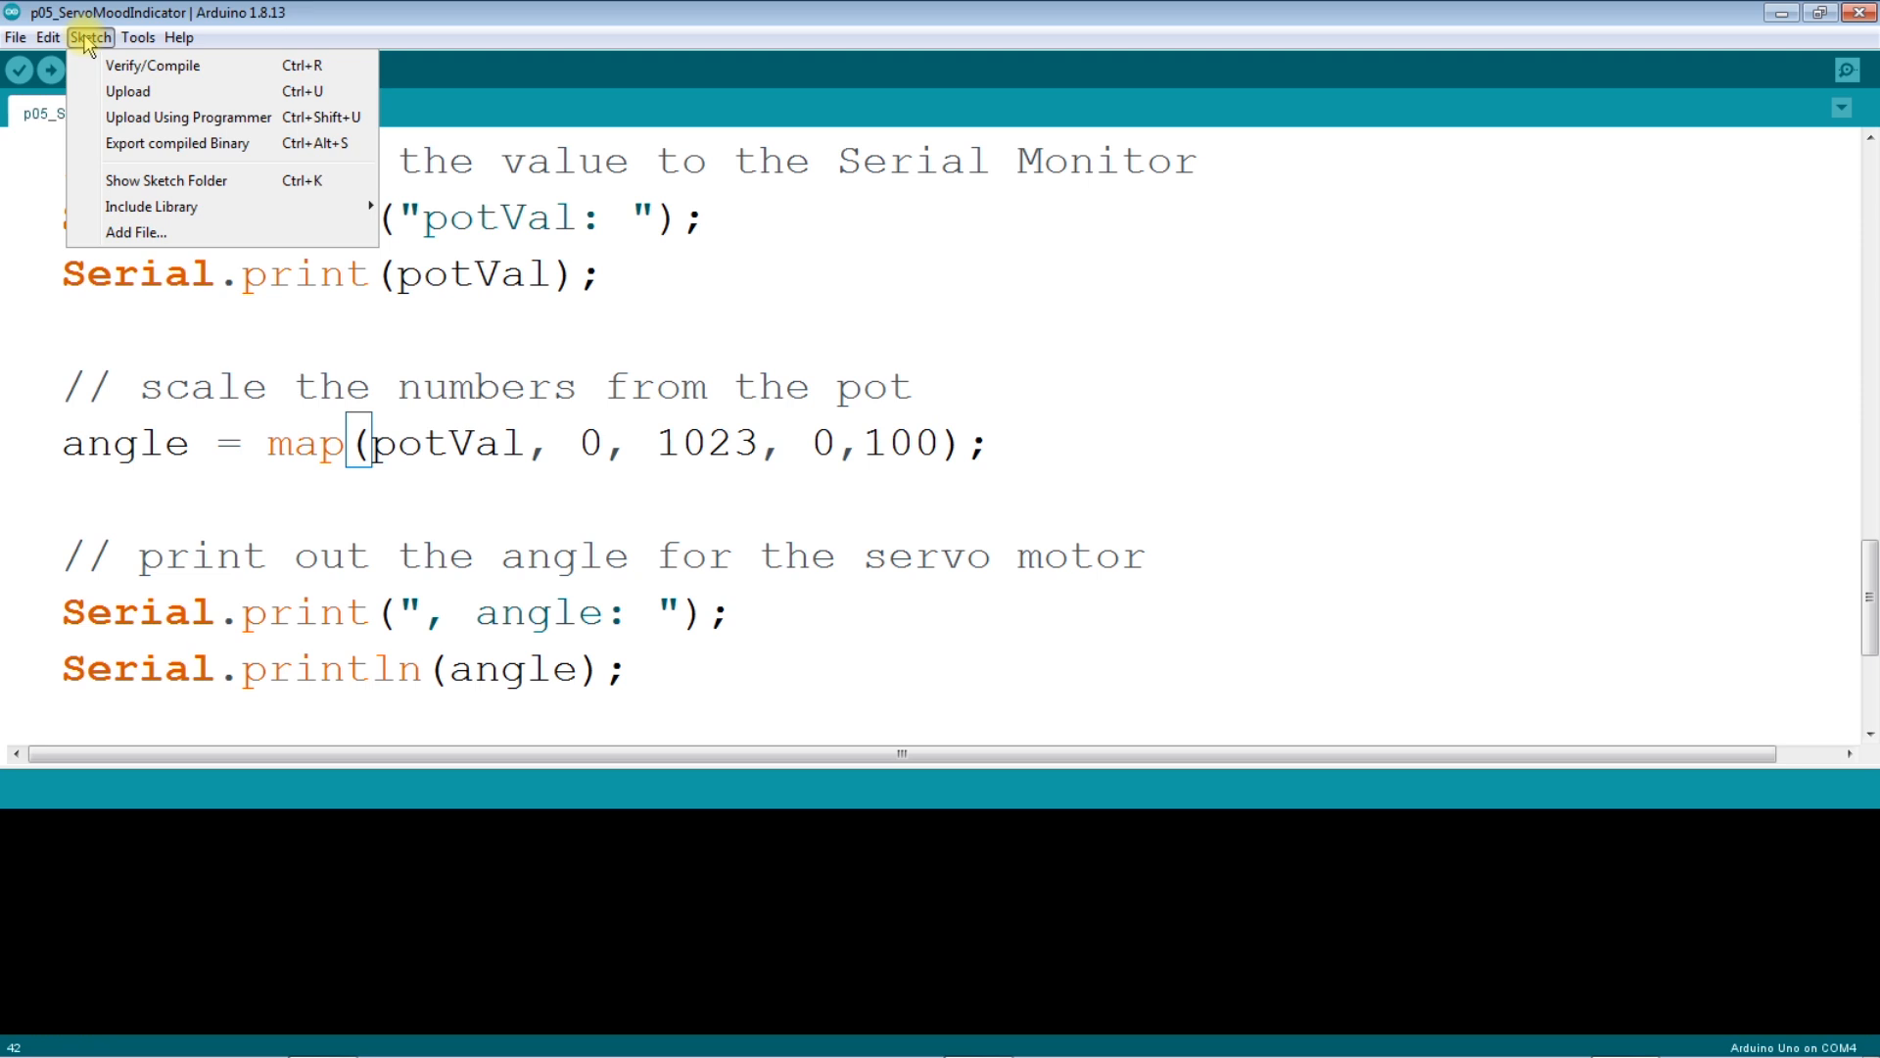
mouse_move(128, 91)
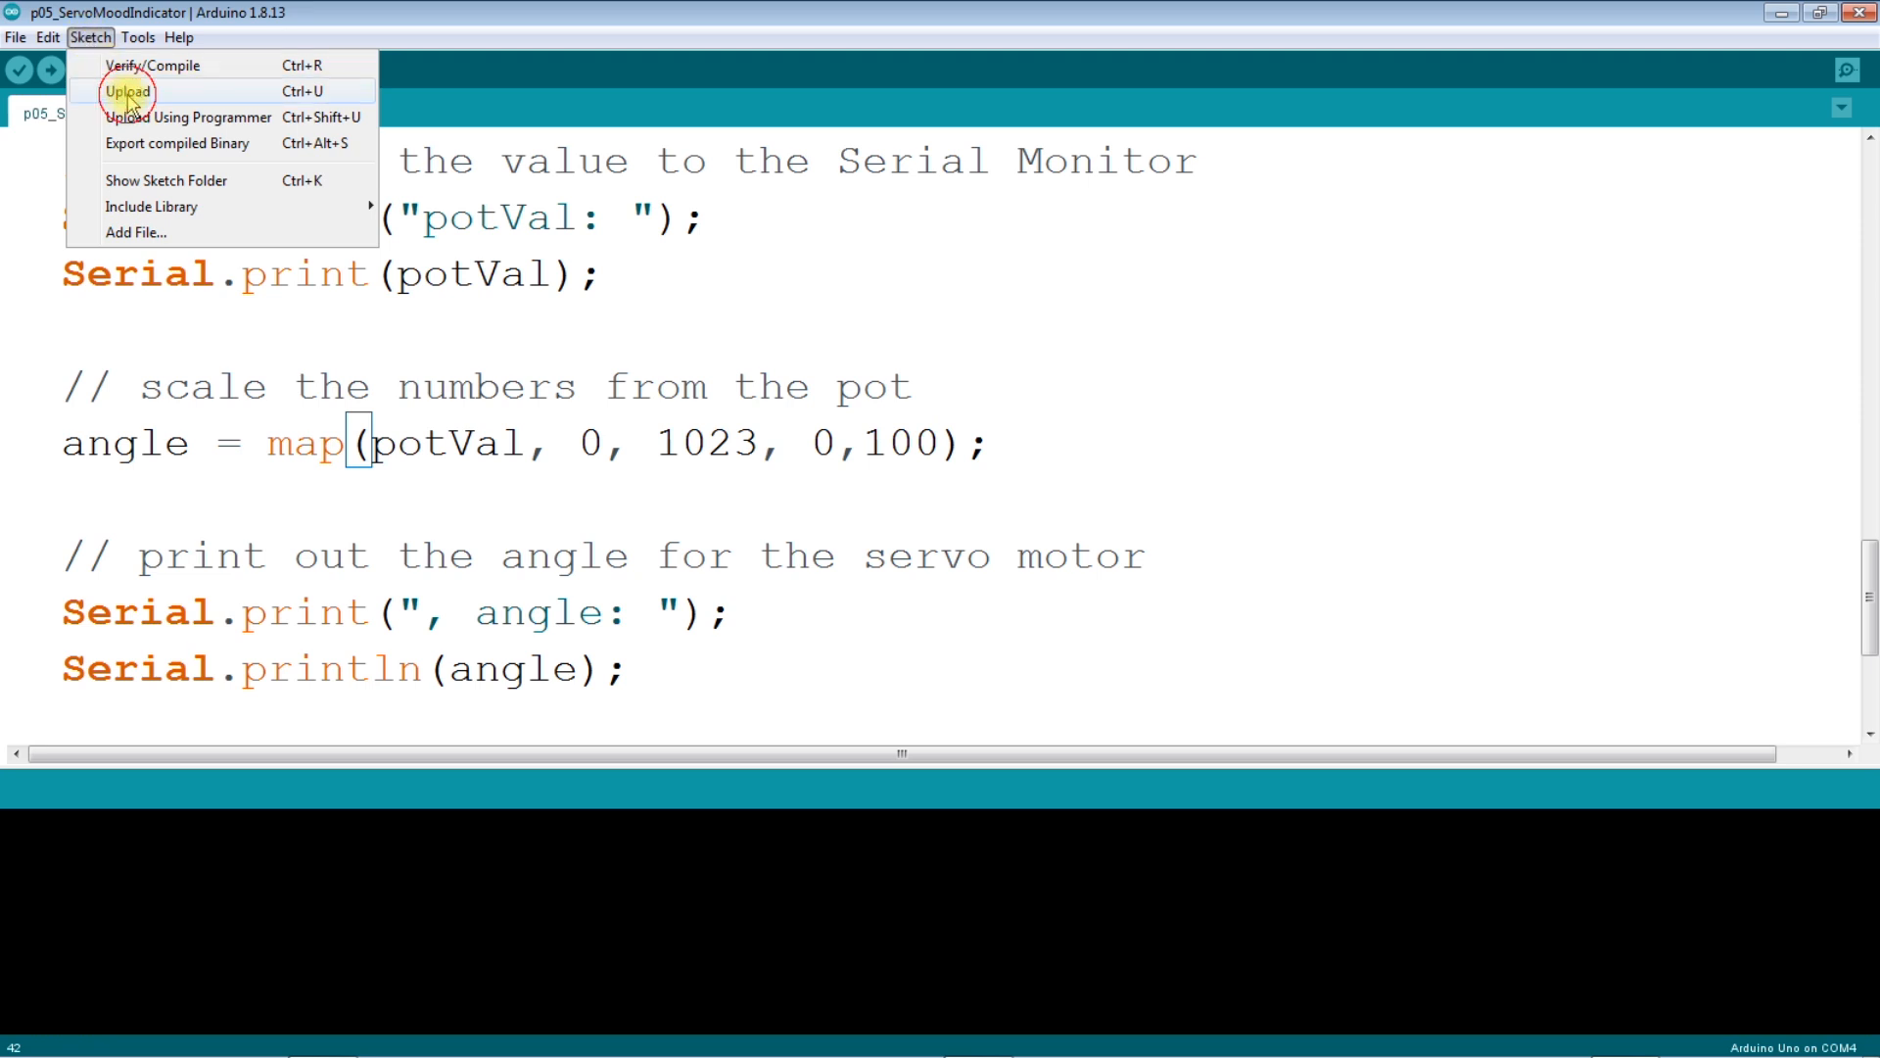
click(125, 92)
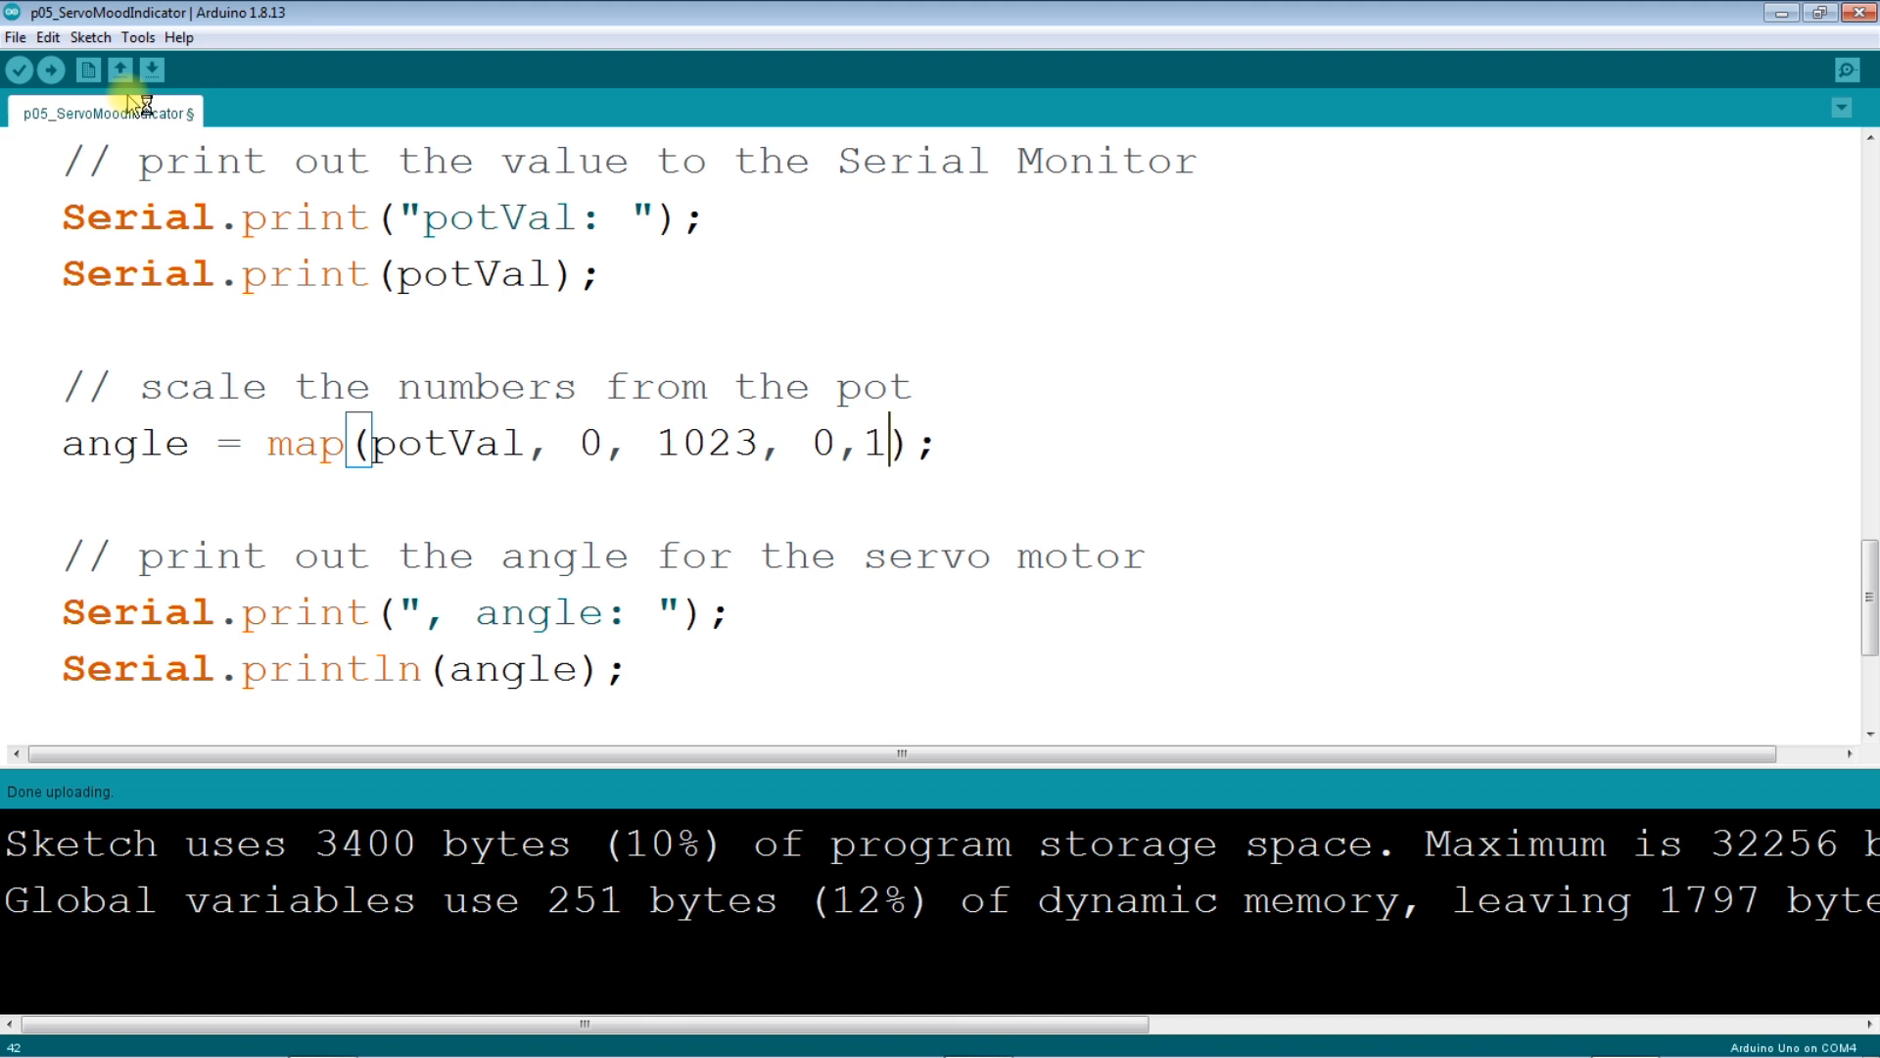
Step: Restore the map() upper bound to 179 and upload the sketch again
text(7)
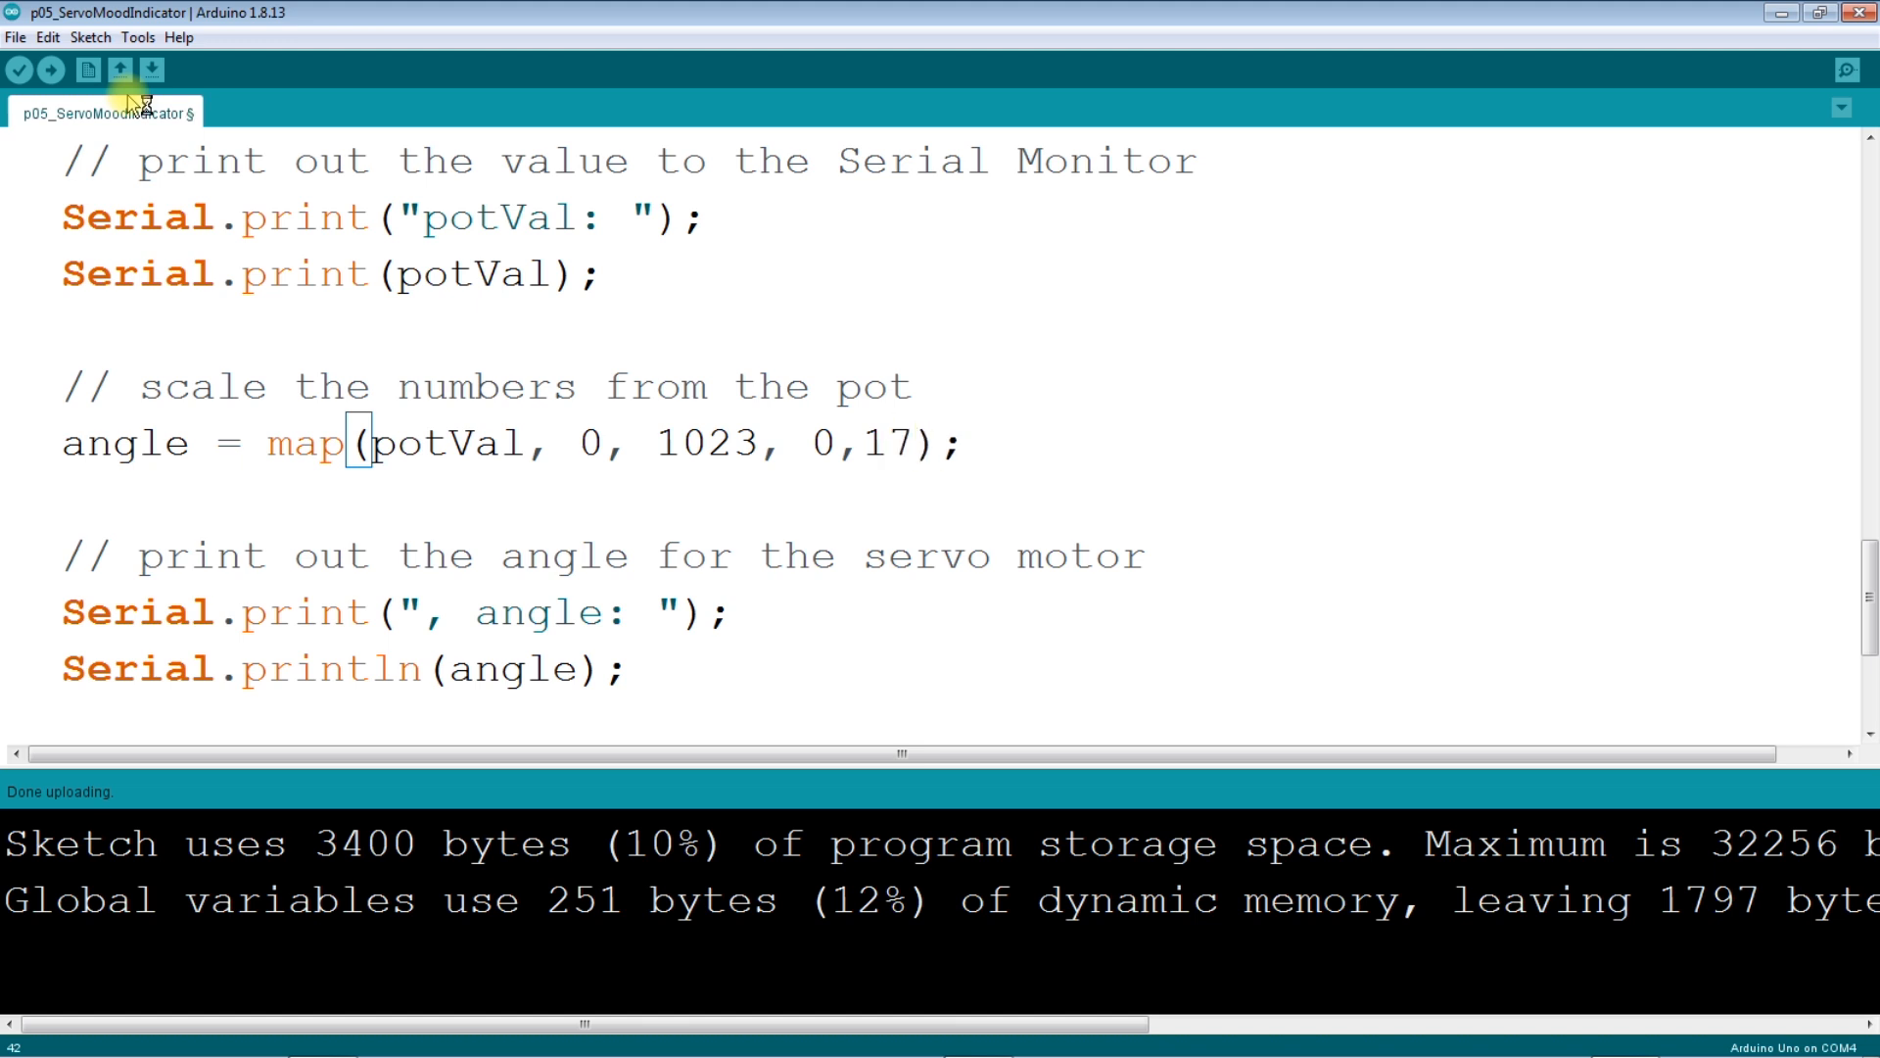
text(9)
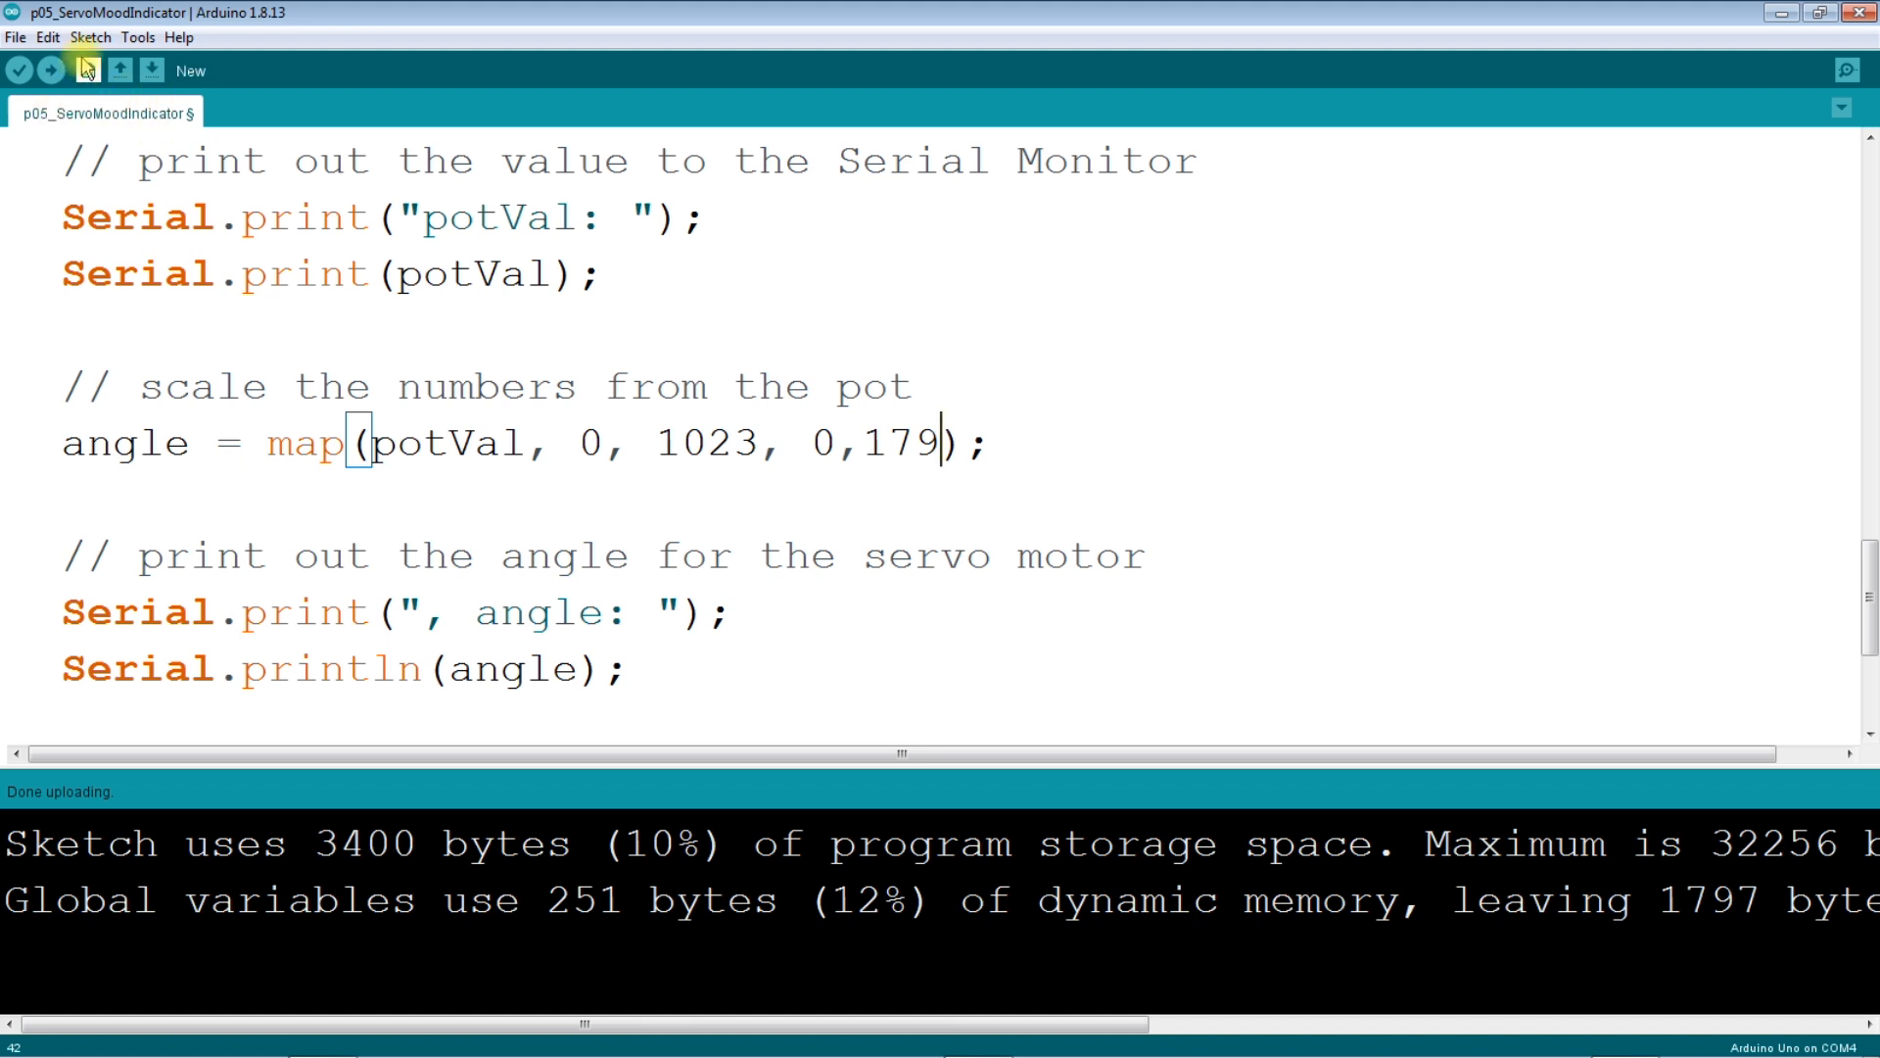
click(90, 37)
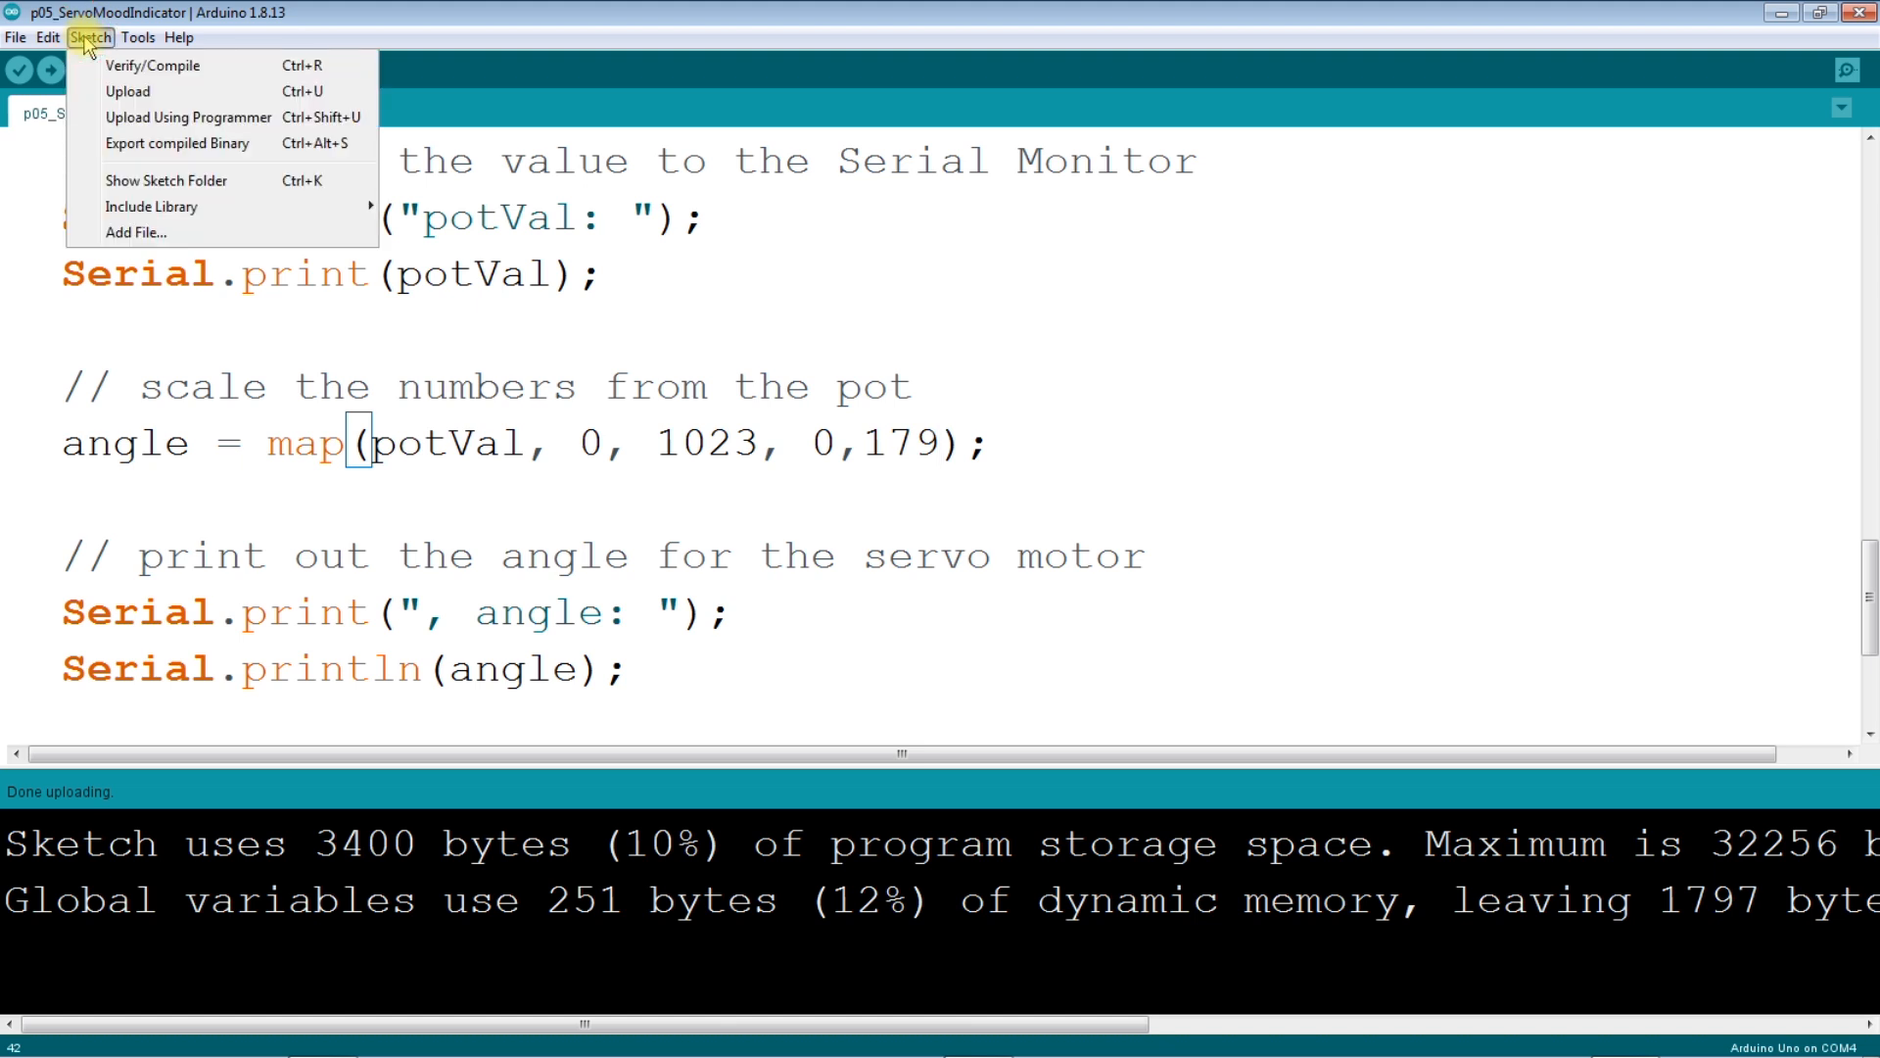
mouse_move(127, 91)
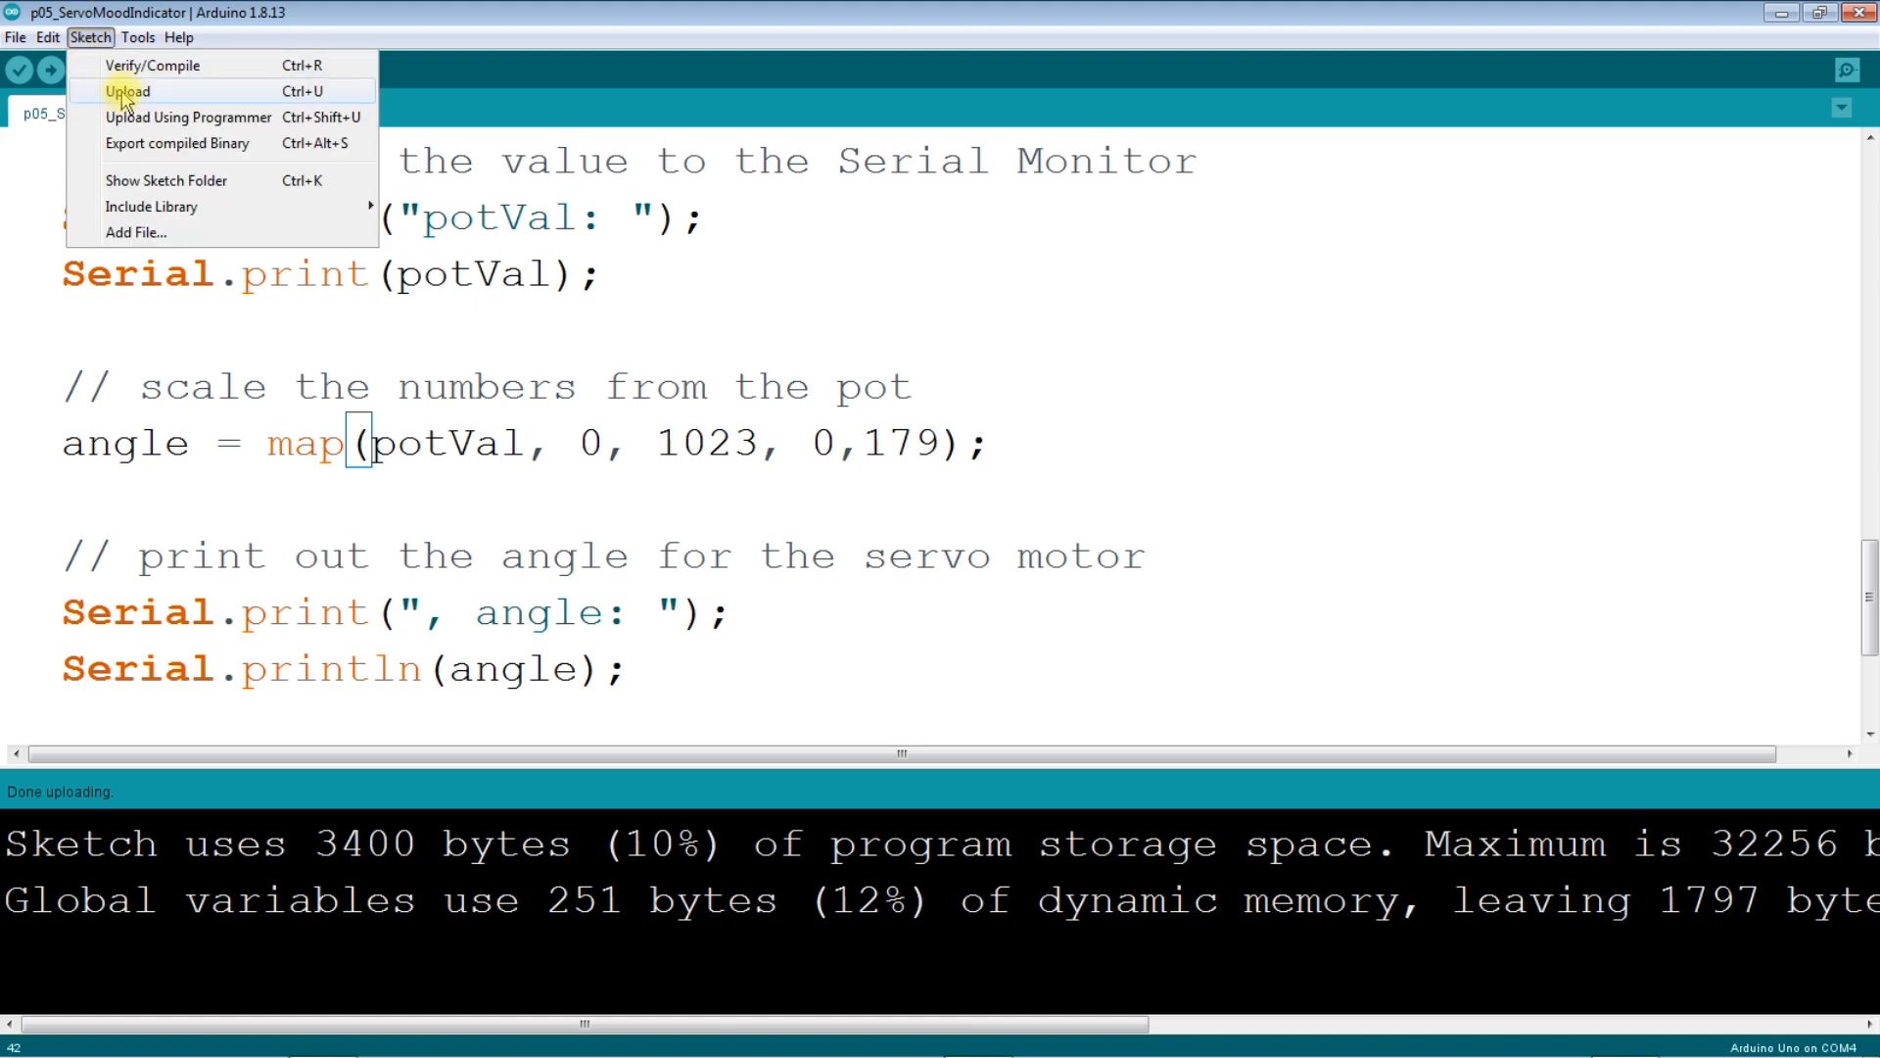
click(127, 91)
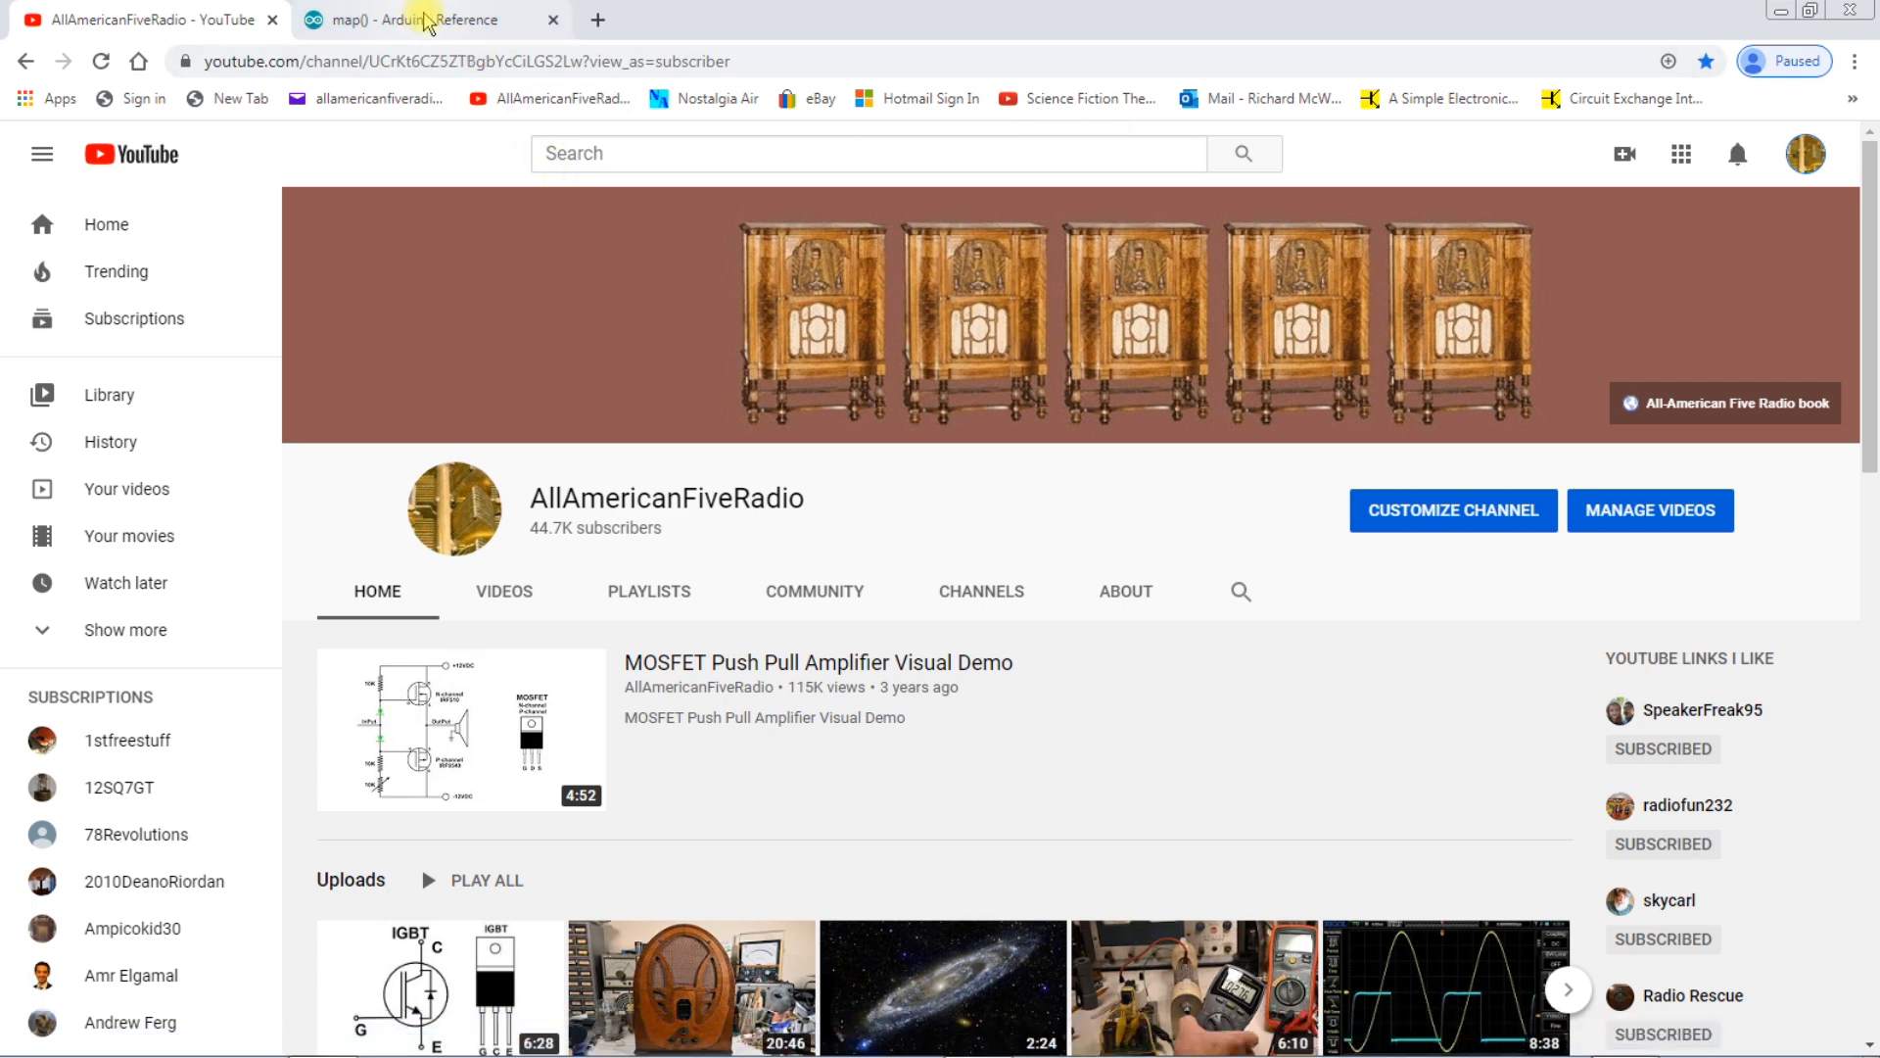
Step: Navigate from the map() page to the Arduino Language Reference index's Functions list
click(413, 20)
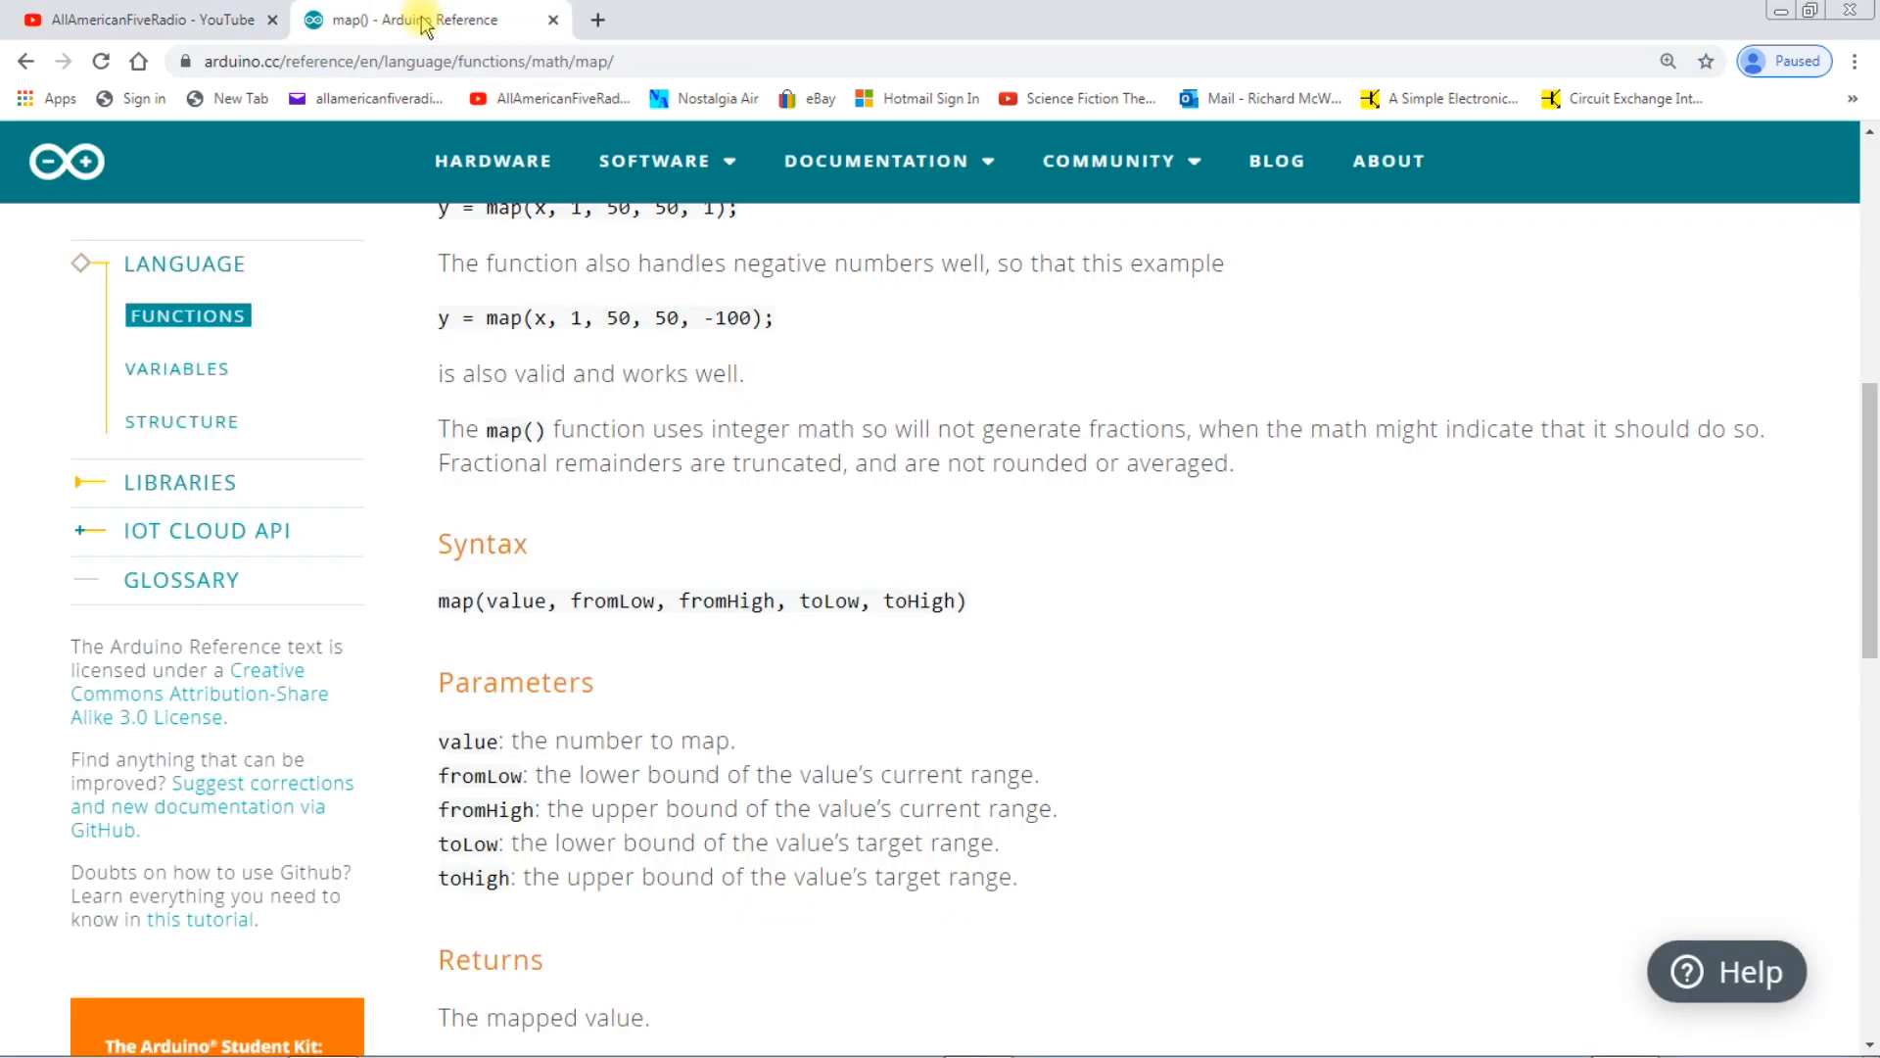
mouse_move(466, 300)
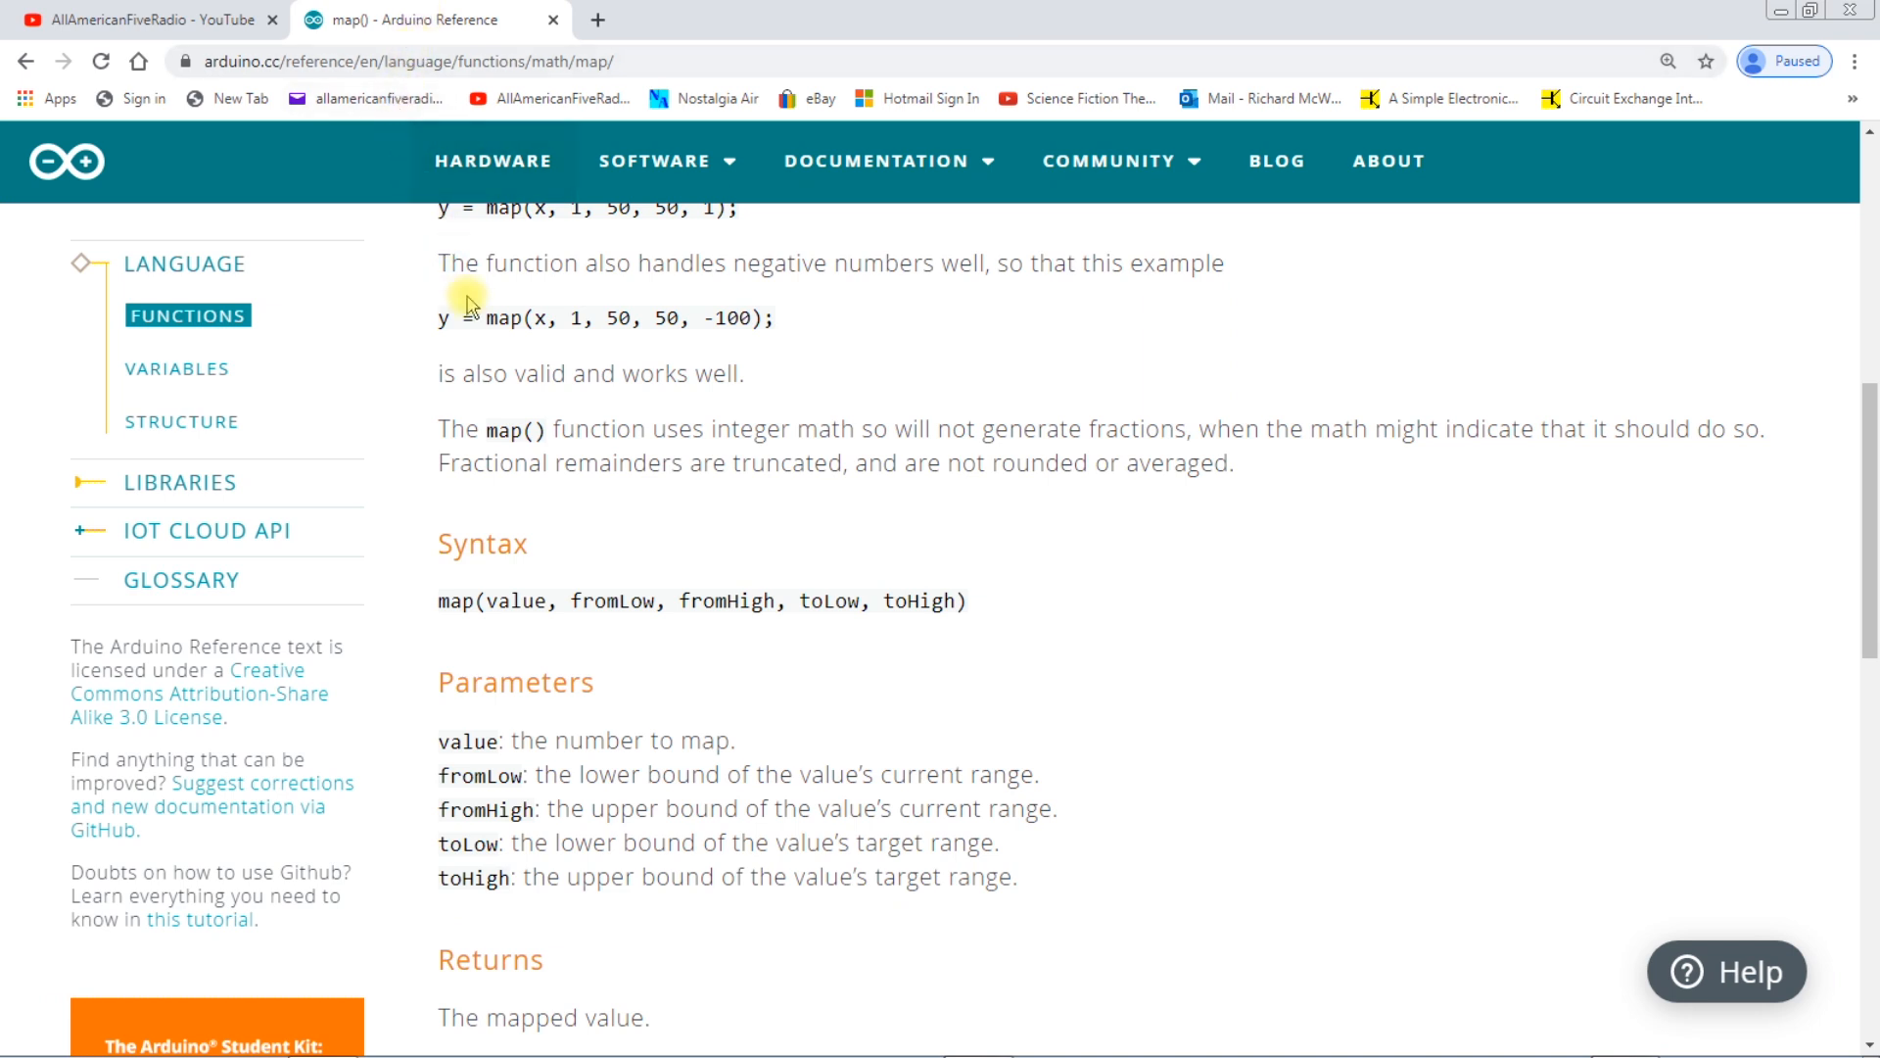
mouse_move(452, 363)
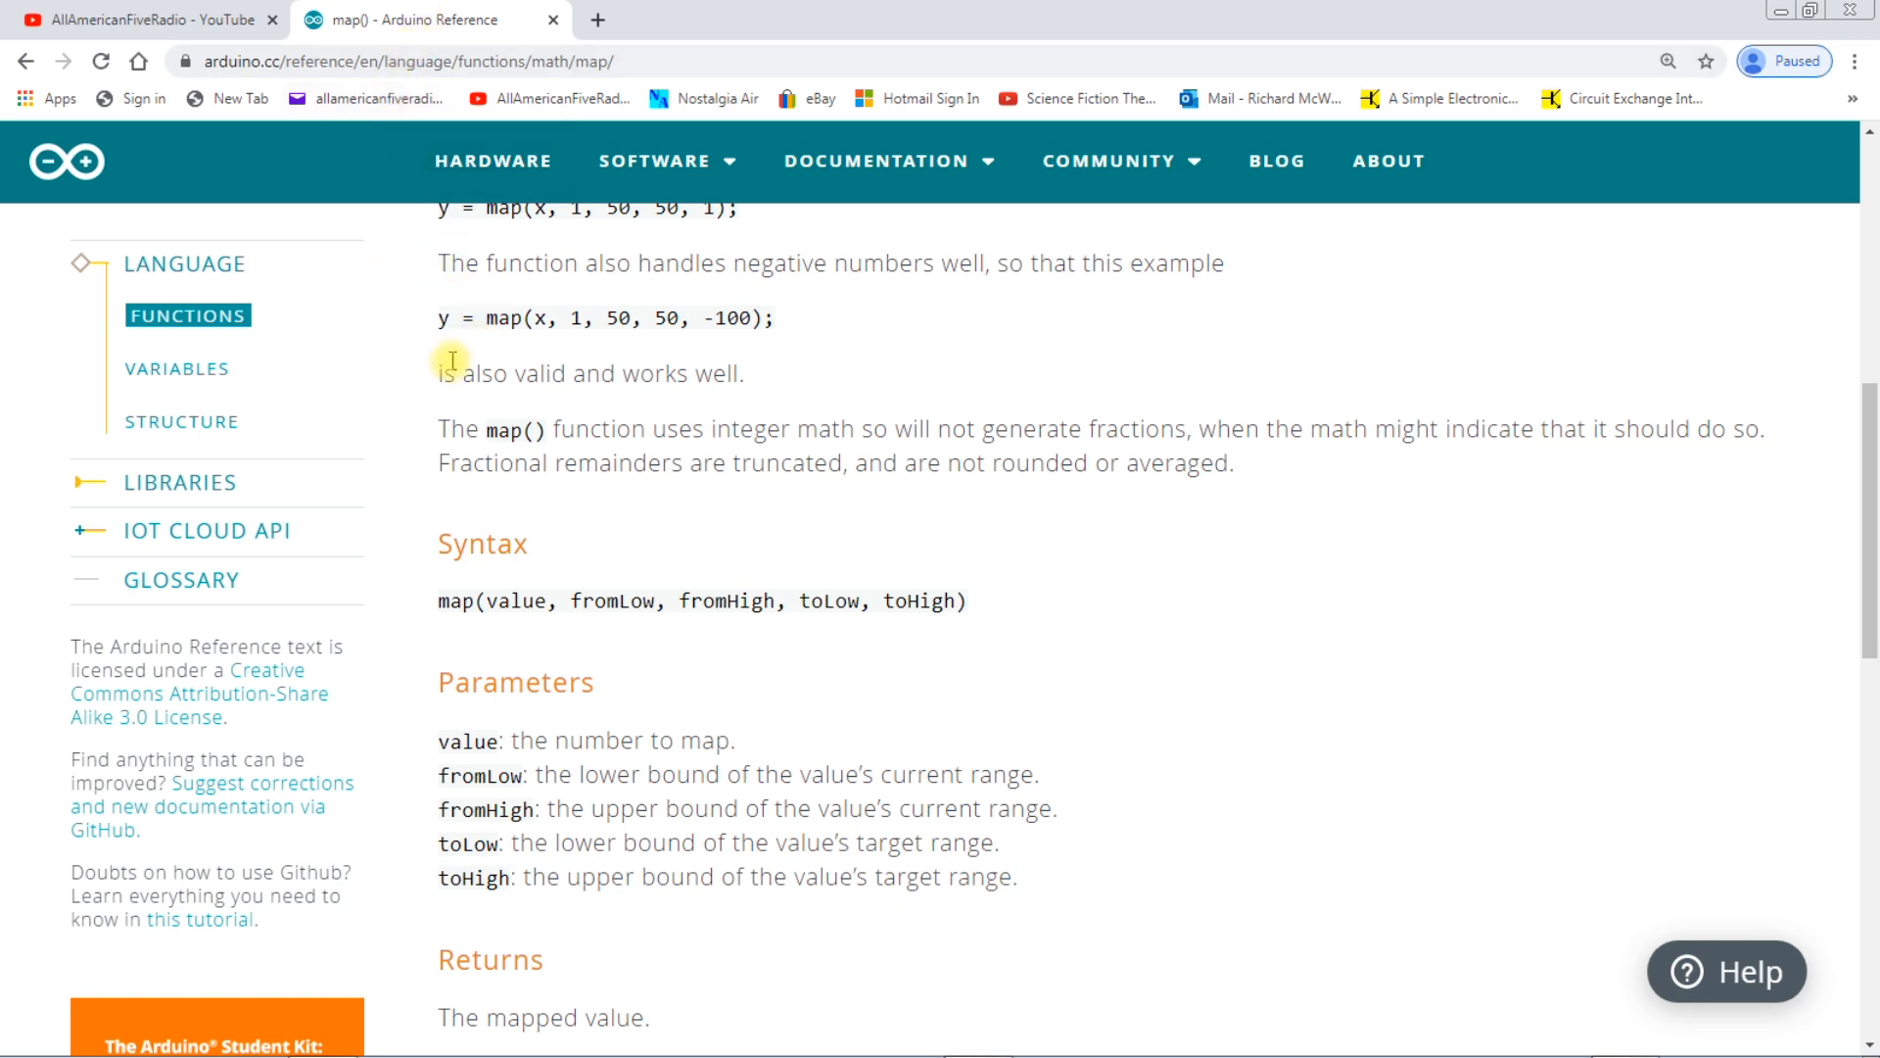
scroll(up, 3)
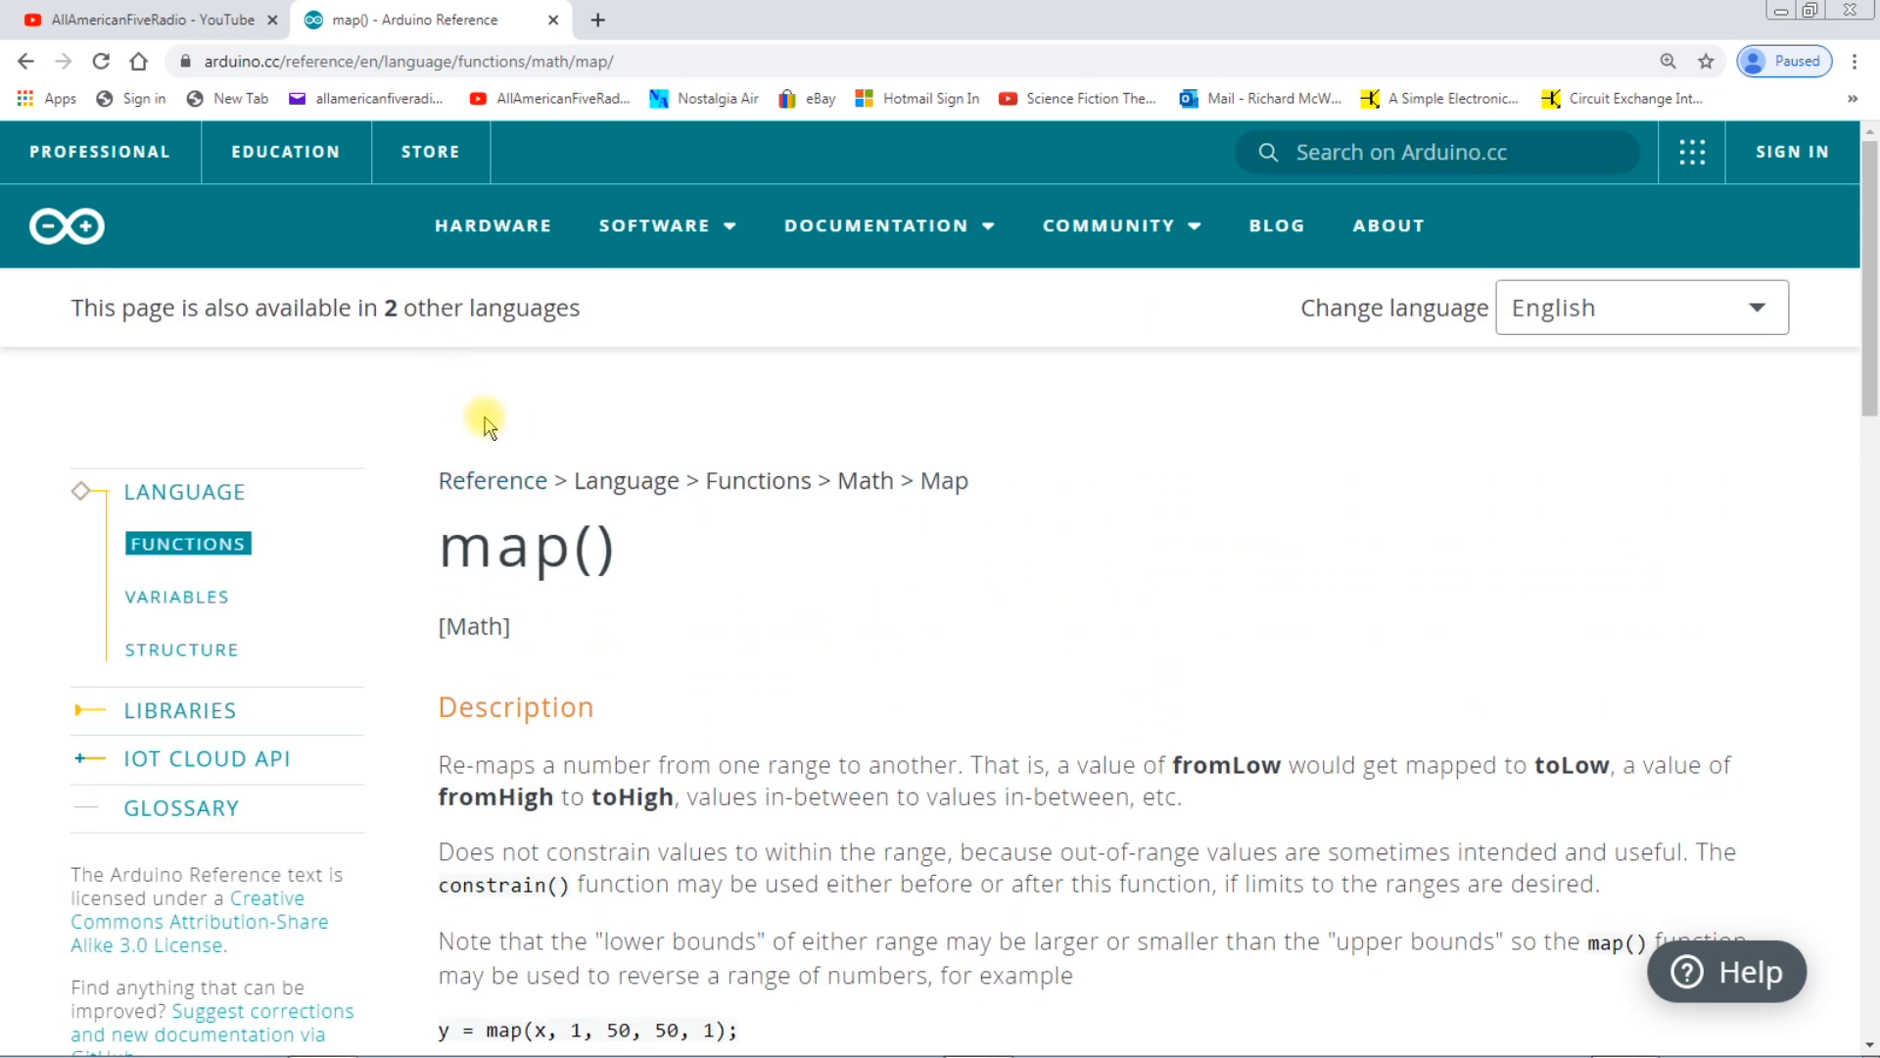
mouse_move(428, 508)
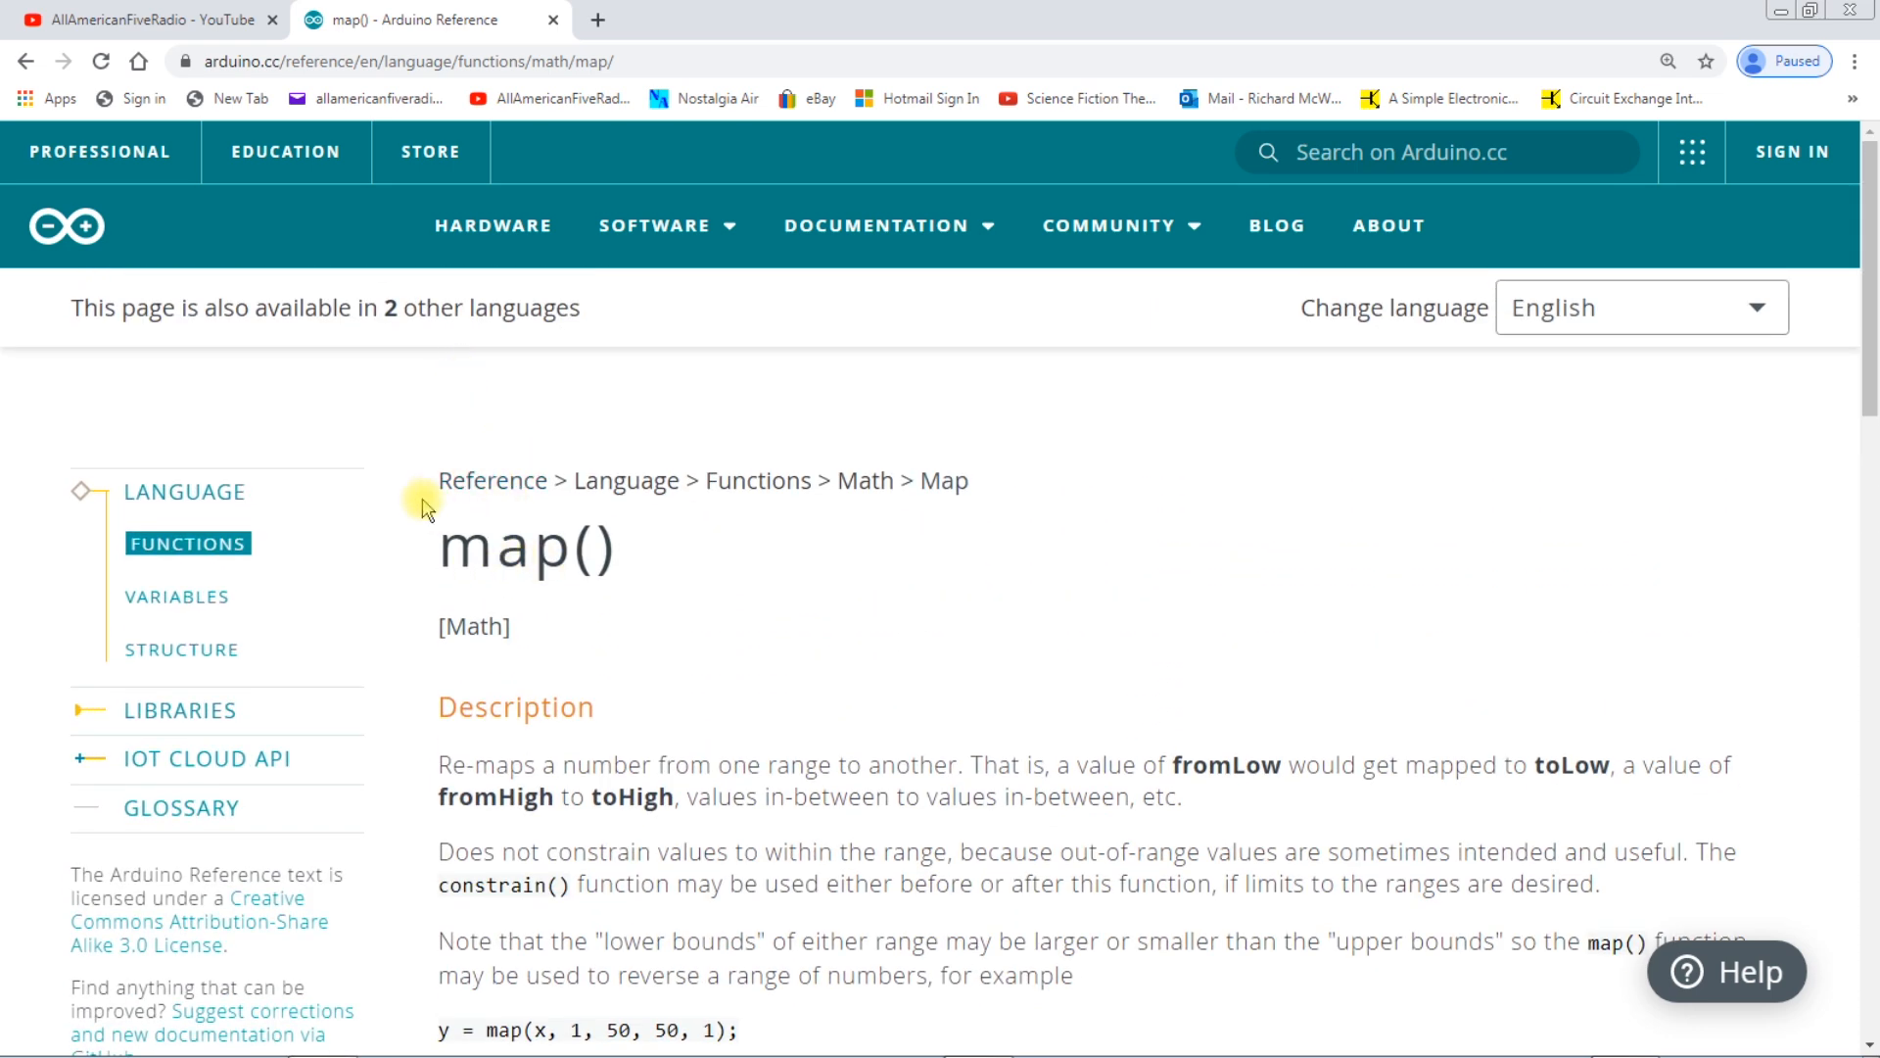
click(878, 225)
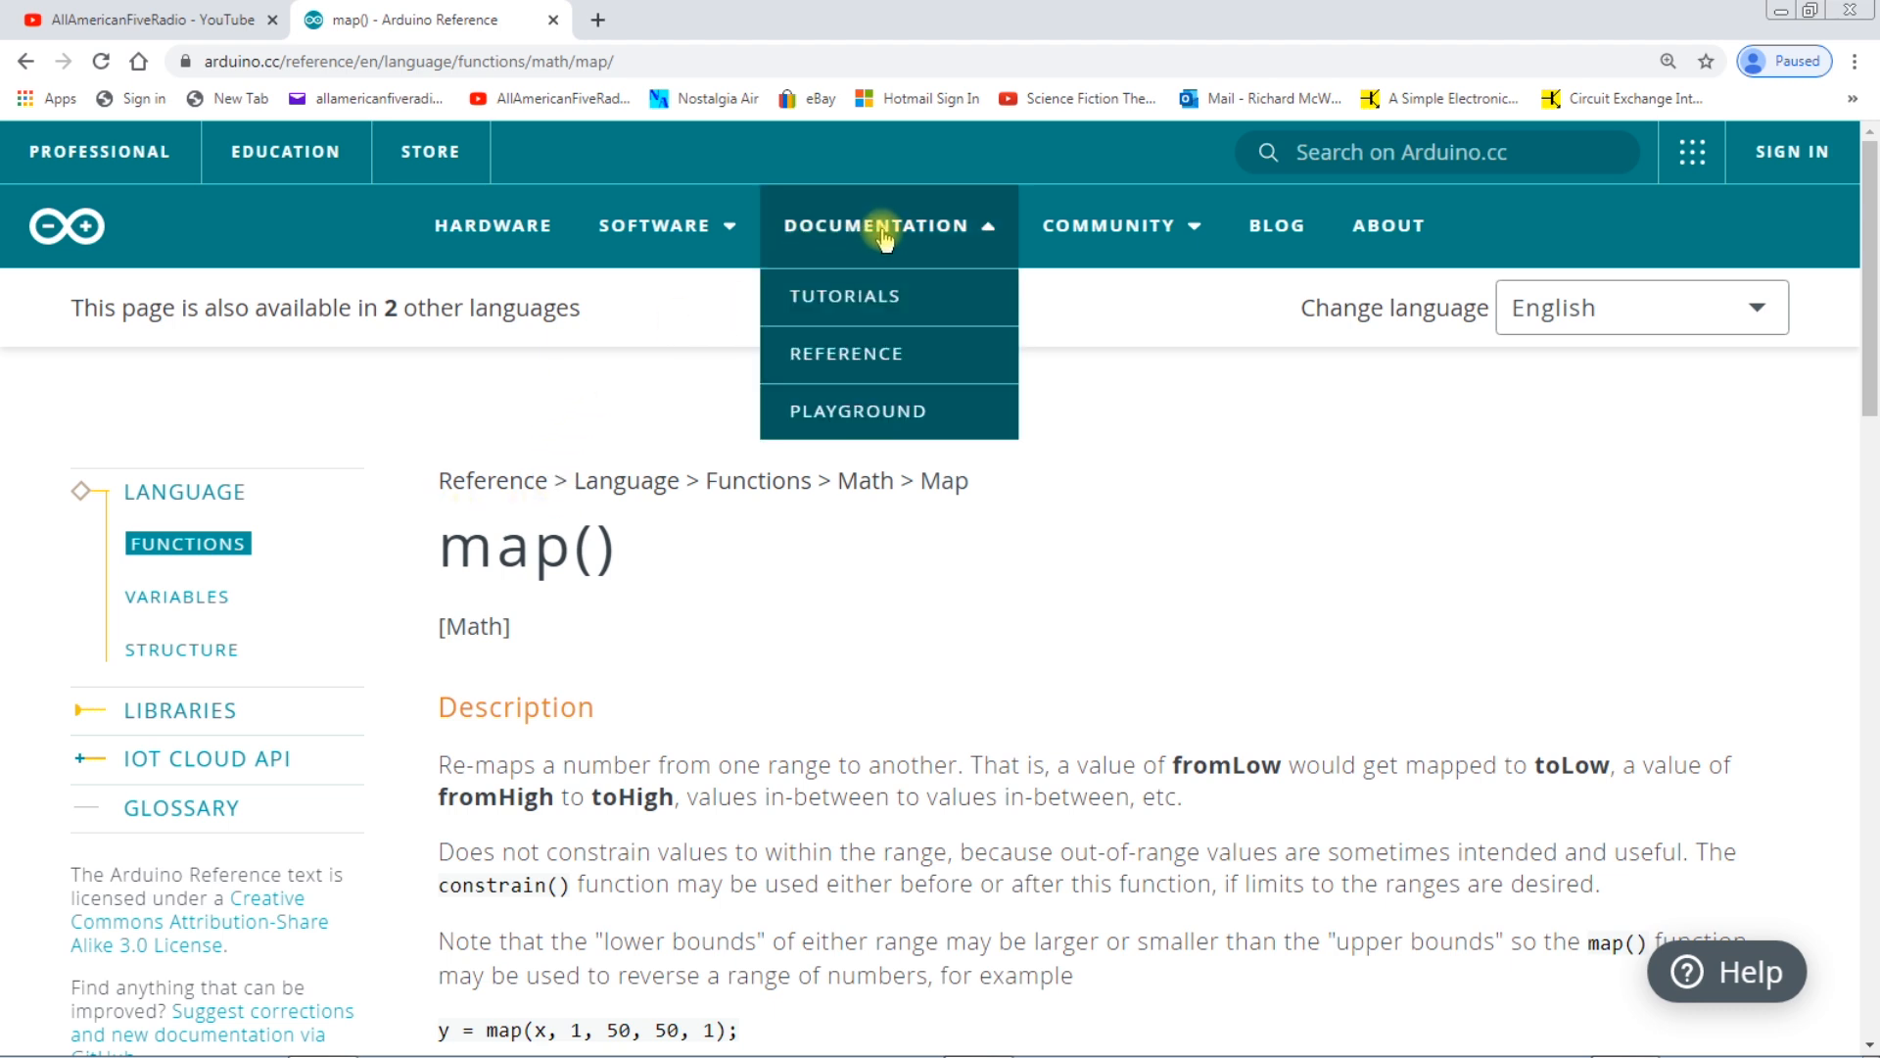
mouse_move(867, 353)
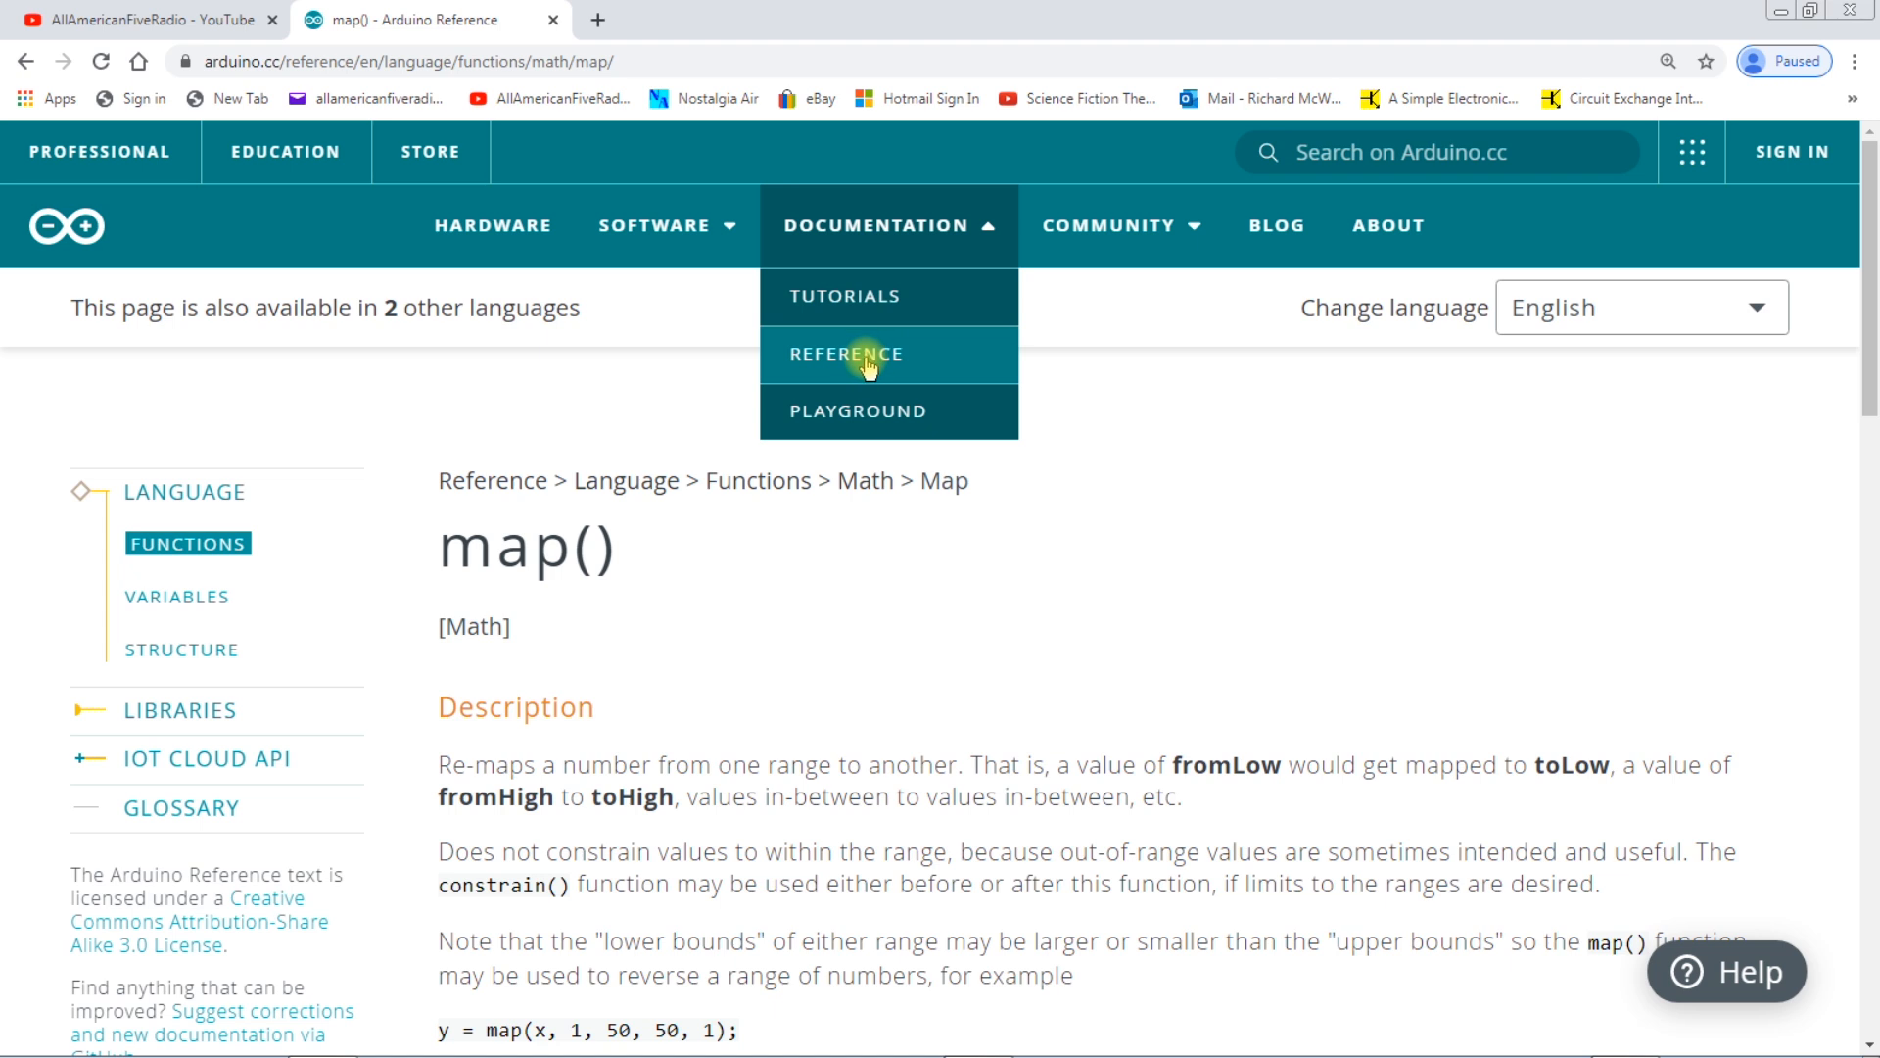
click(845, 352)
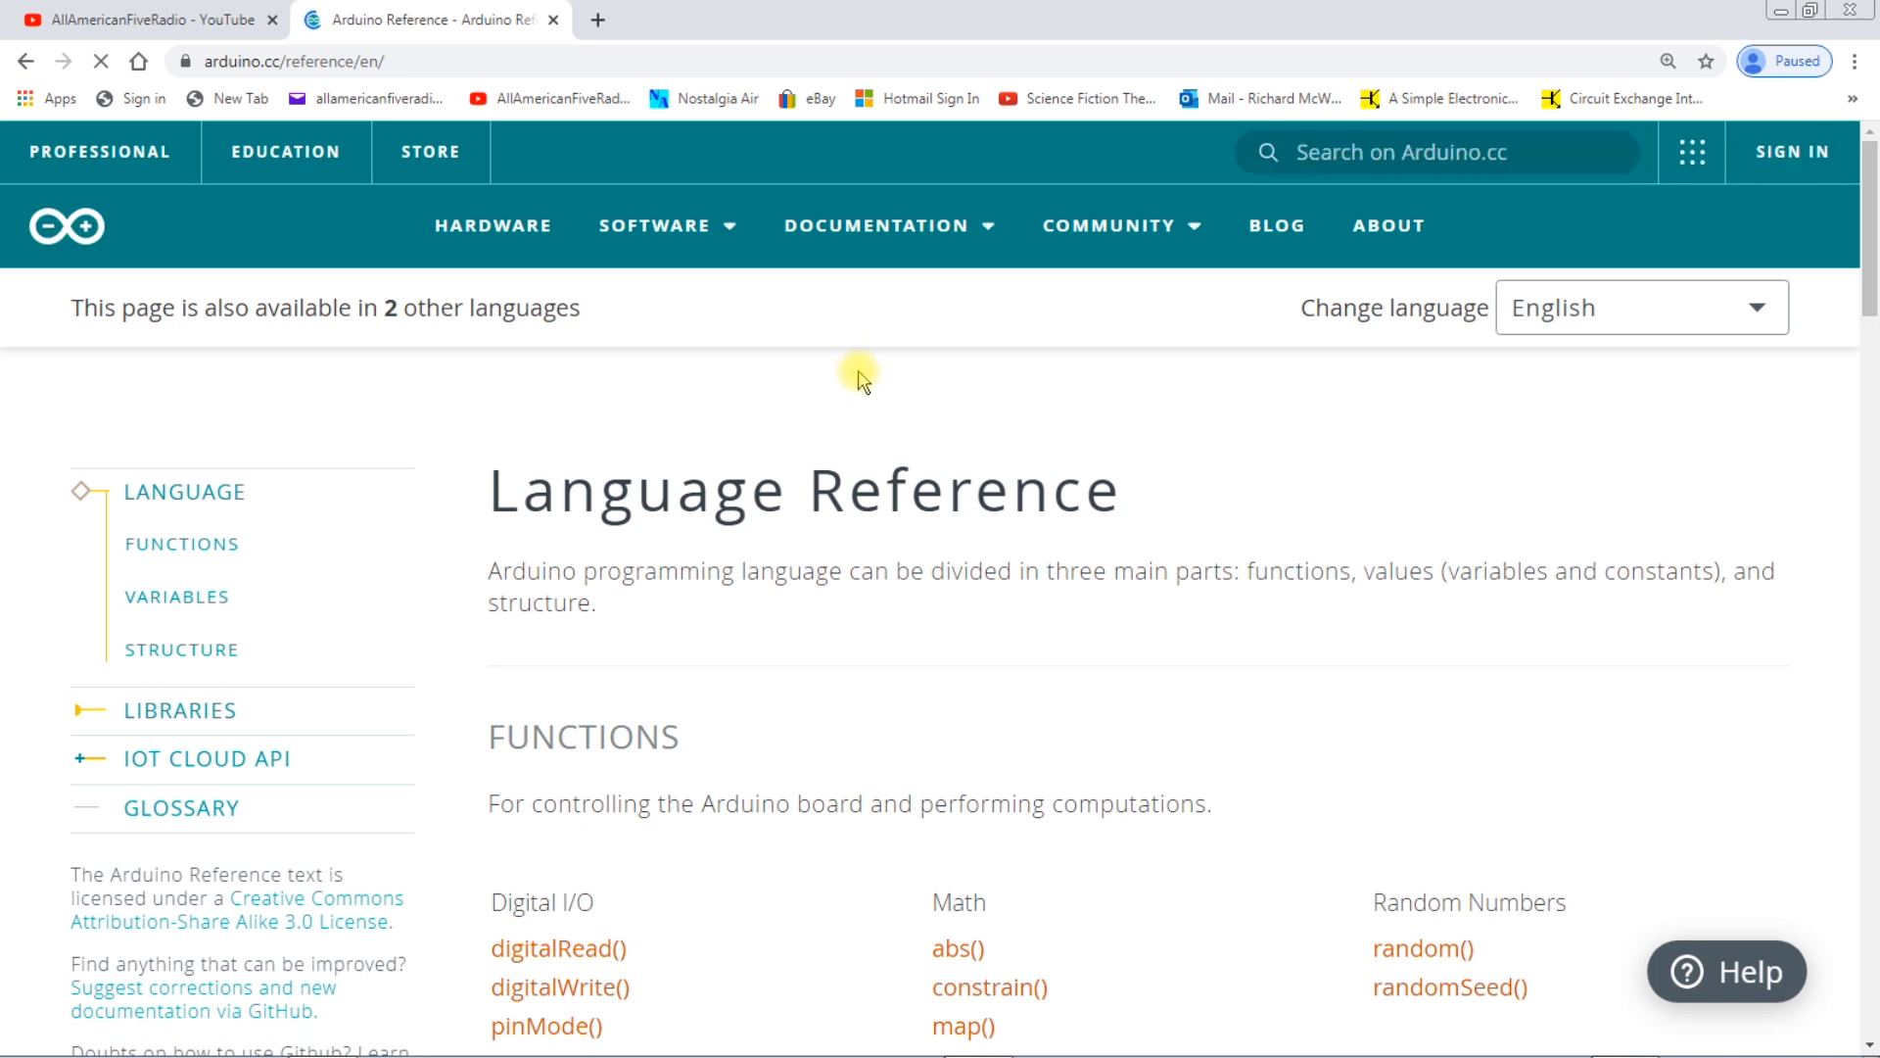
scroll(down, 3)
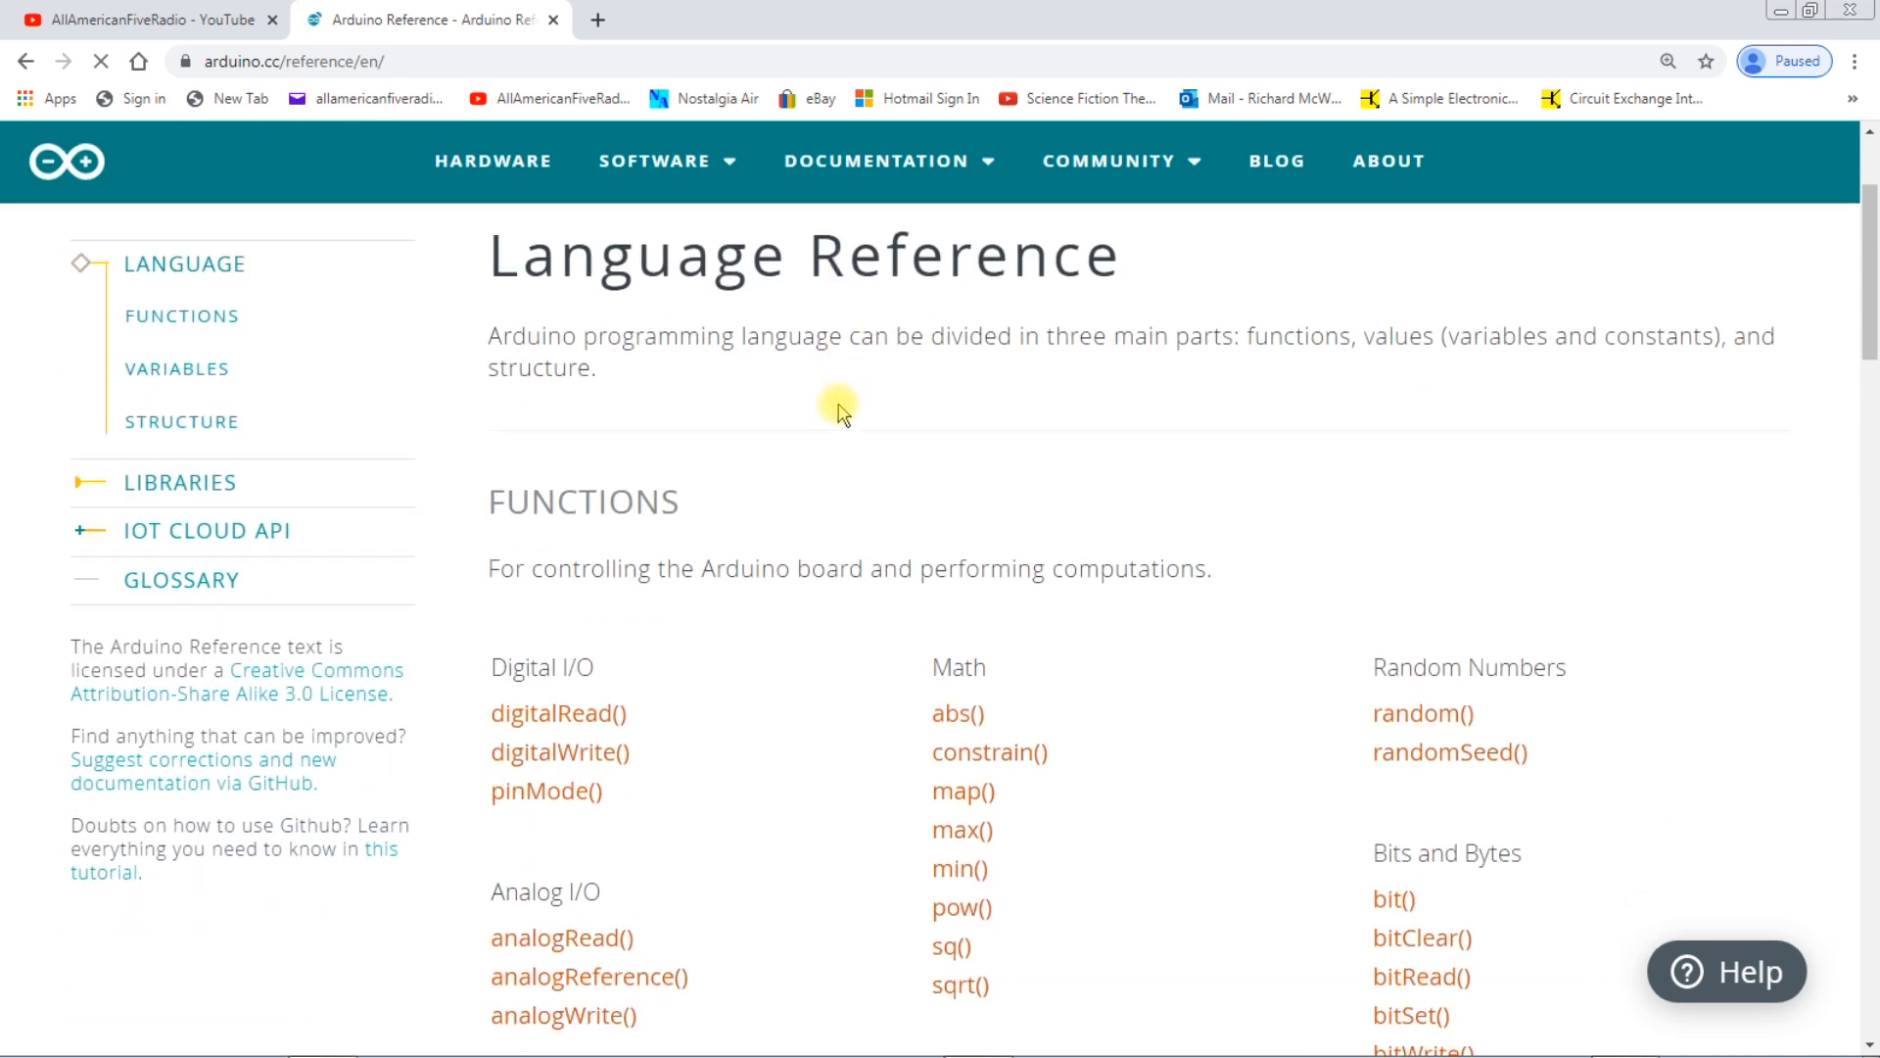
scroll(down, 3)
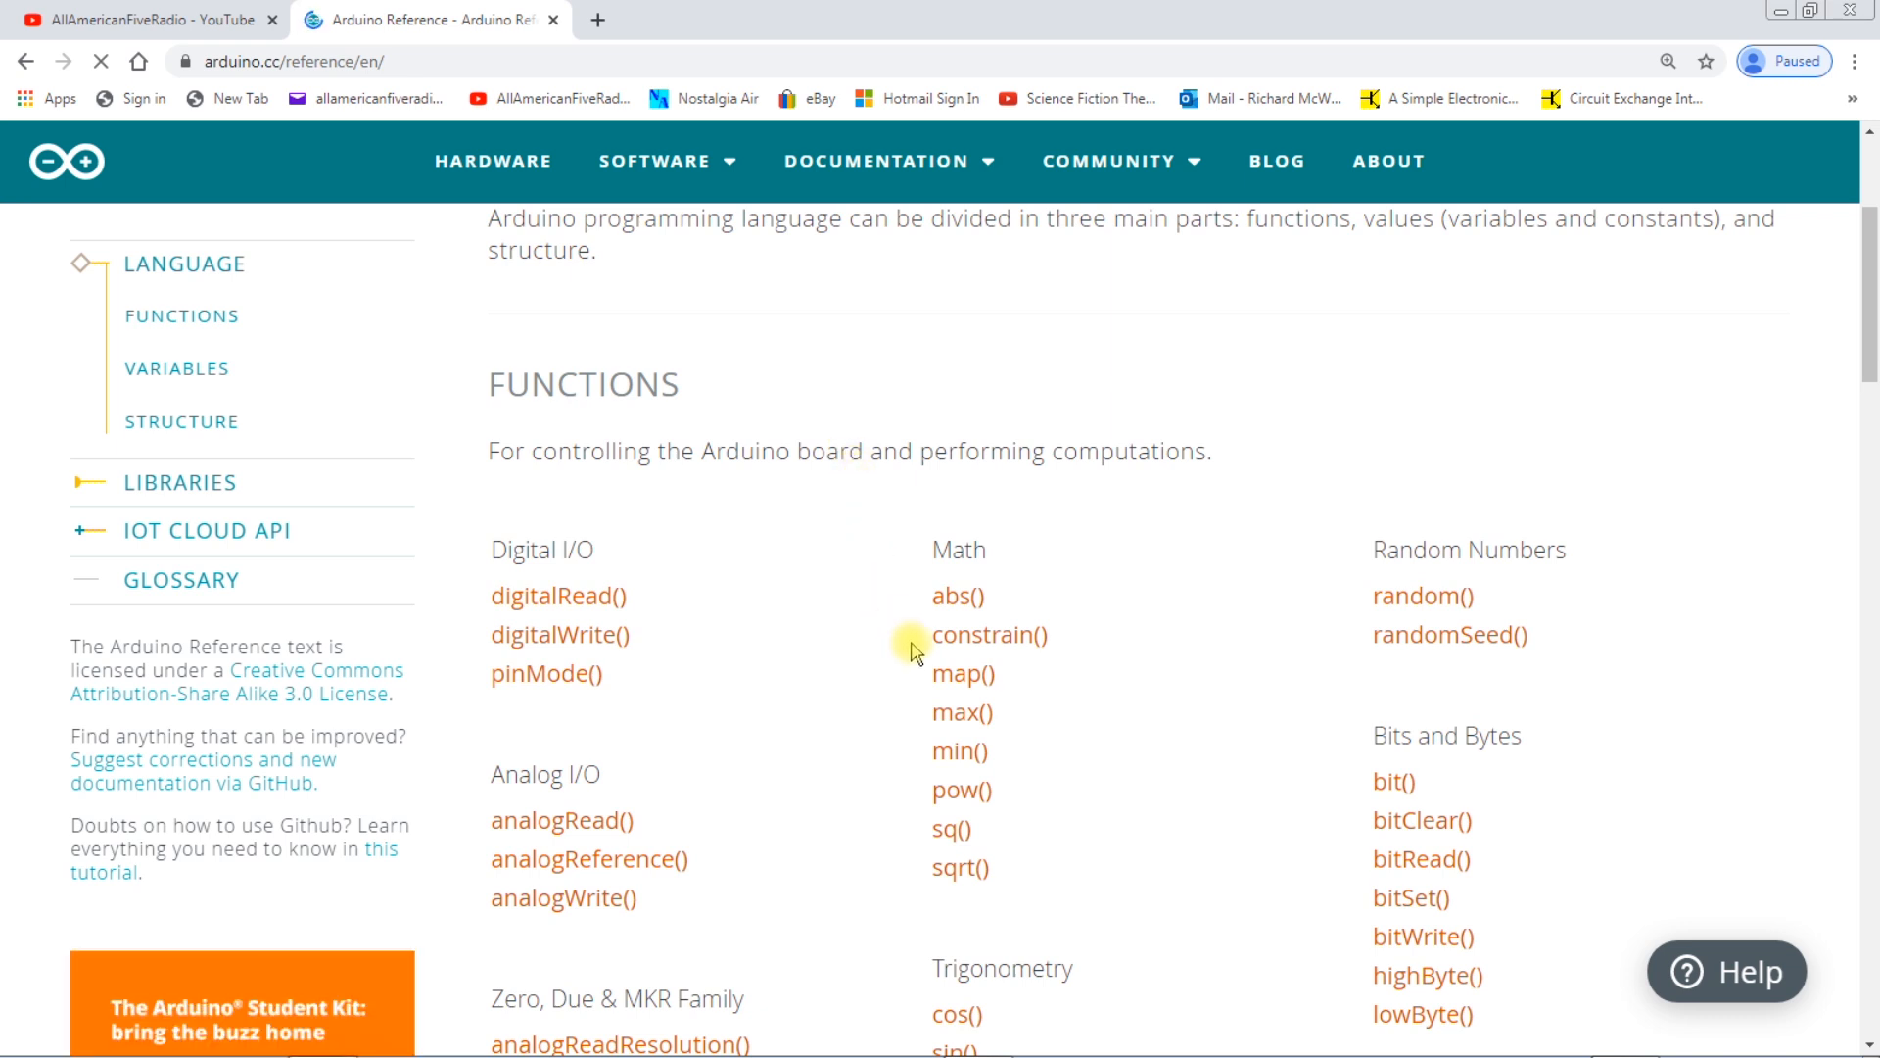
mouse_move(962, 672)
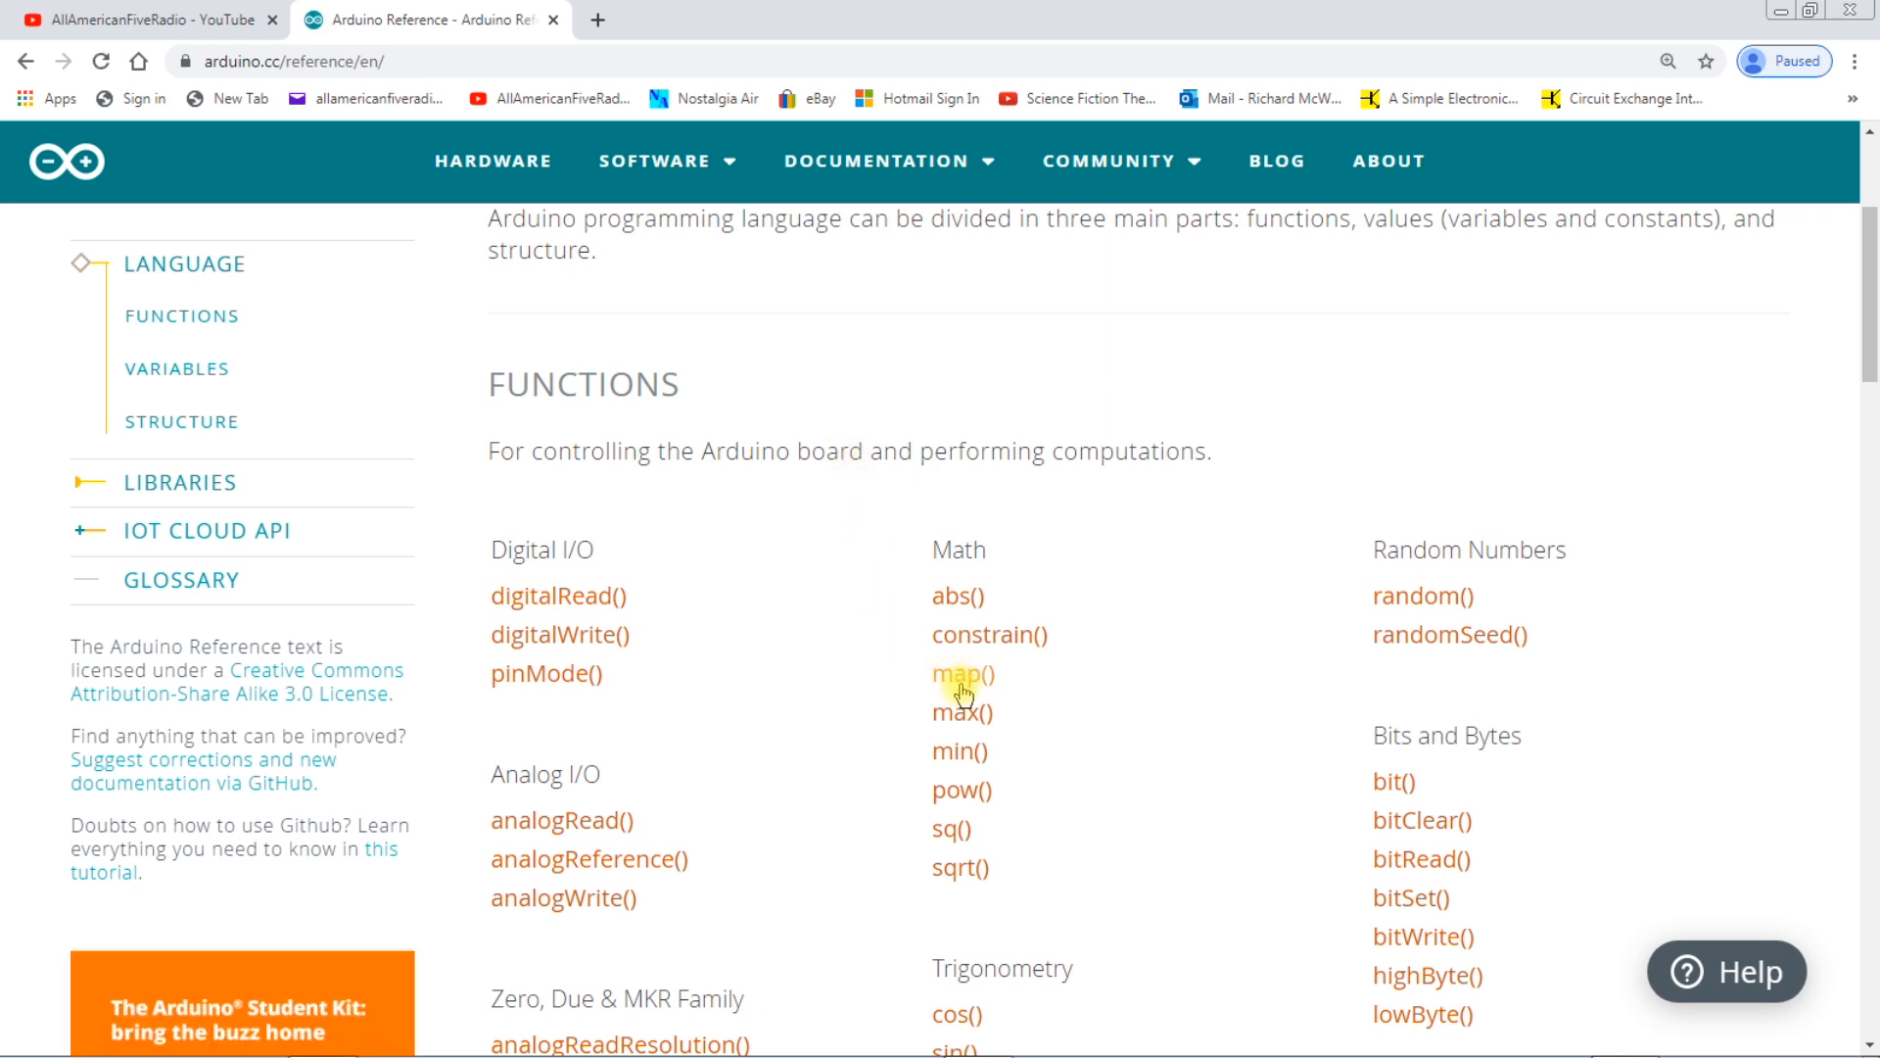
Step: Reopen the map() reference under Math and read its Syntax, Parameters and Returns sections
click(960, 672)
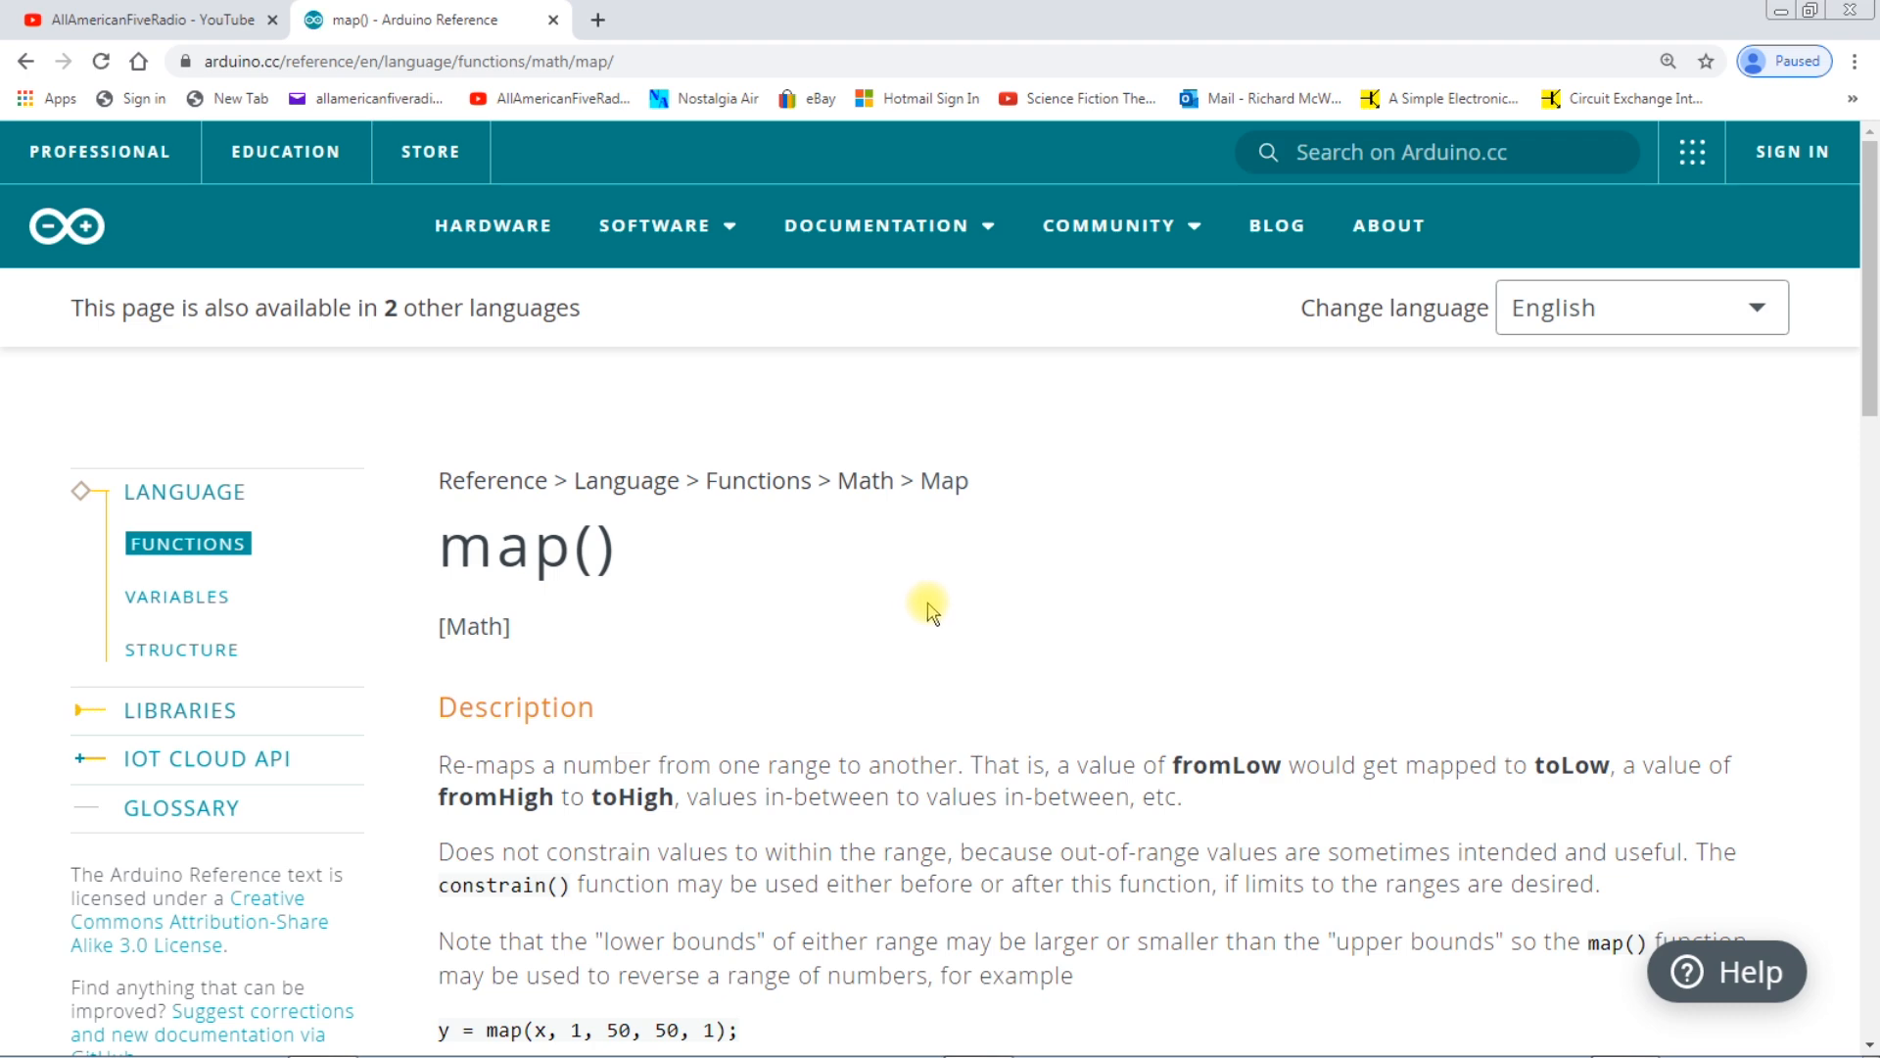
scroll(down, 3)
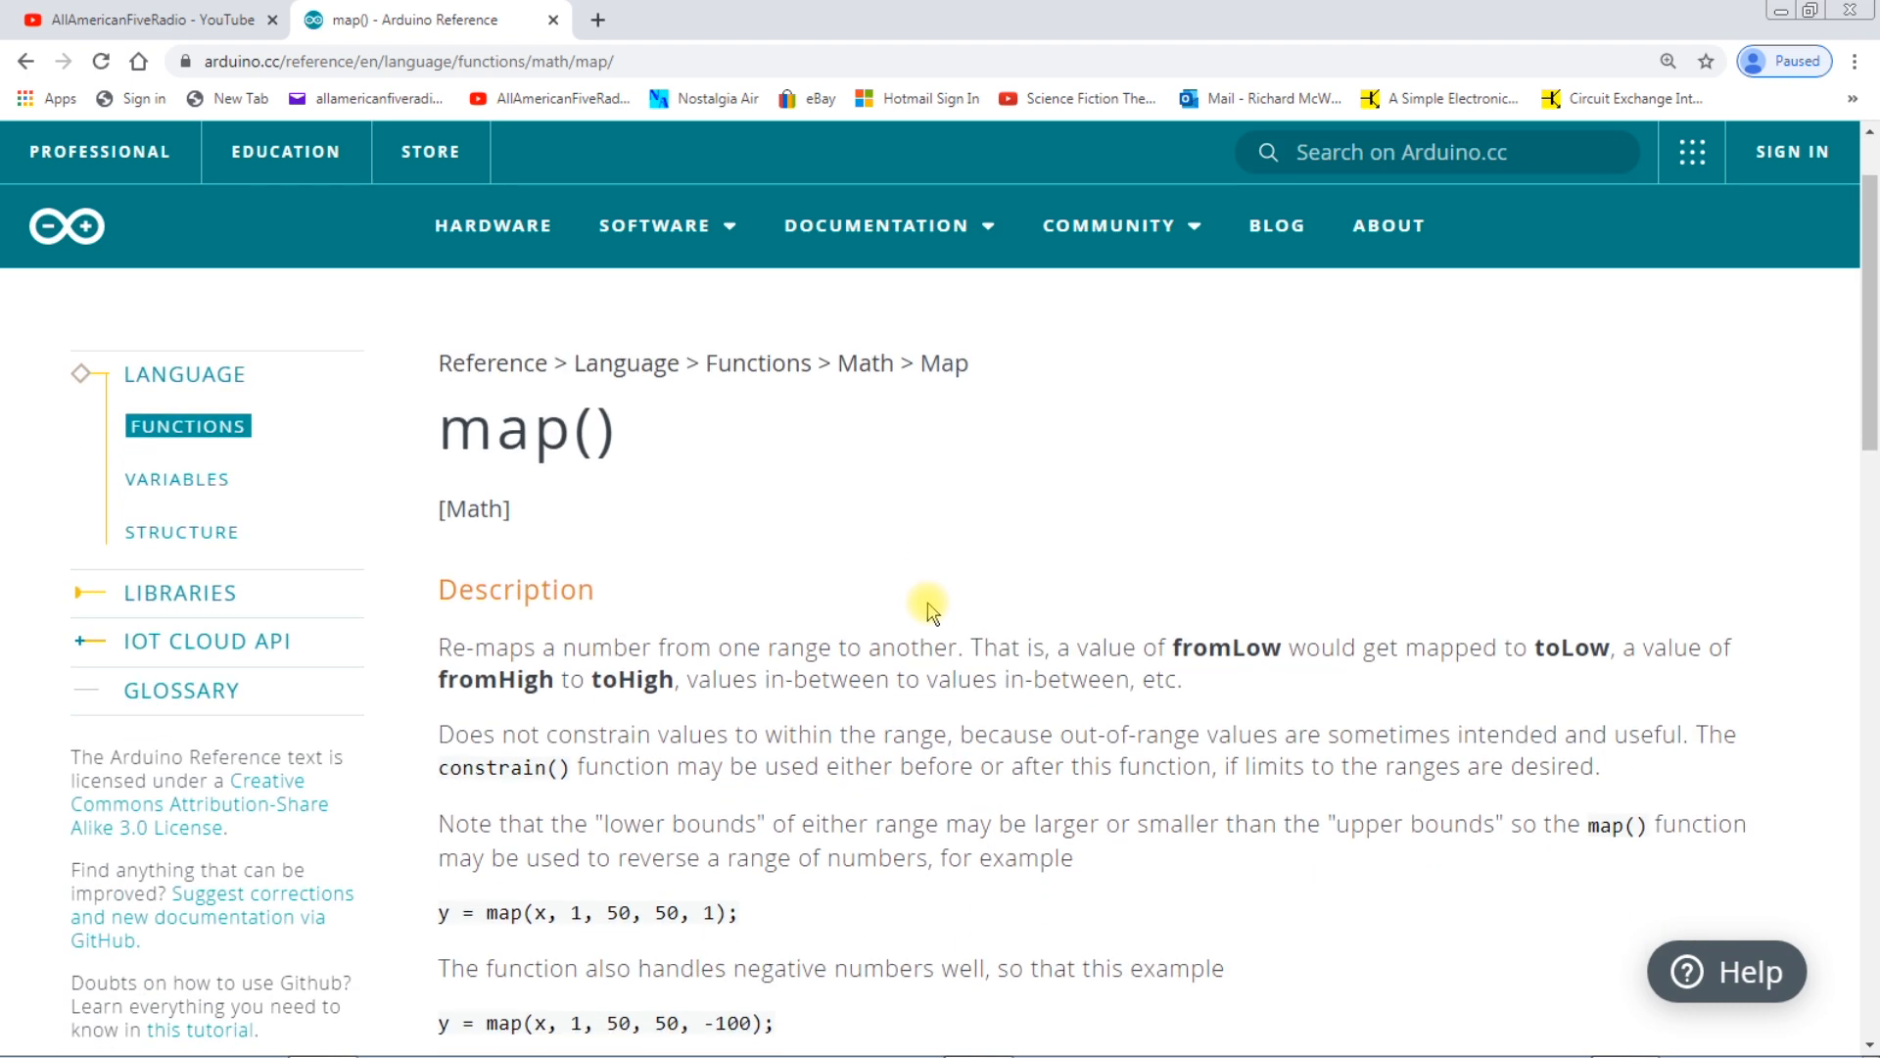
scroll(down, 3)
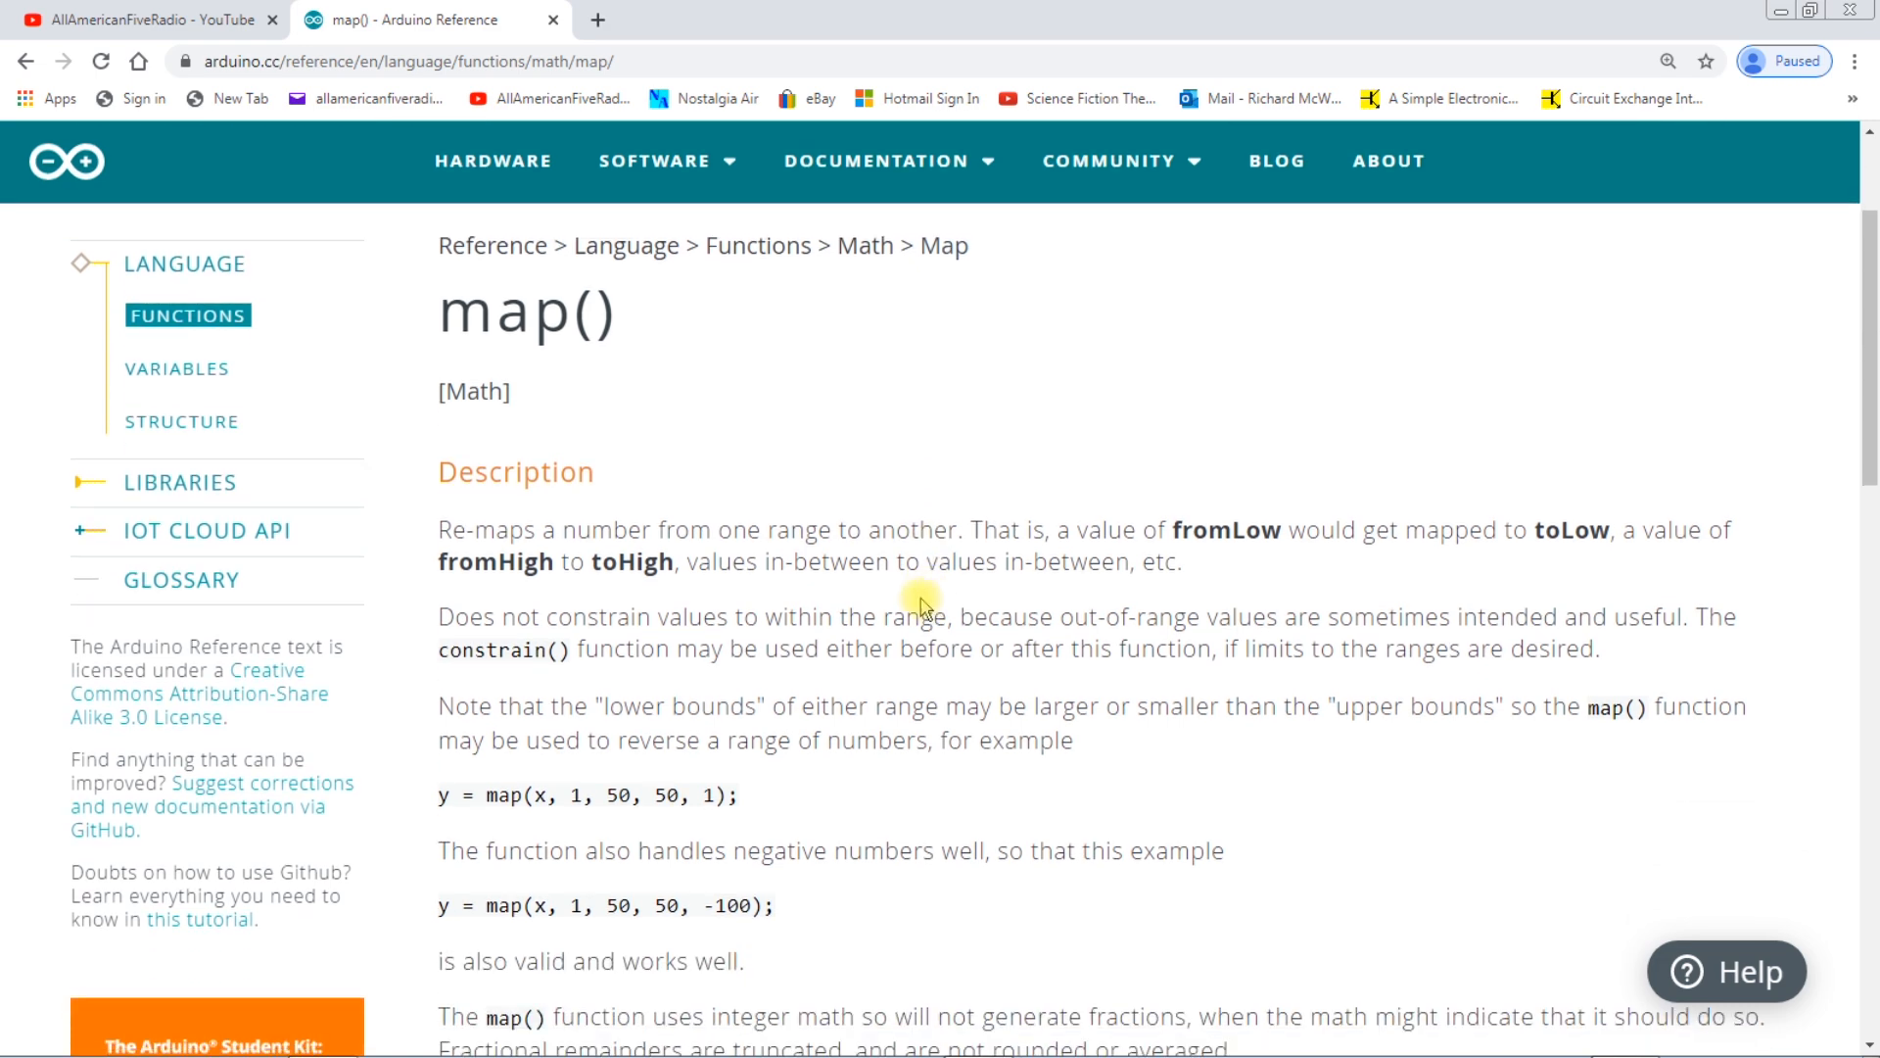
scroll(down, 3)
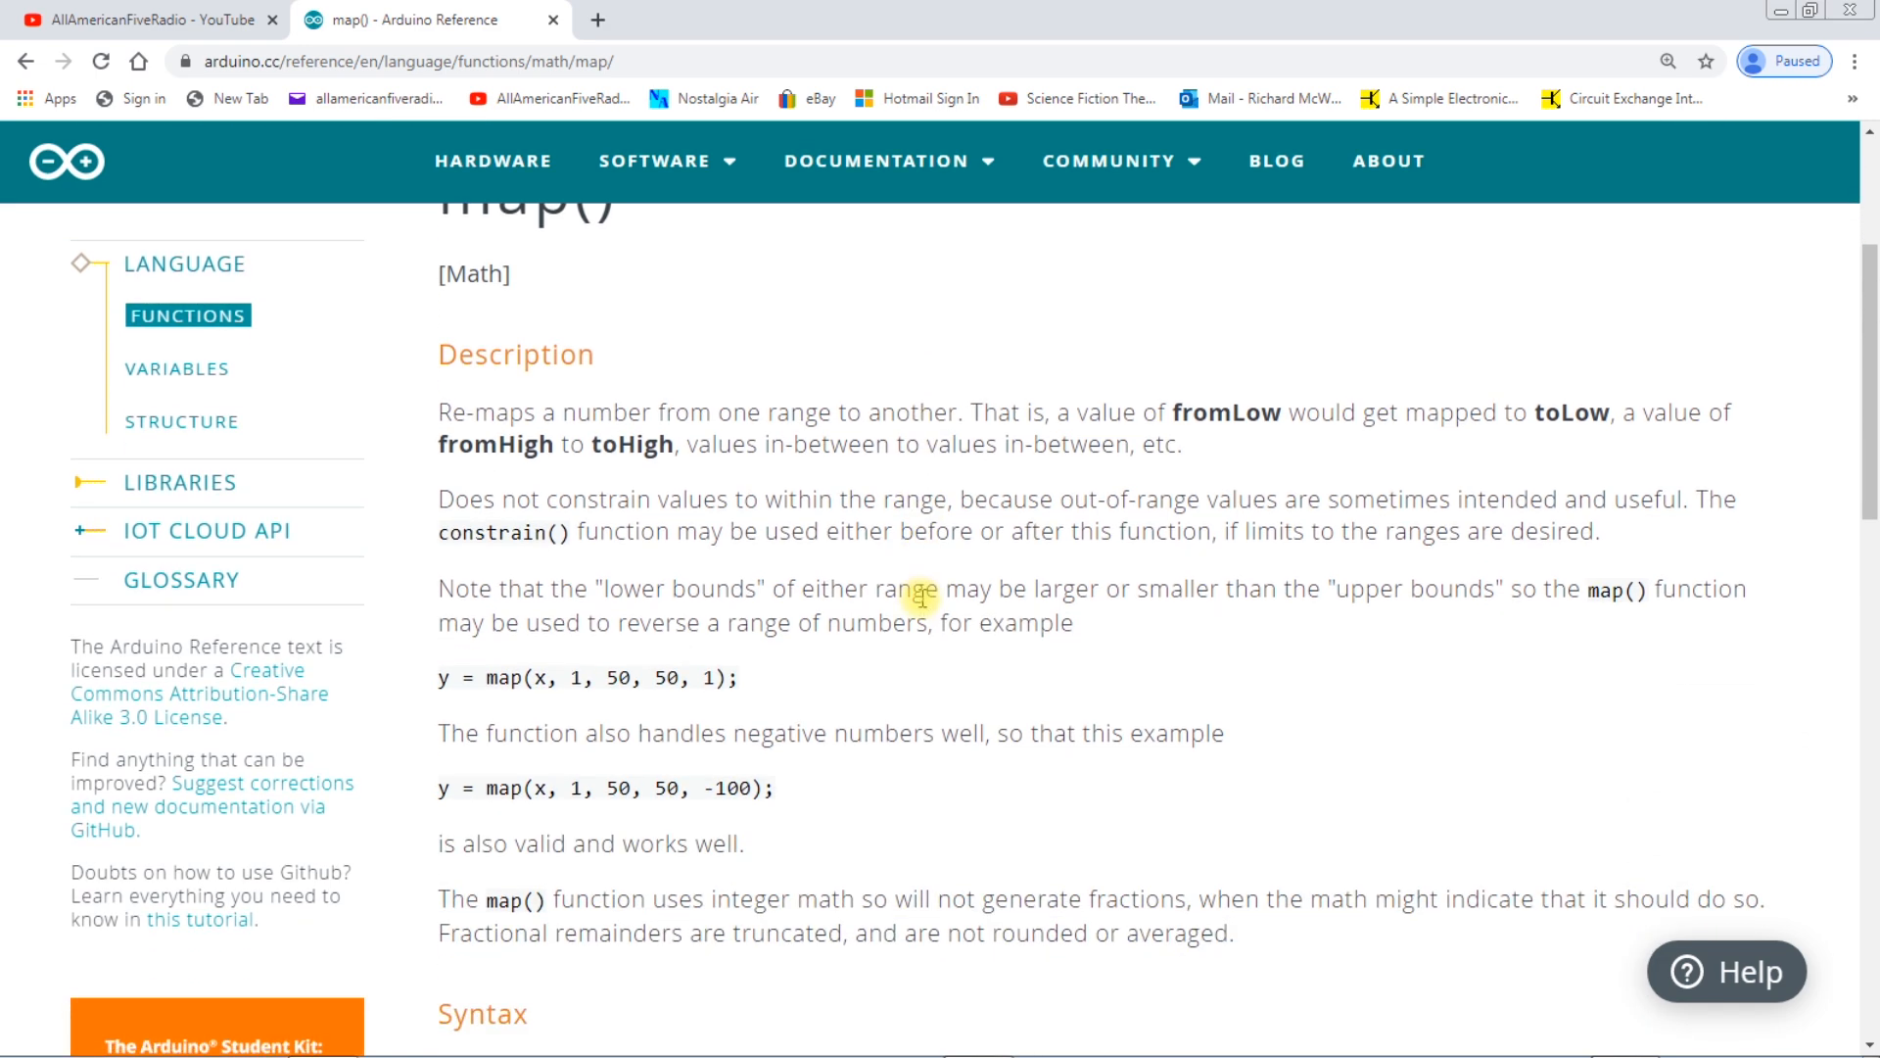
scroll(down, 3)
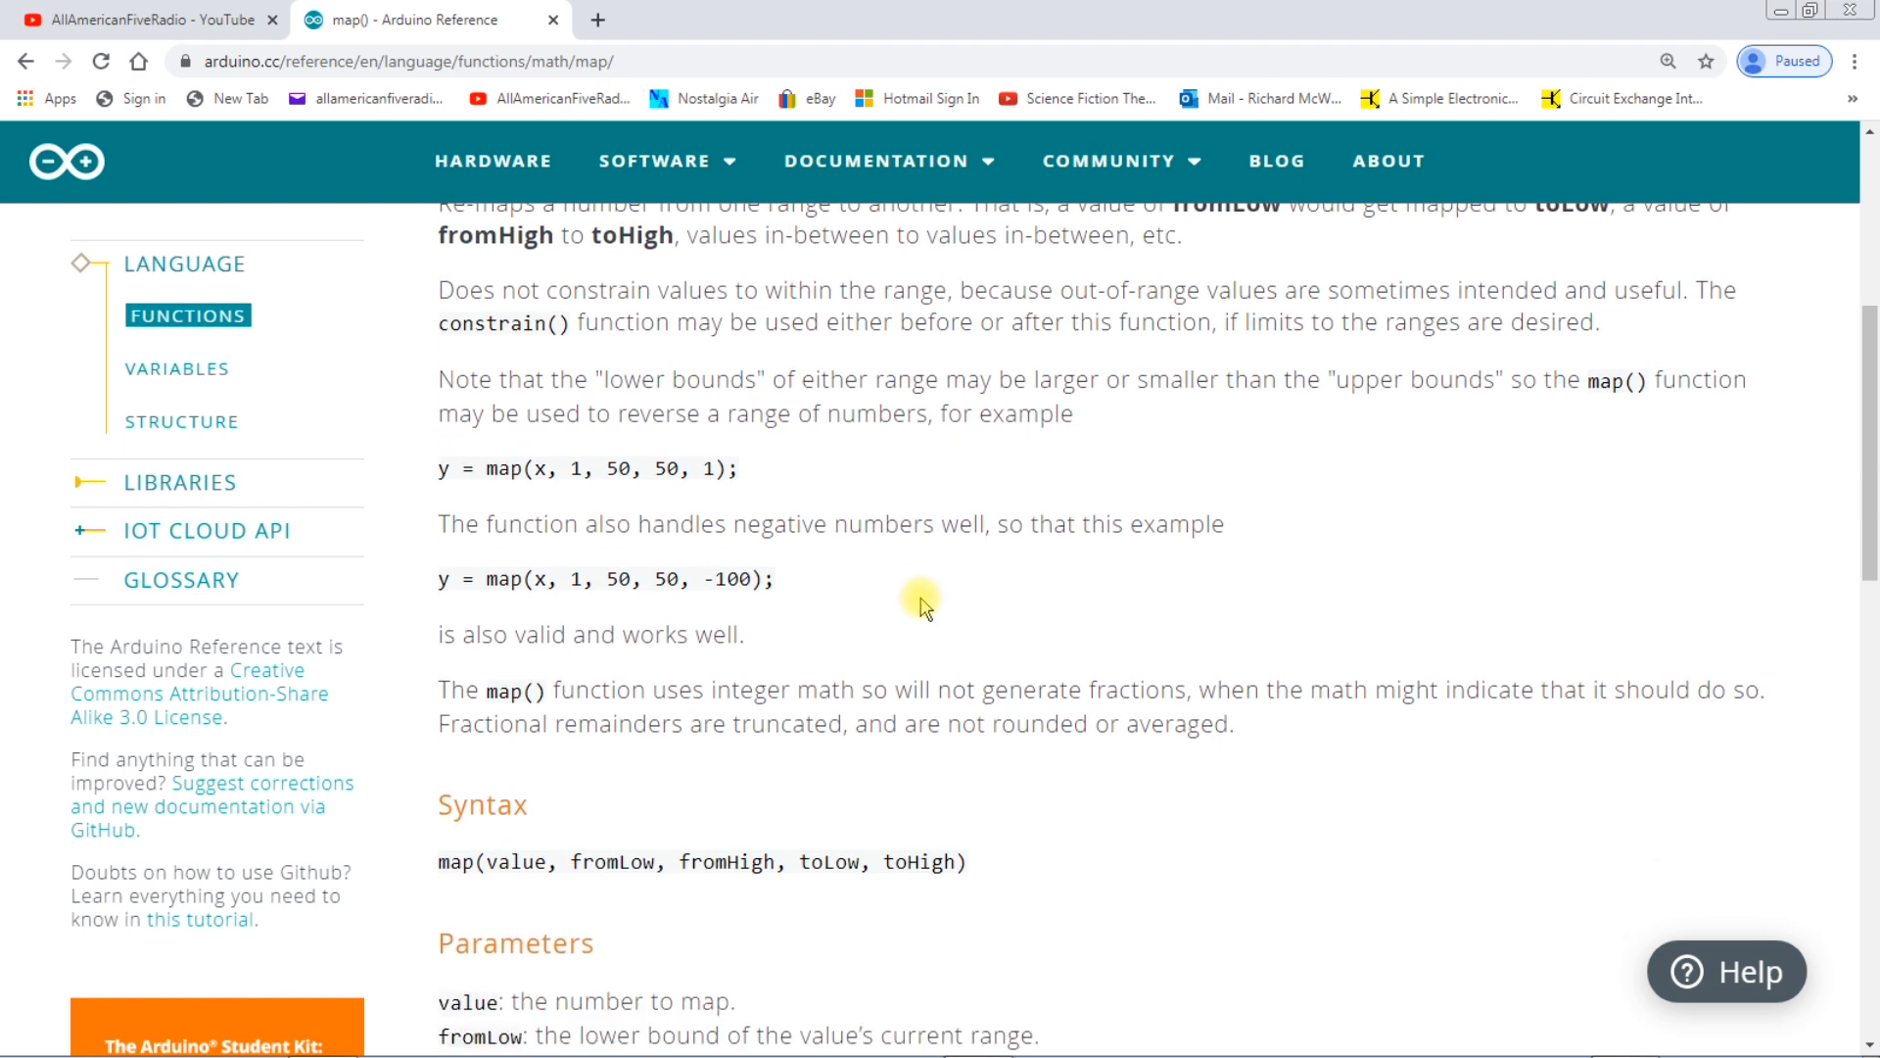
scroll(down, 3)
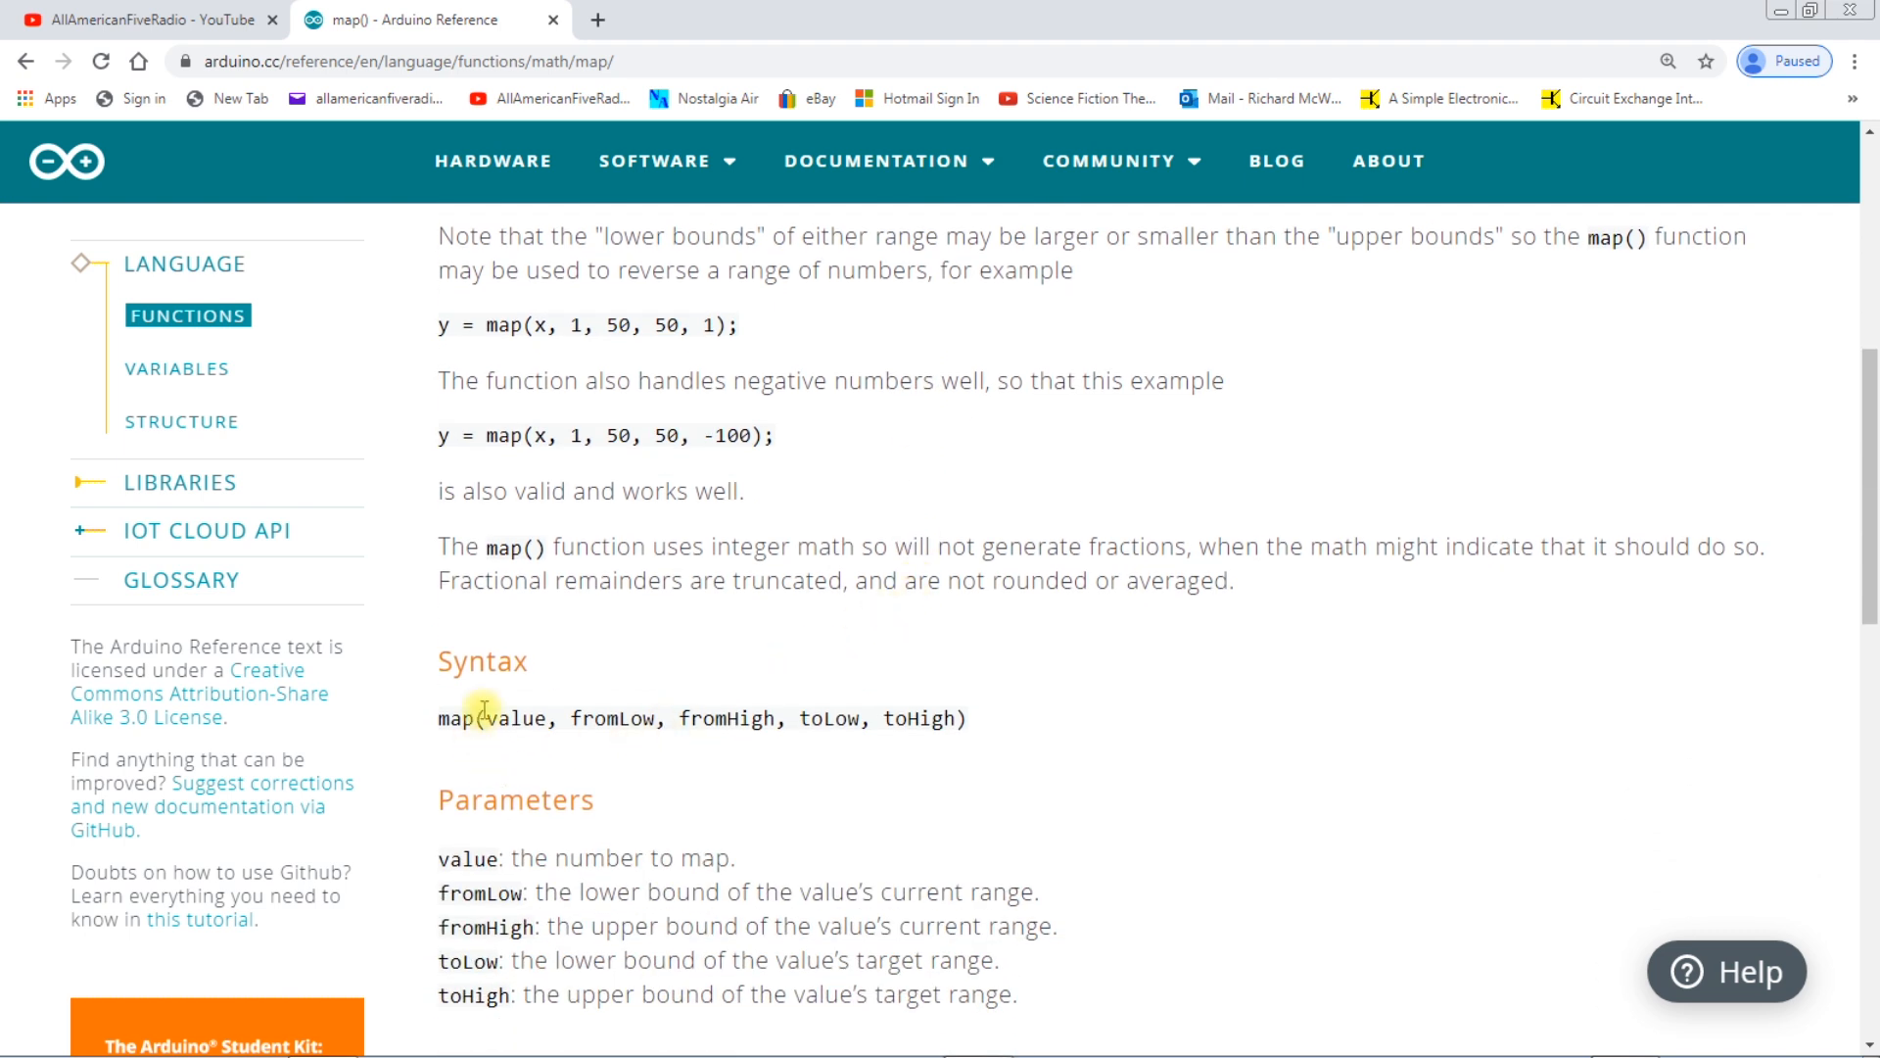
mouse_move(899, 746)
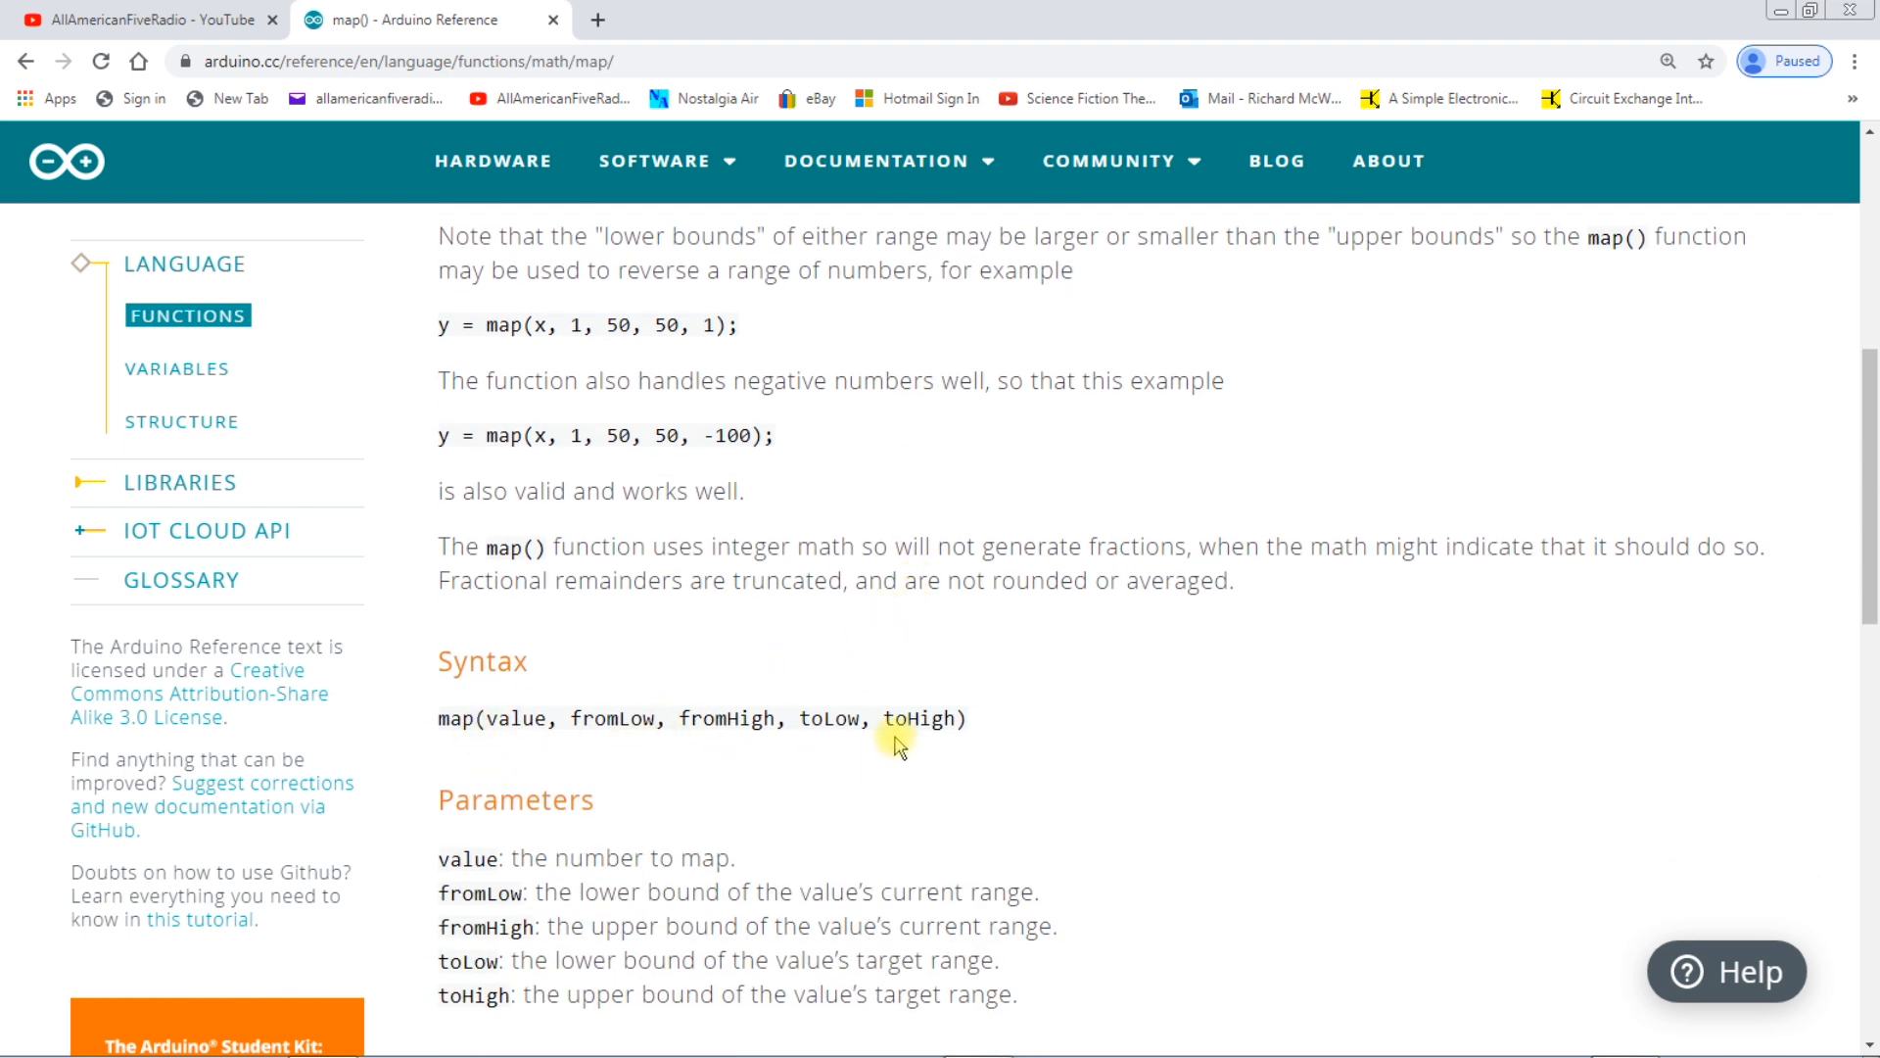
mouse_move(872, 641)
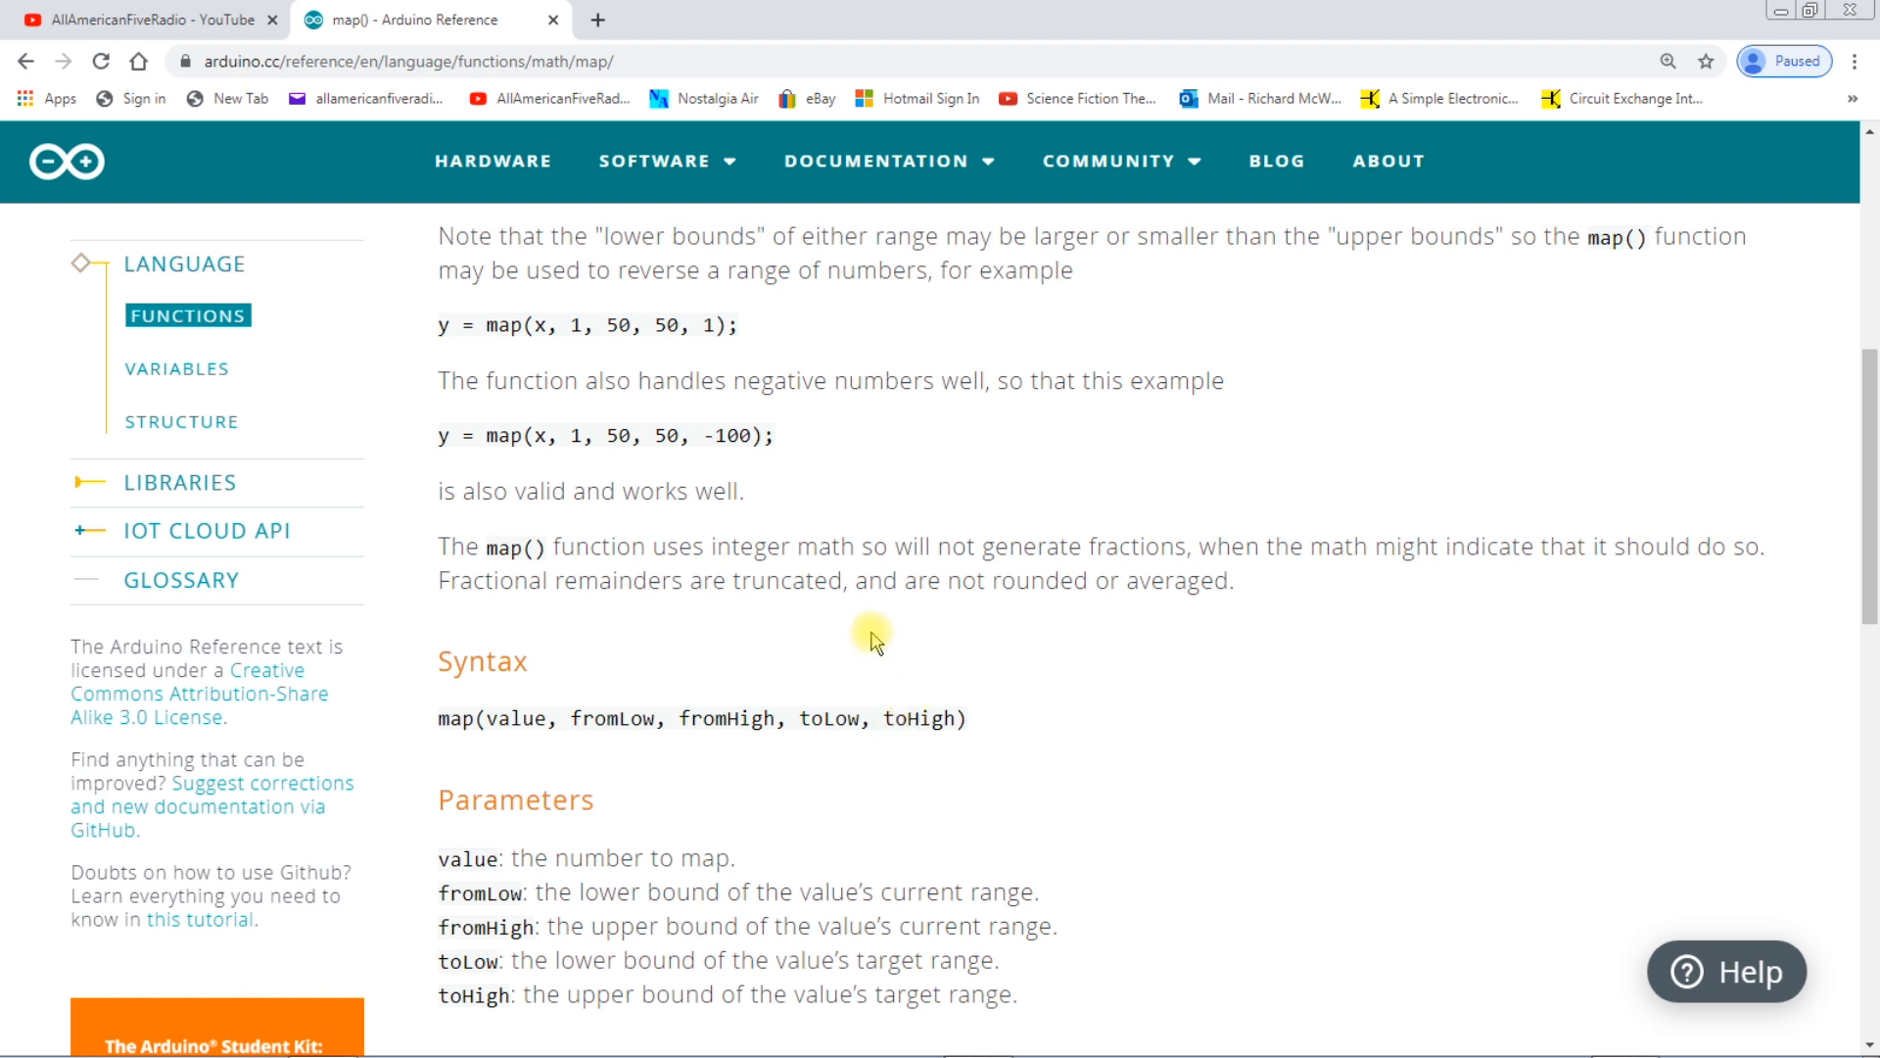
scroll(down, 3)
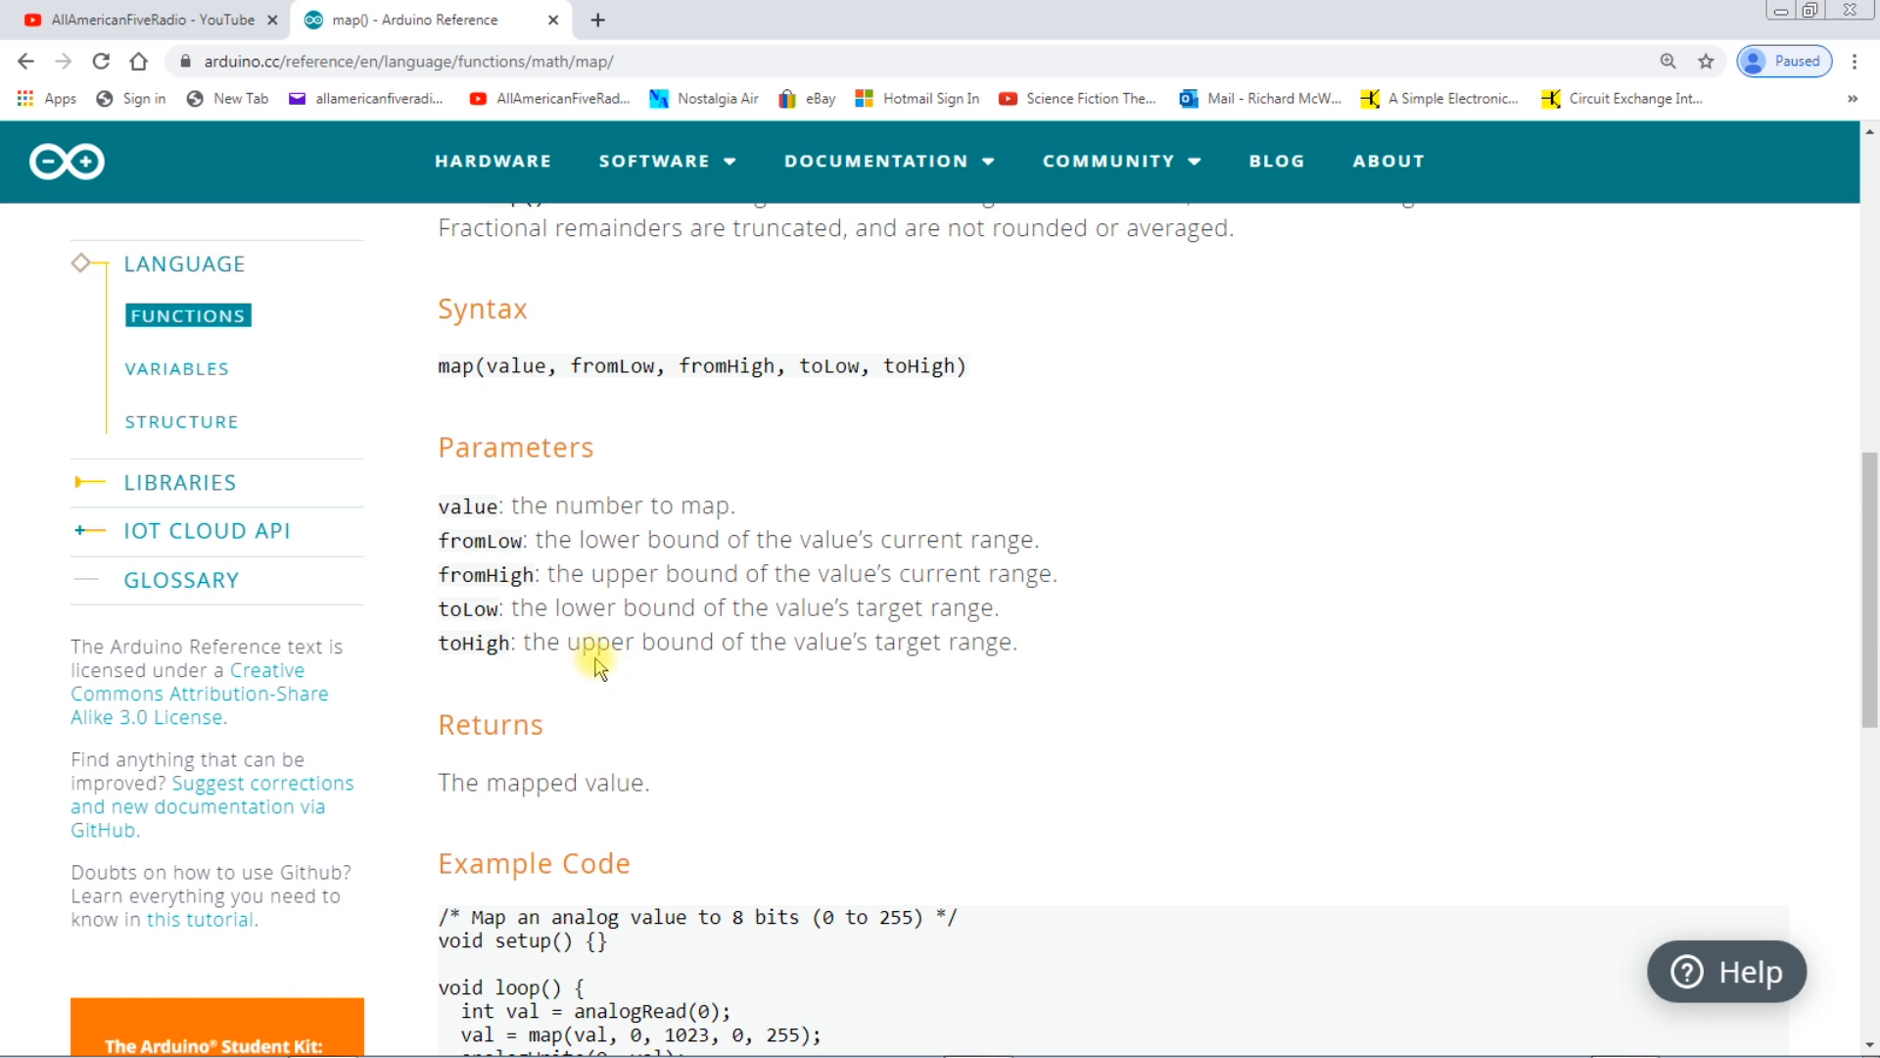
mouse_move(694, 645)
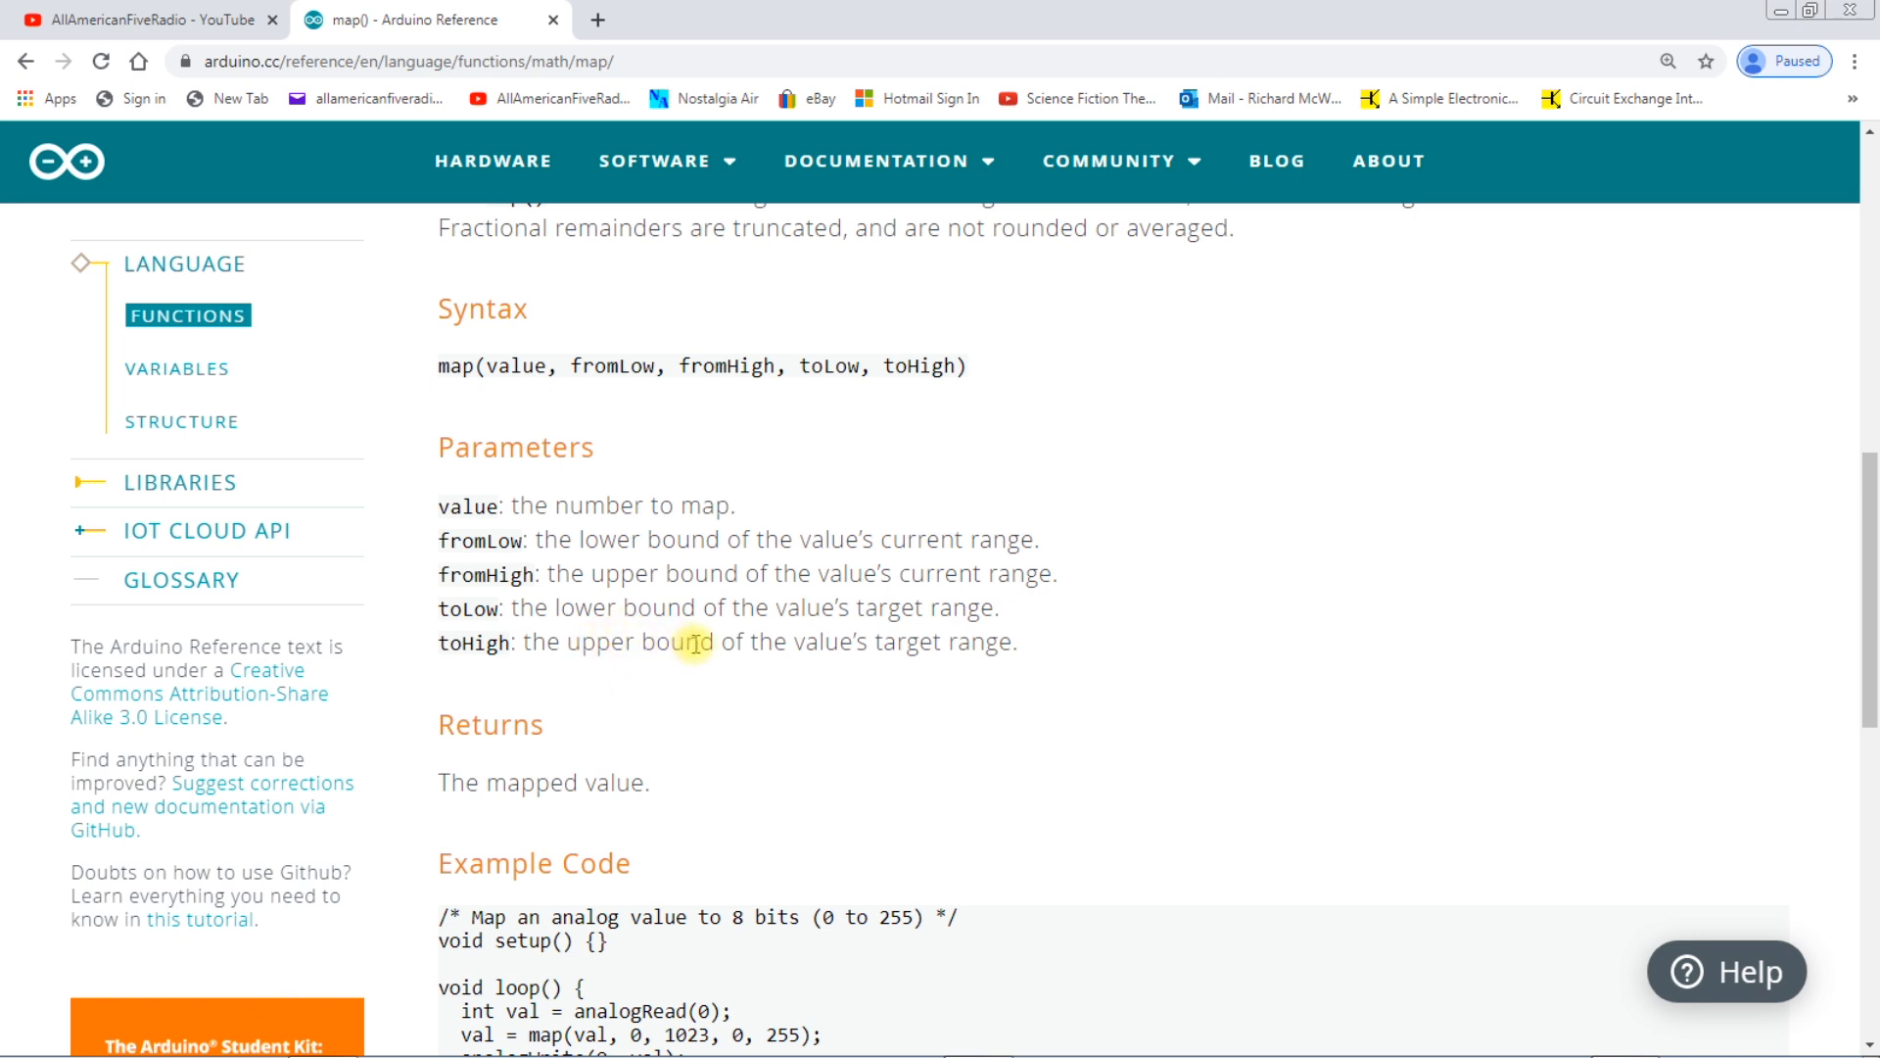
mouse_move(683, 672)
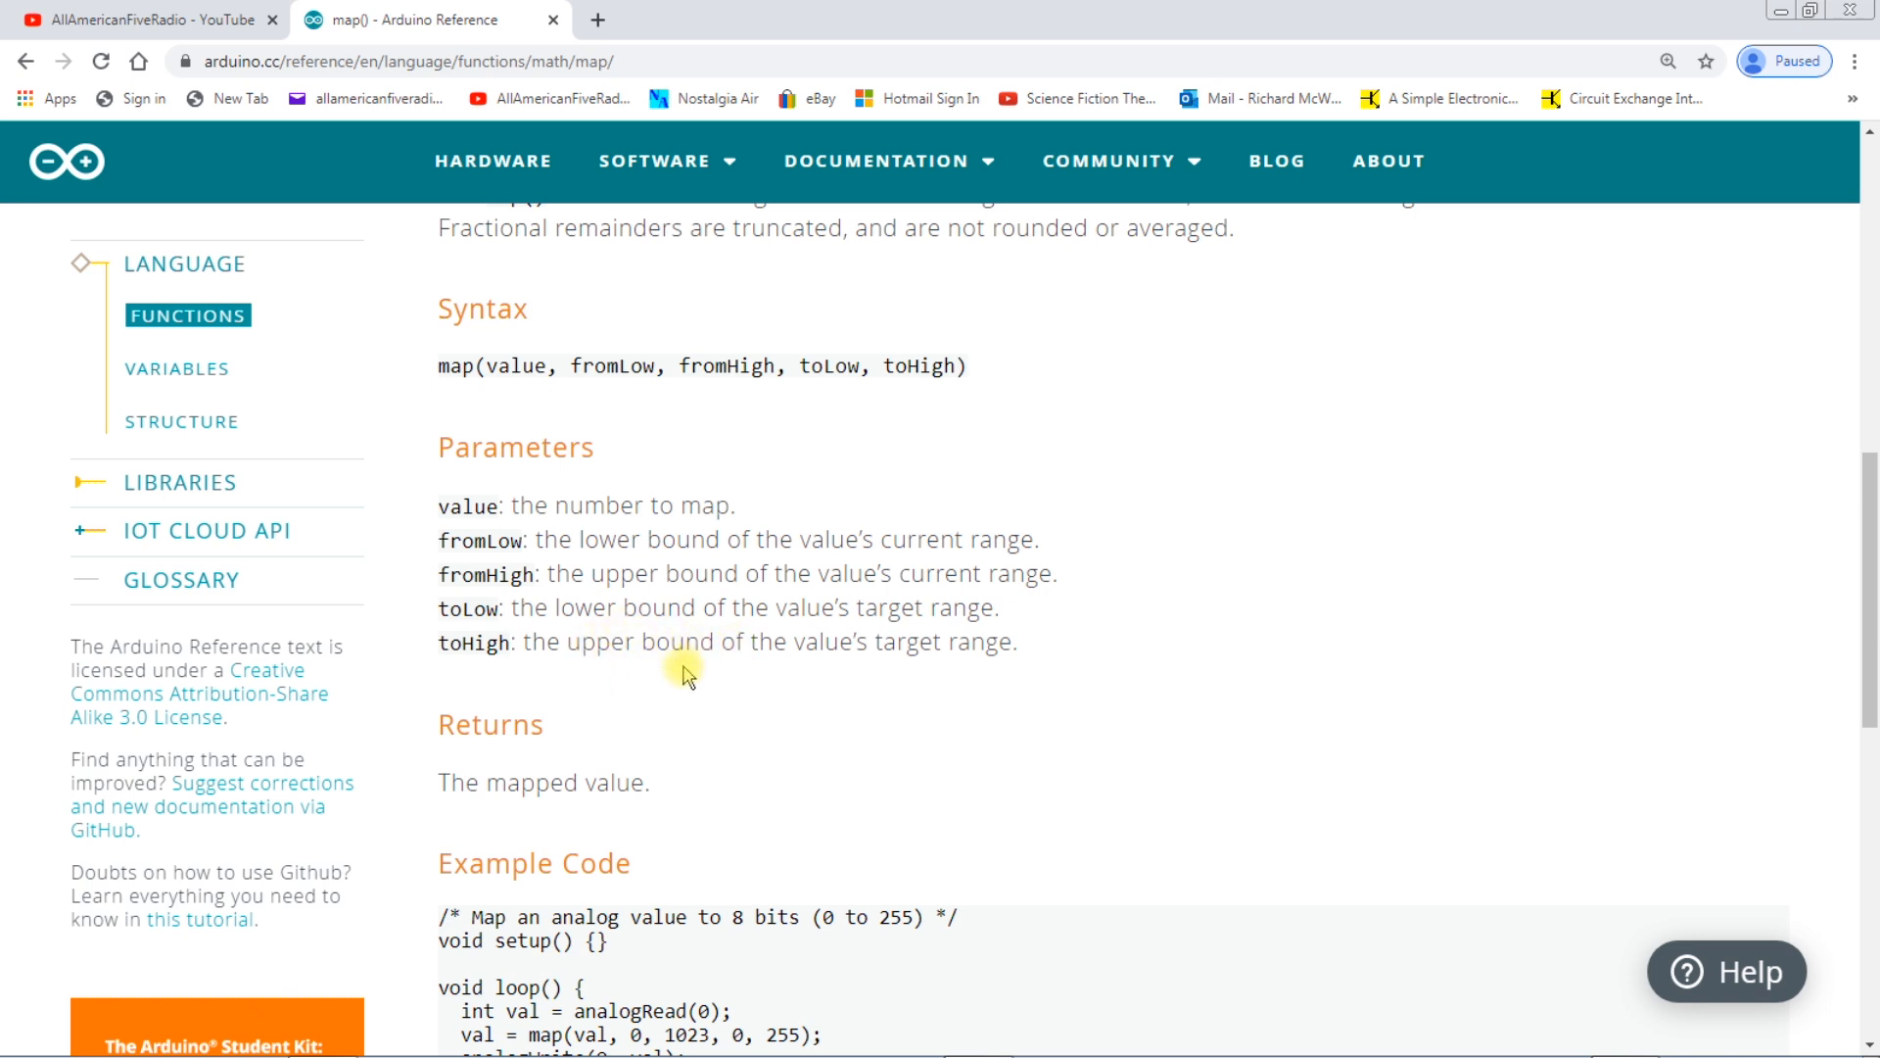